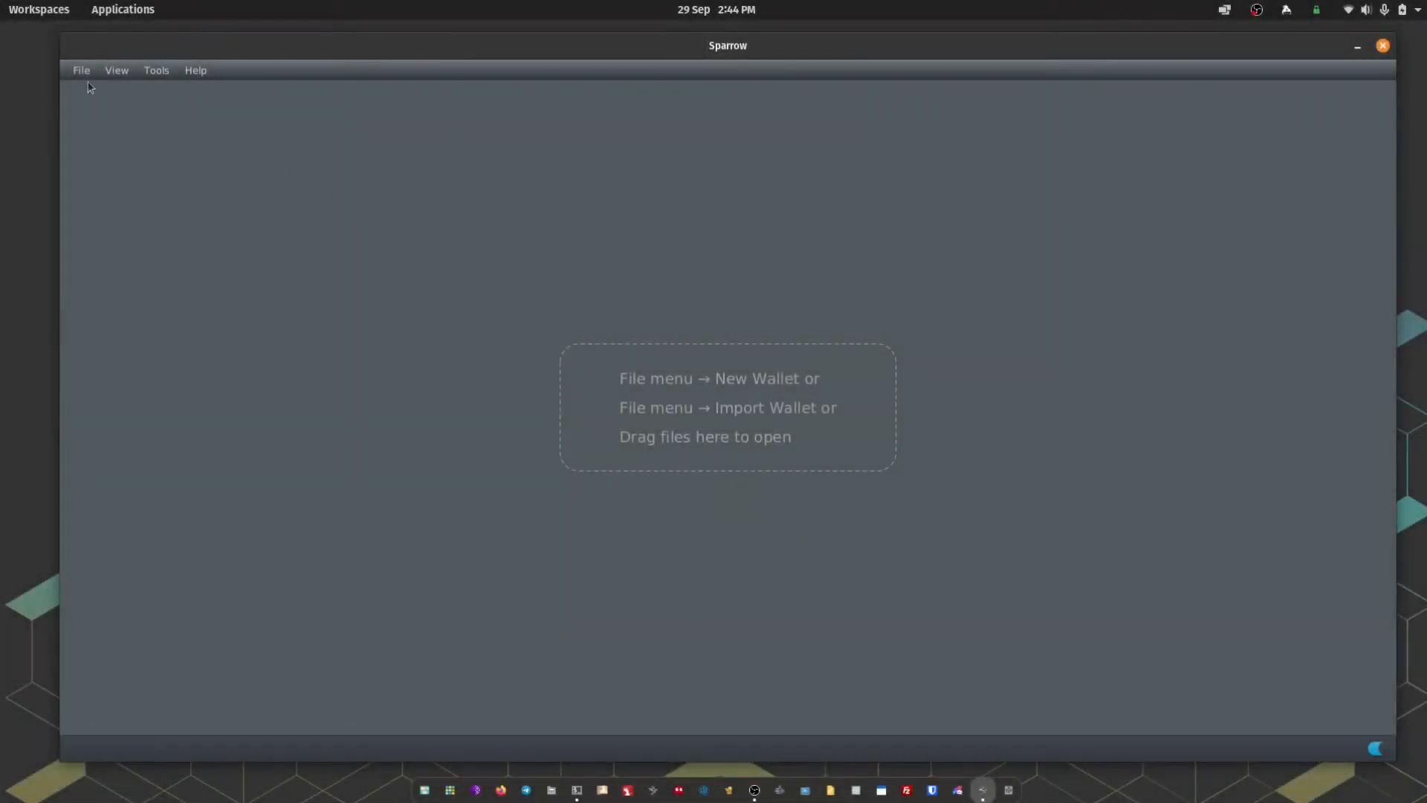
{"action": "mouse_move", "coordinate": [507, 434]}
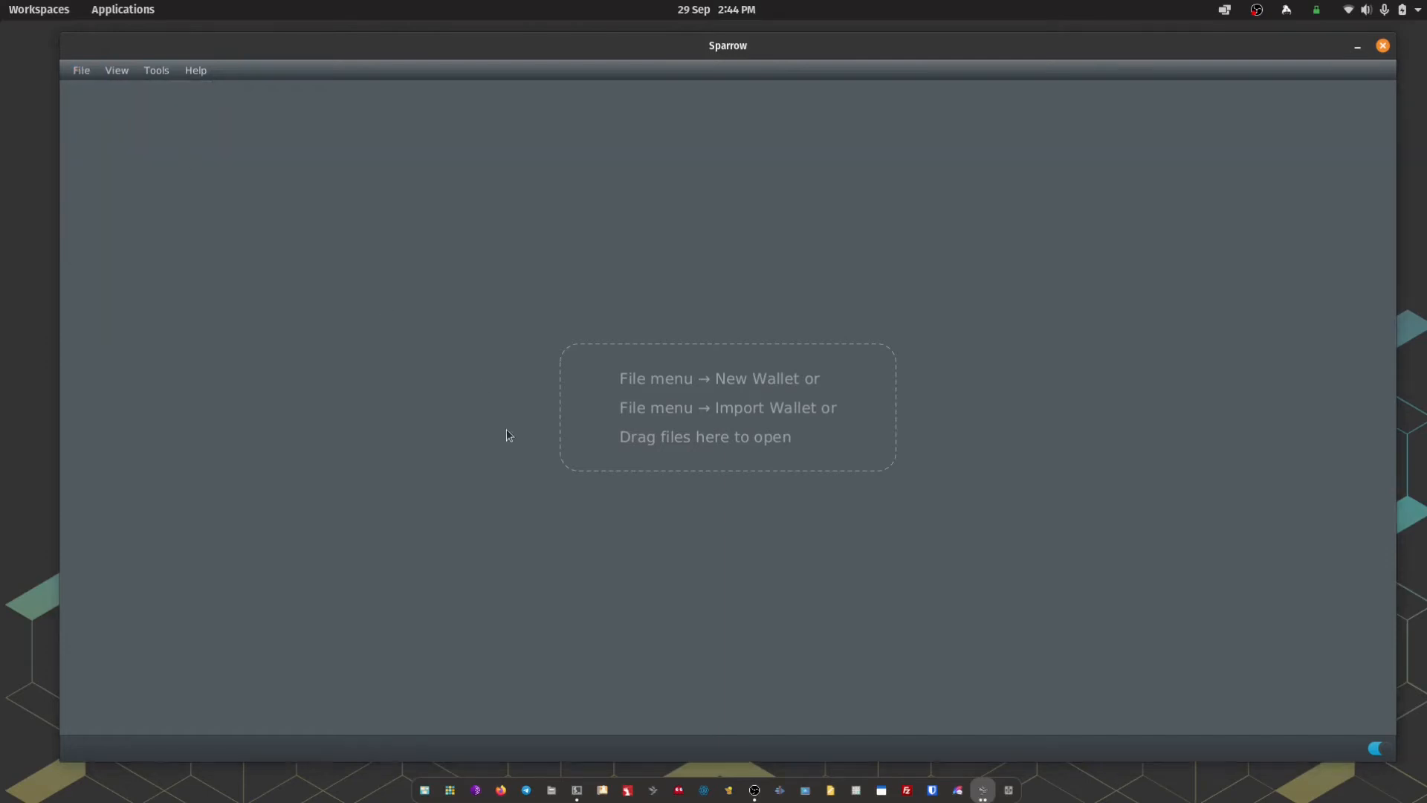
- Create a new Sparrow wallet named 'Passport Multisig Test'
{"action": "left_click", "coordinate": [81, 70]}
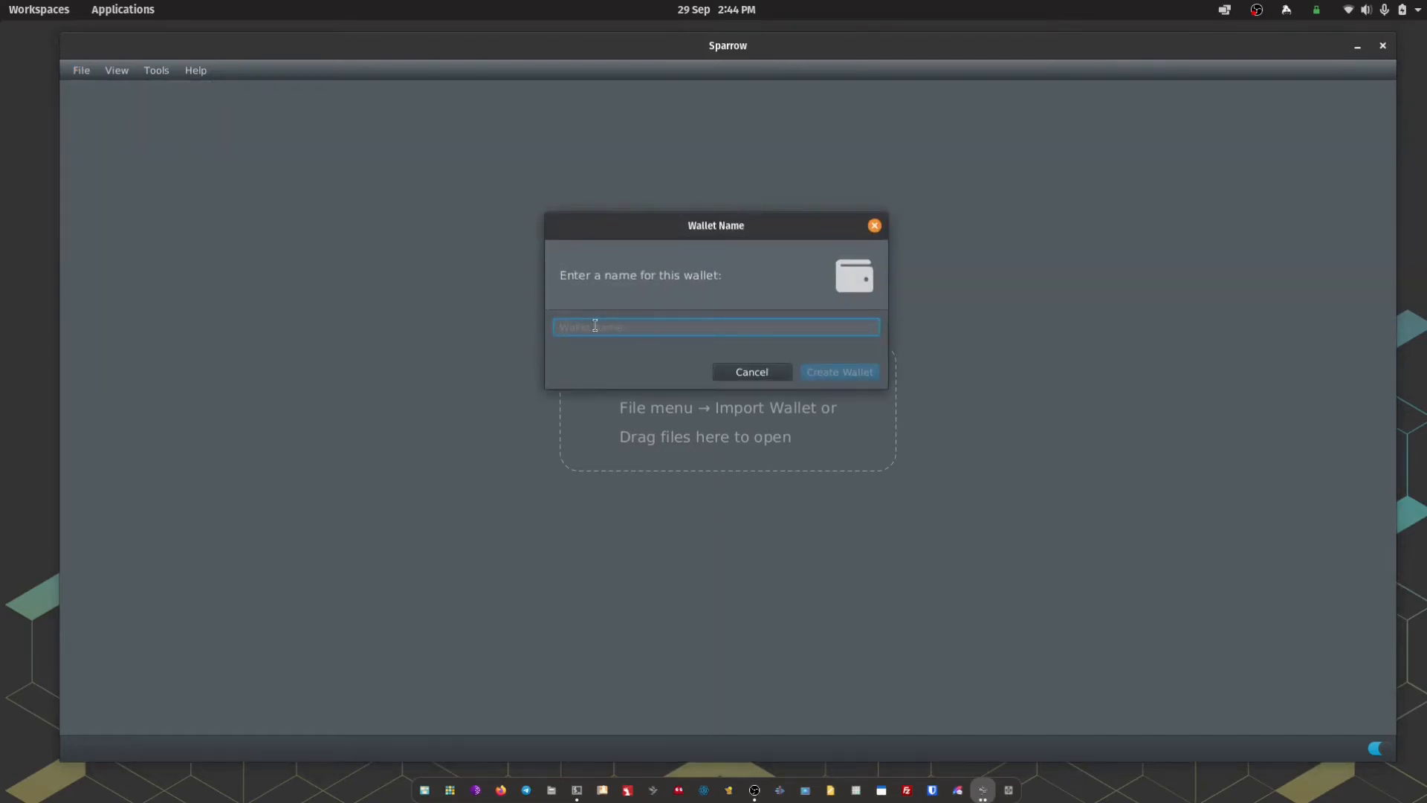
{"action": "type", "text": "Passport Multisig Test"}
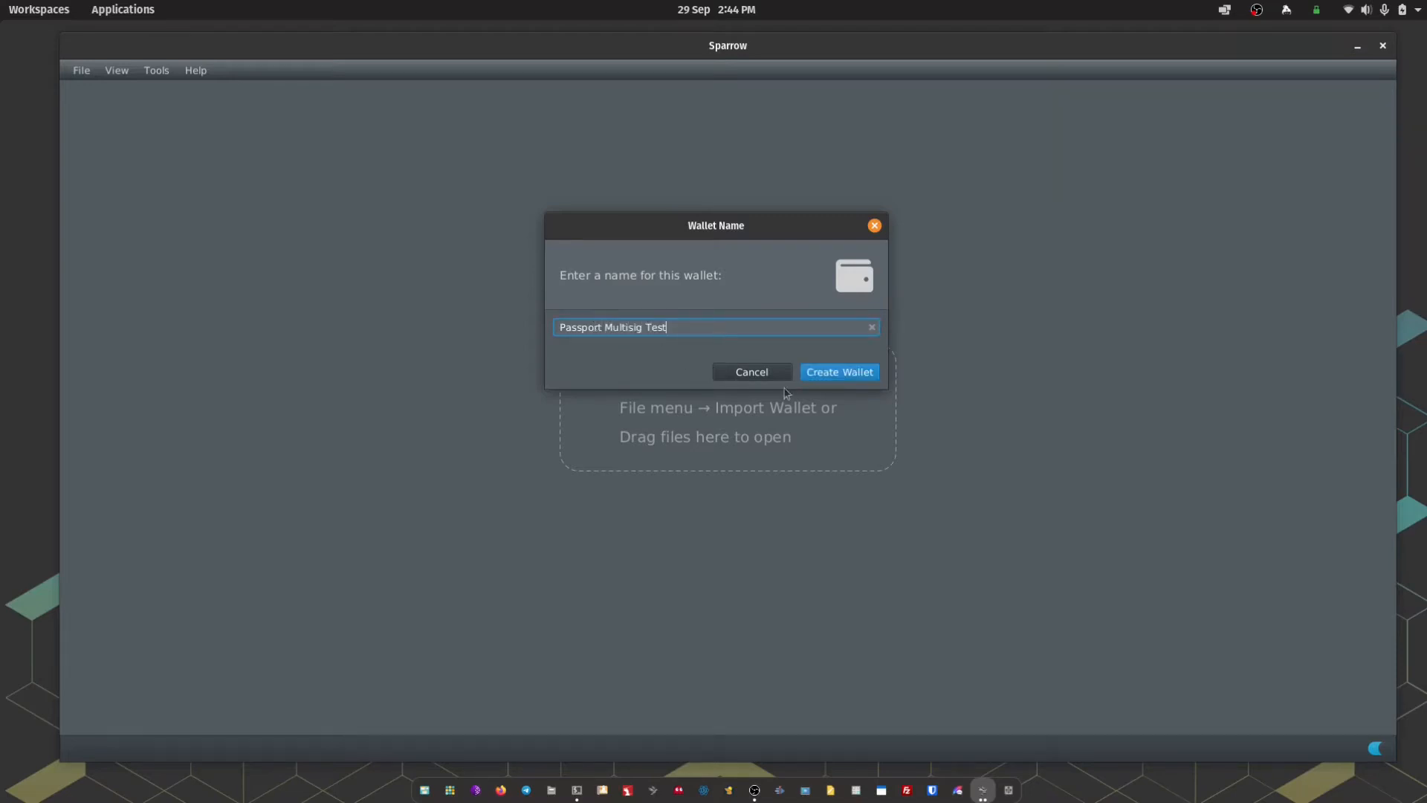
{"action": "left_click", "coordinate": [837, 372]}
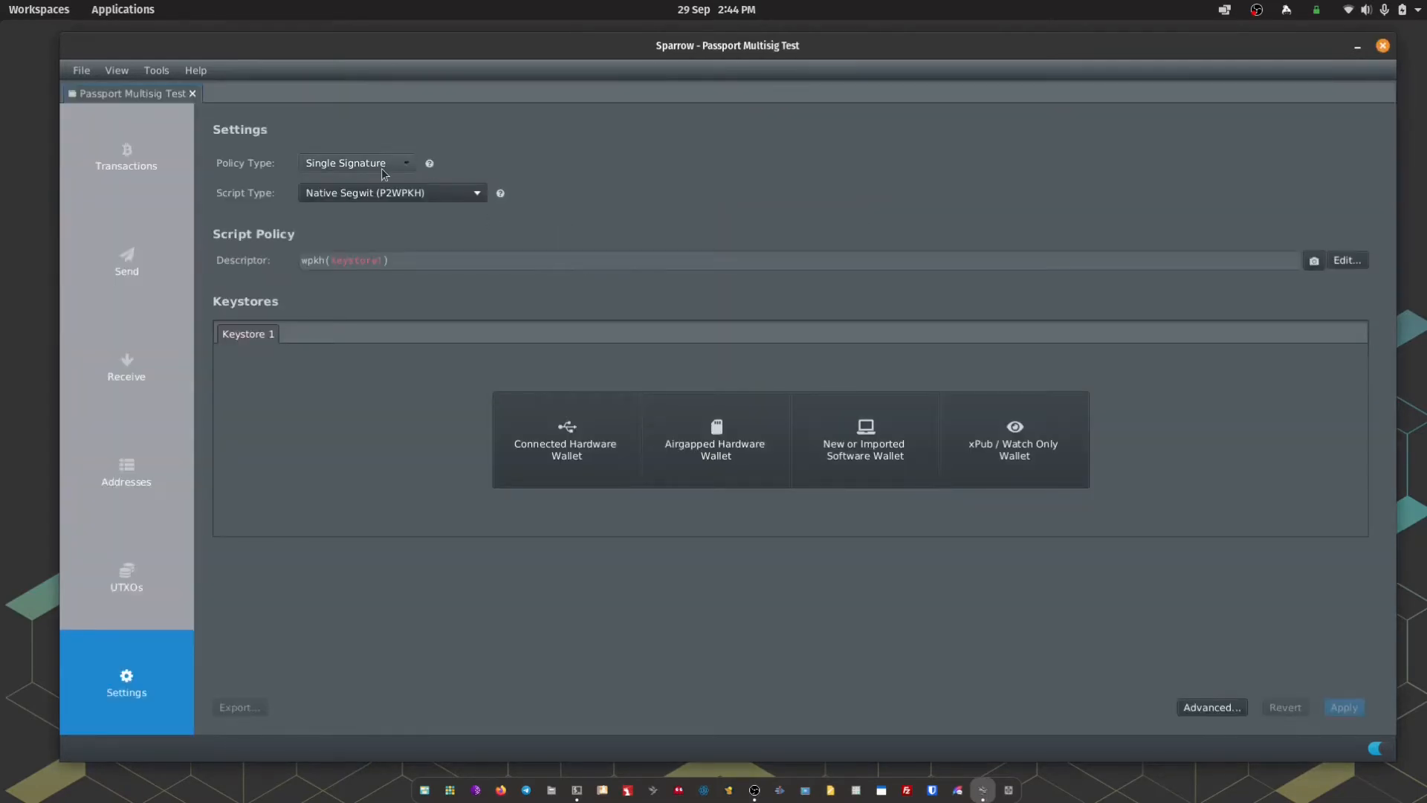
- Set the policy to Multi Signature, 2-of-2, keeping Native Segwit (P2WSH)
{"action": "left_click", "coordinate": [356, 162]}
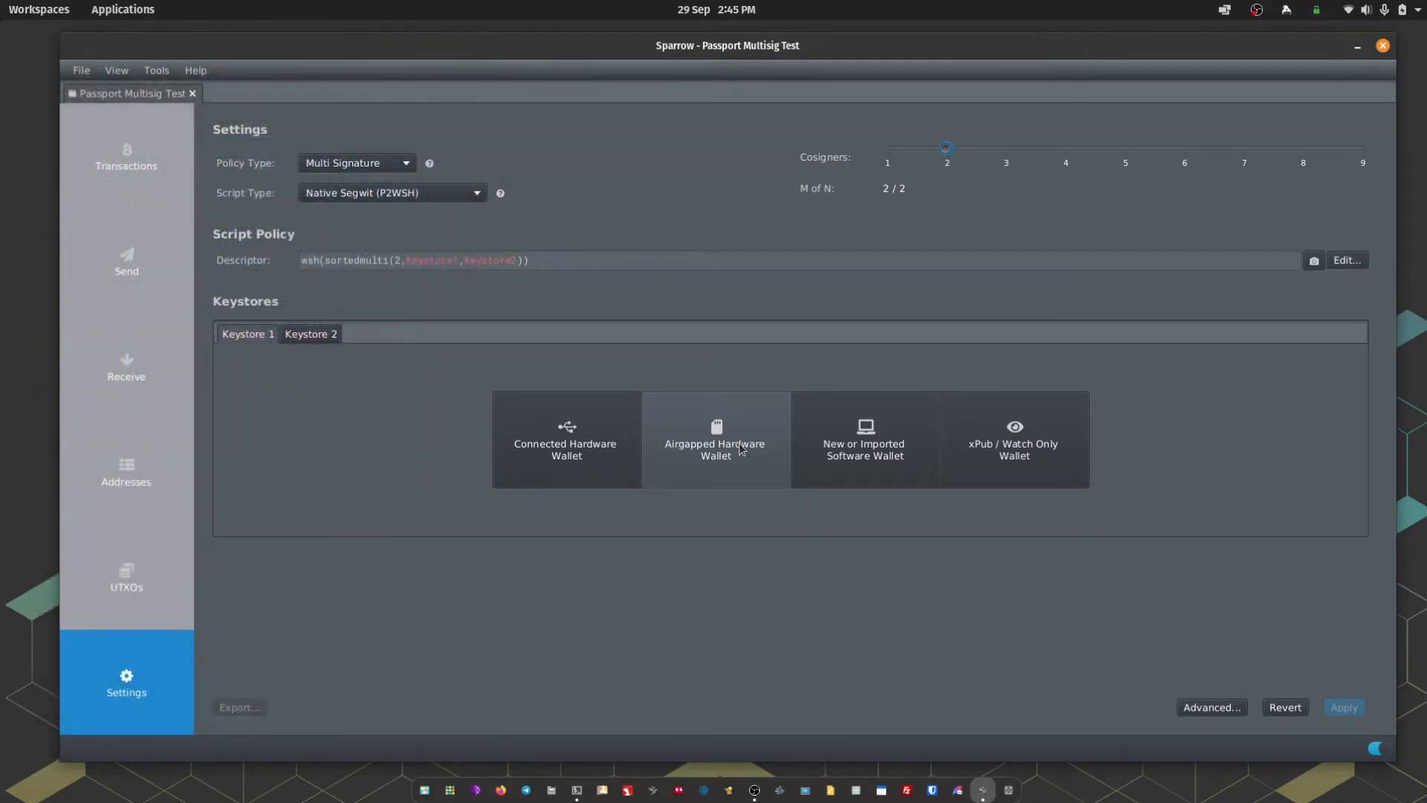
- Fill Keystore 1 from the Coldcard multisig file ccxp-8FF26349.json on drive 1
{"action": "left_click", "coordinate": [714, 439]}
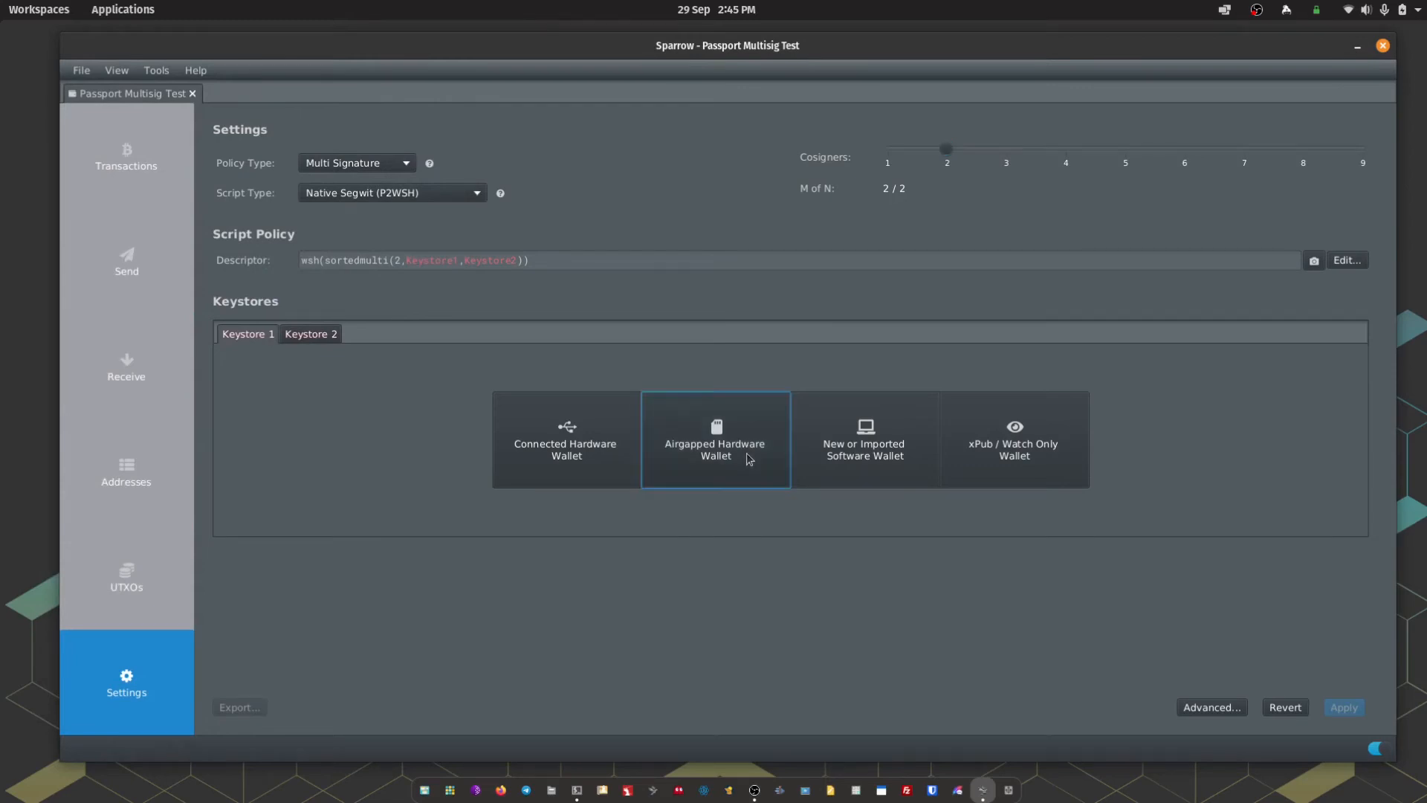
{"action": "left_click", "coordinate": [715, 439]}
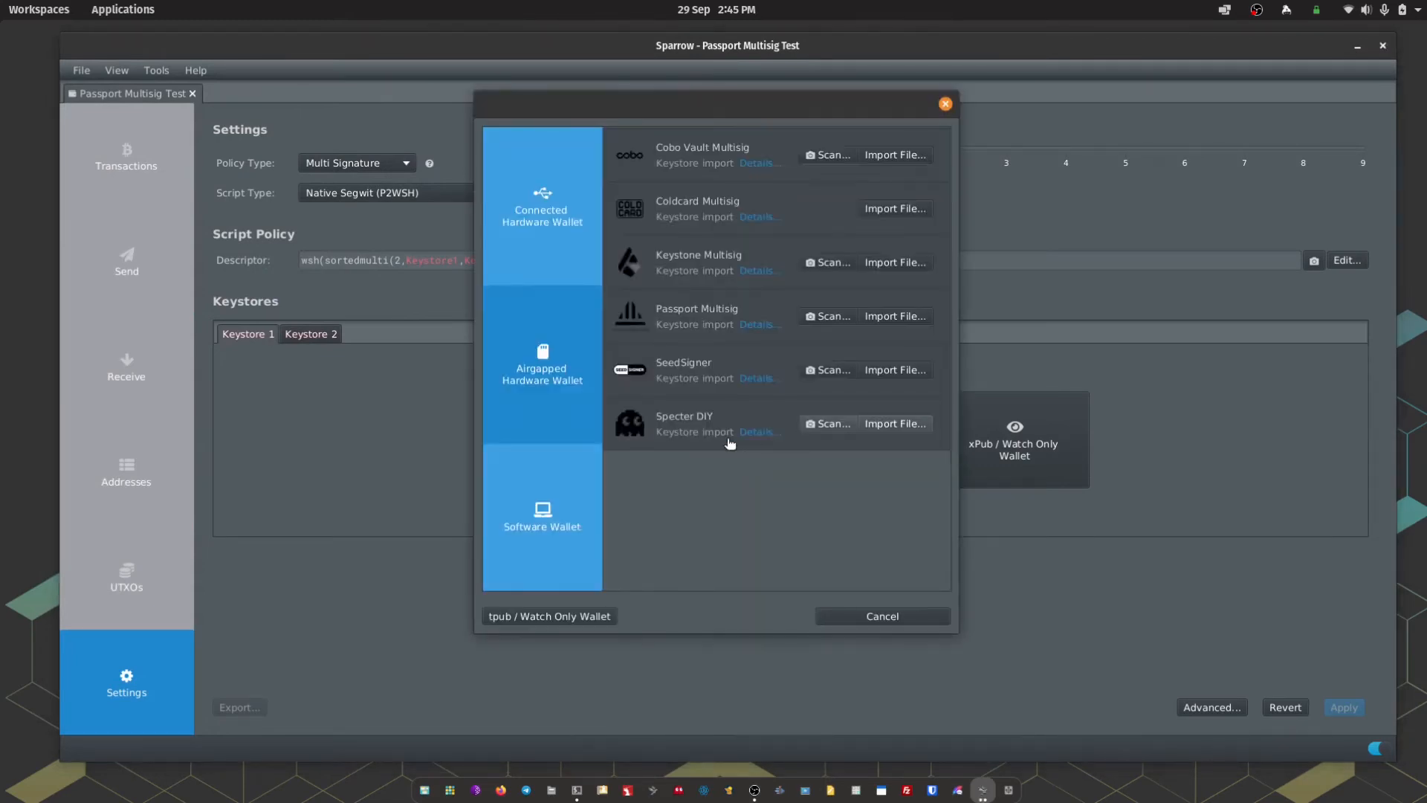
{"action": "mouse_move", "coordinate": [893, 210]}
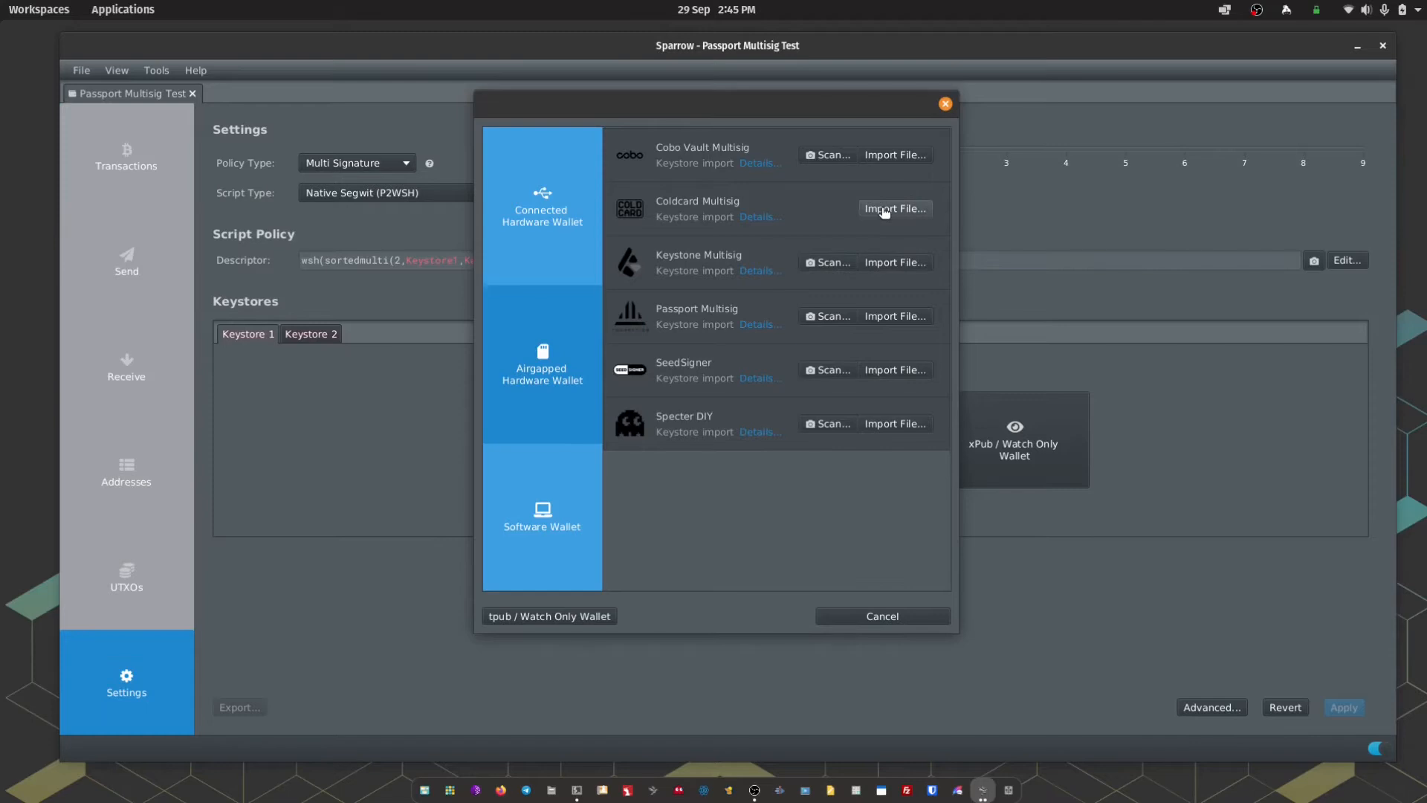
{"action": "left_click", "coordinate": [893, 208]}
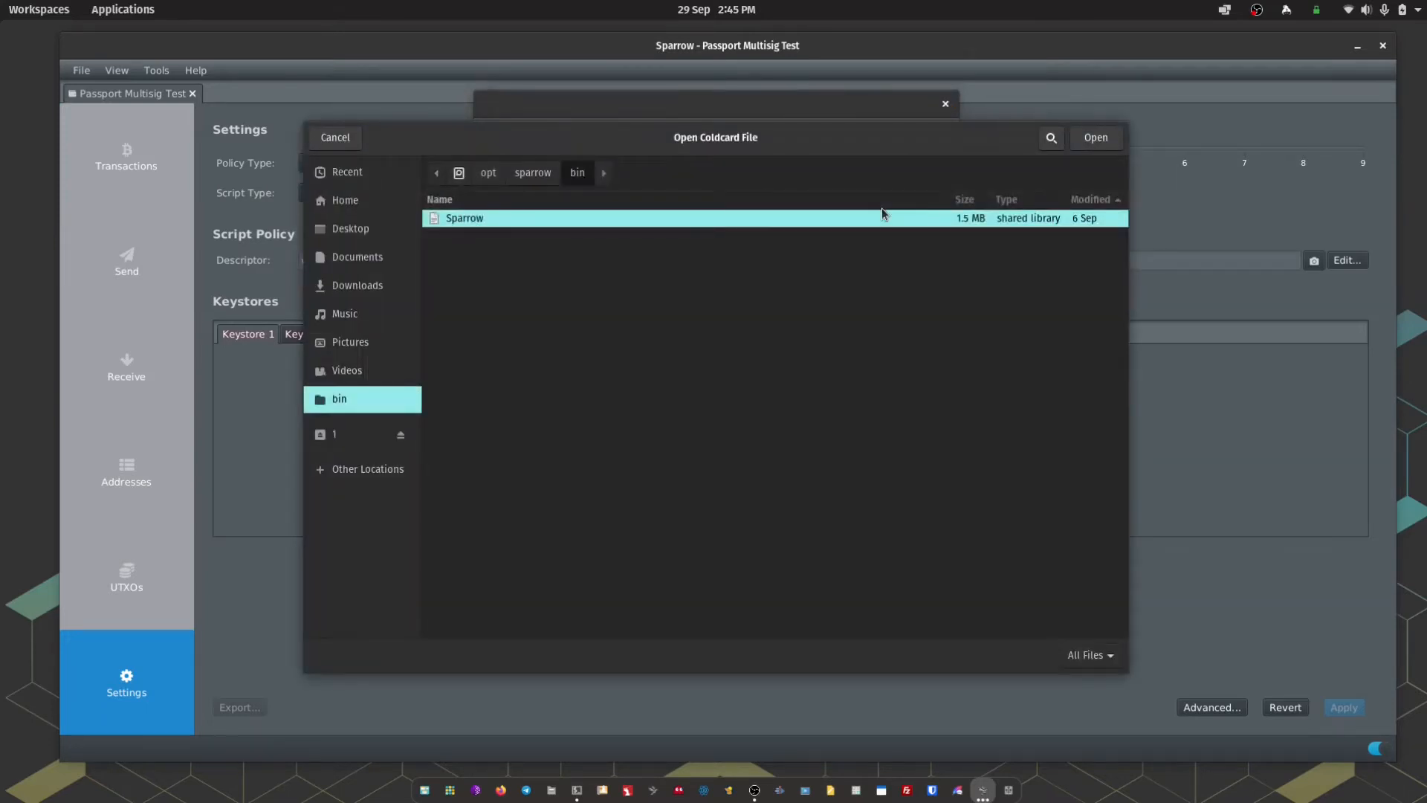
{"action": "mouse_move", "coordinate": [341, 437]}
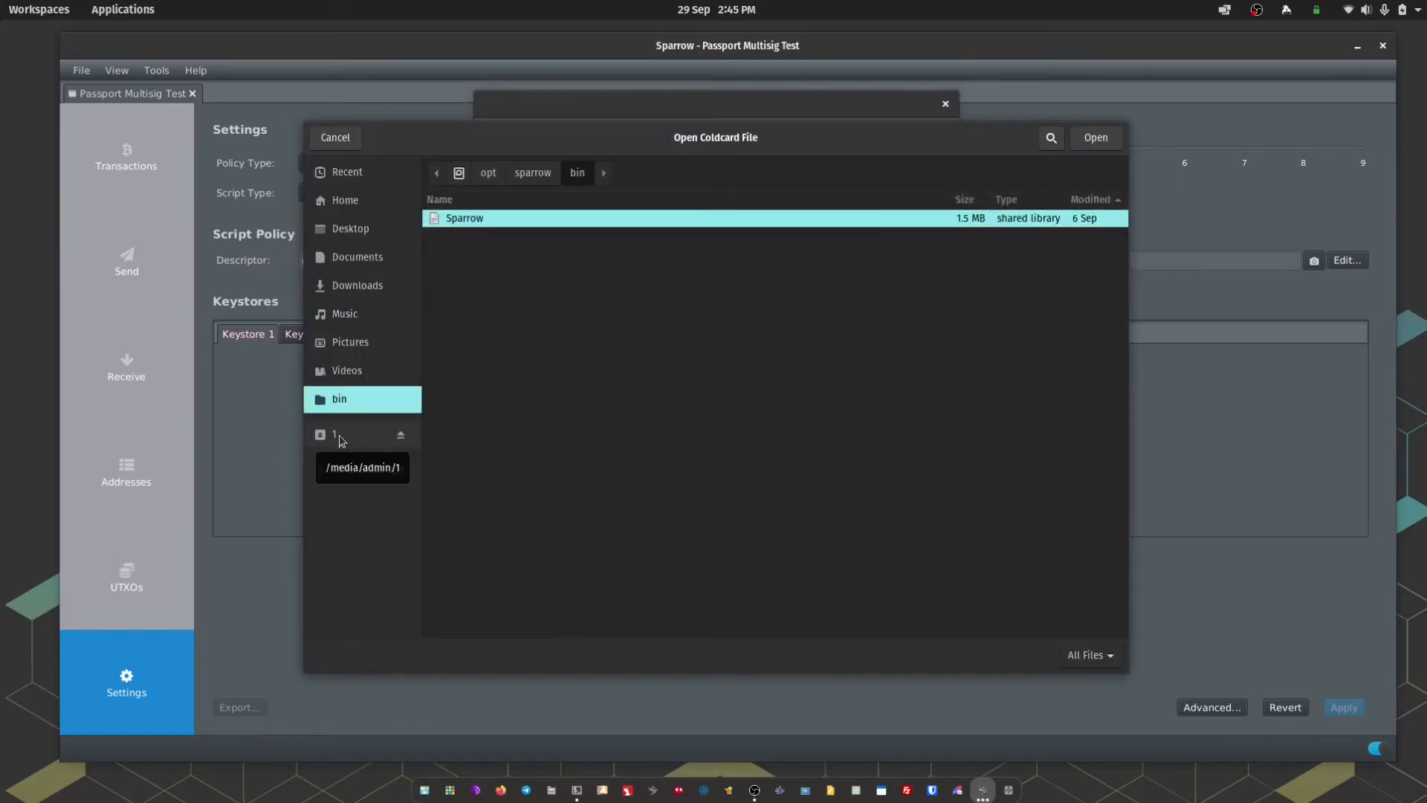
{"action": "left_click", "coordinate": [350, 434]}
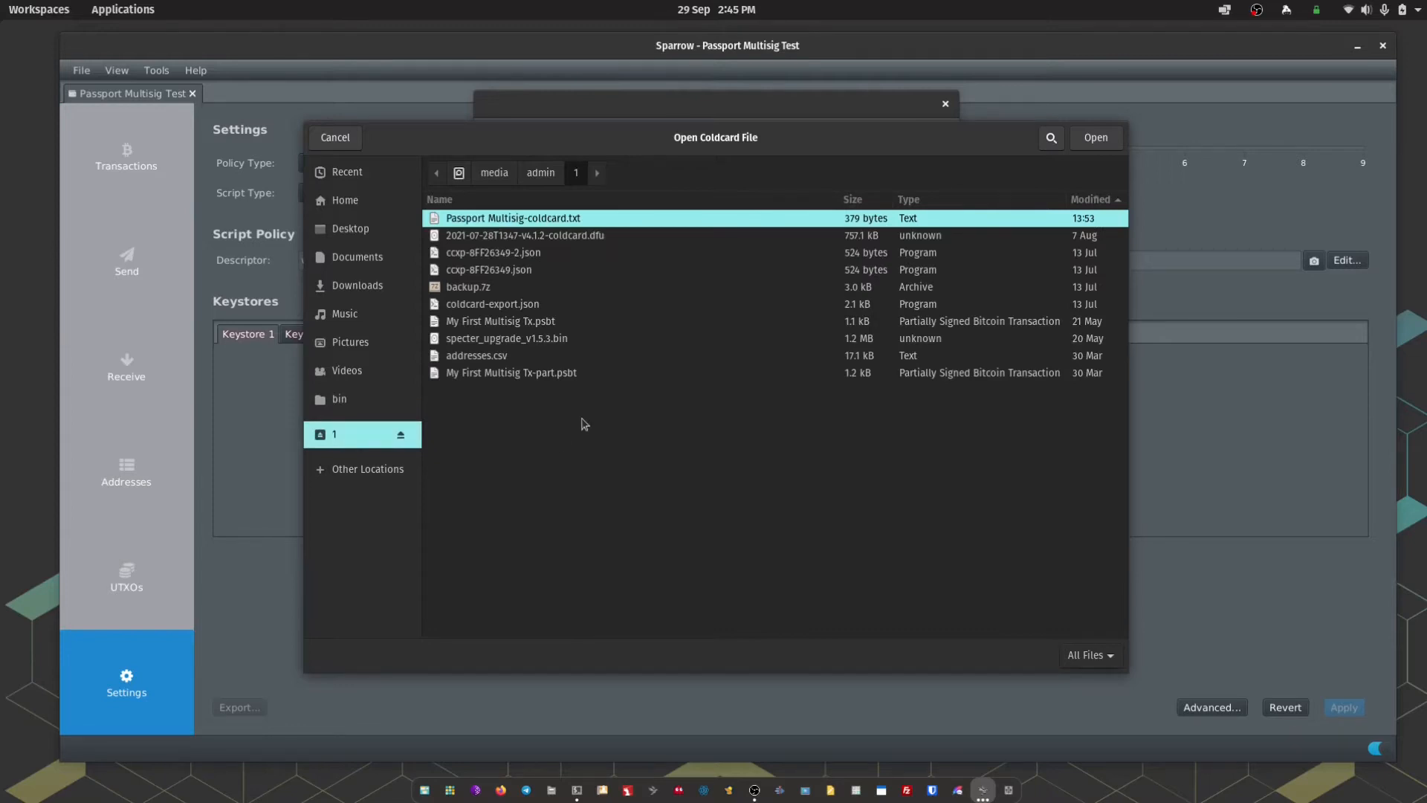
{"action": "mouse_move", "coordinate": [517, 274]}
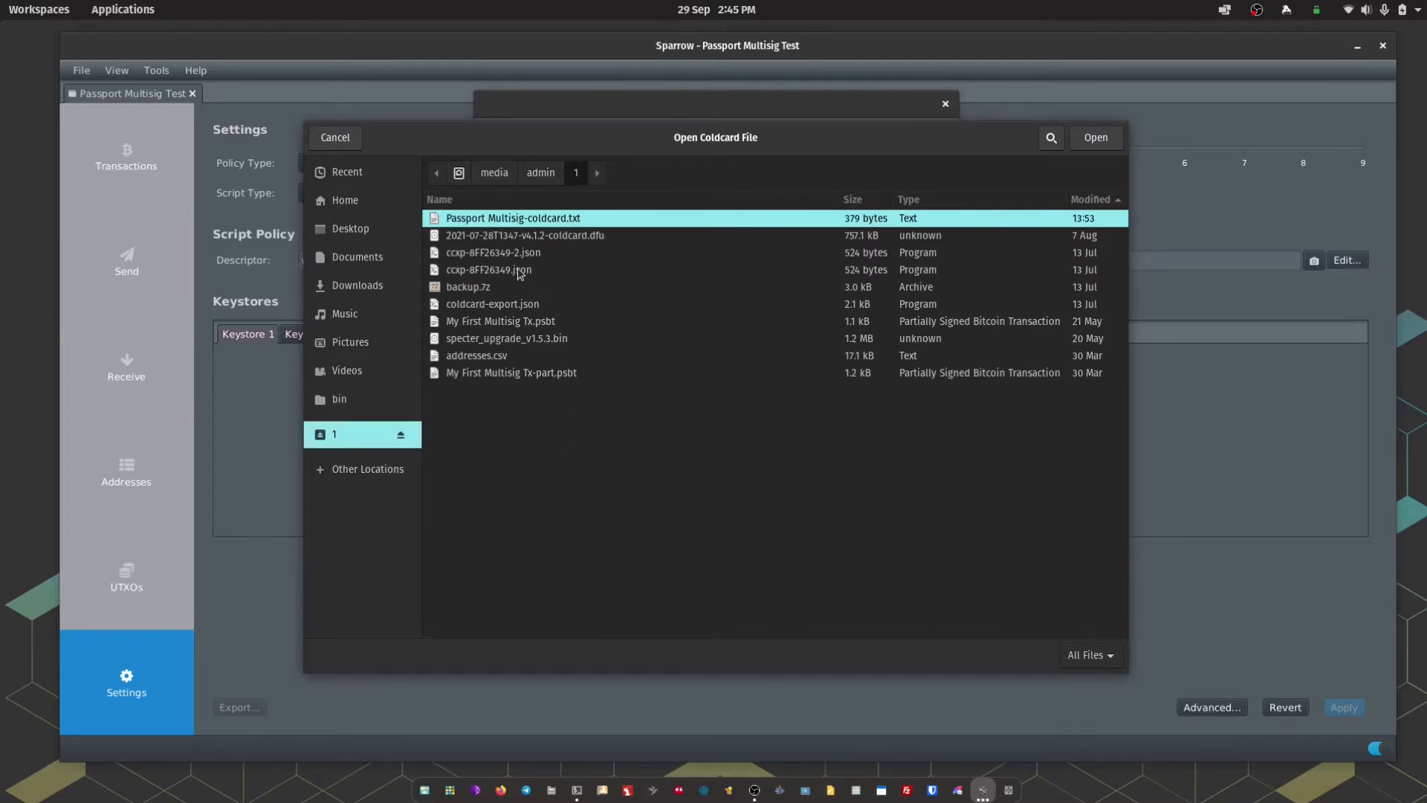
{"action": "left_click", "coordinate": [489, 269]}
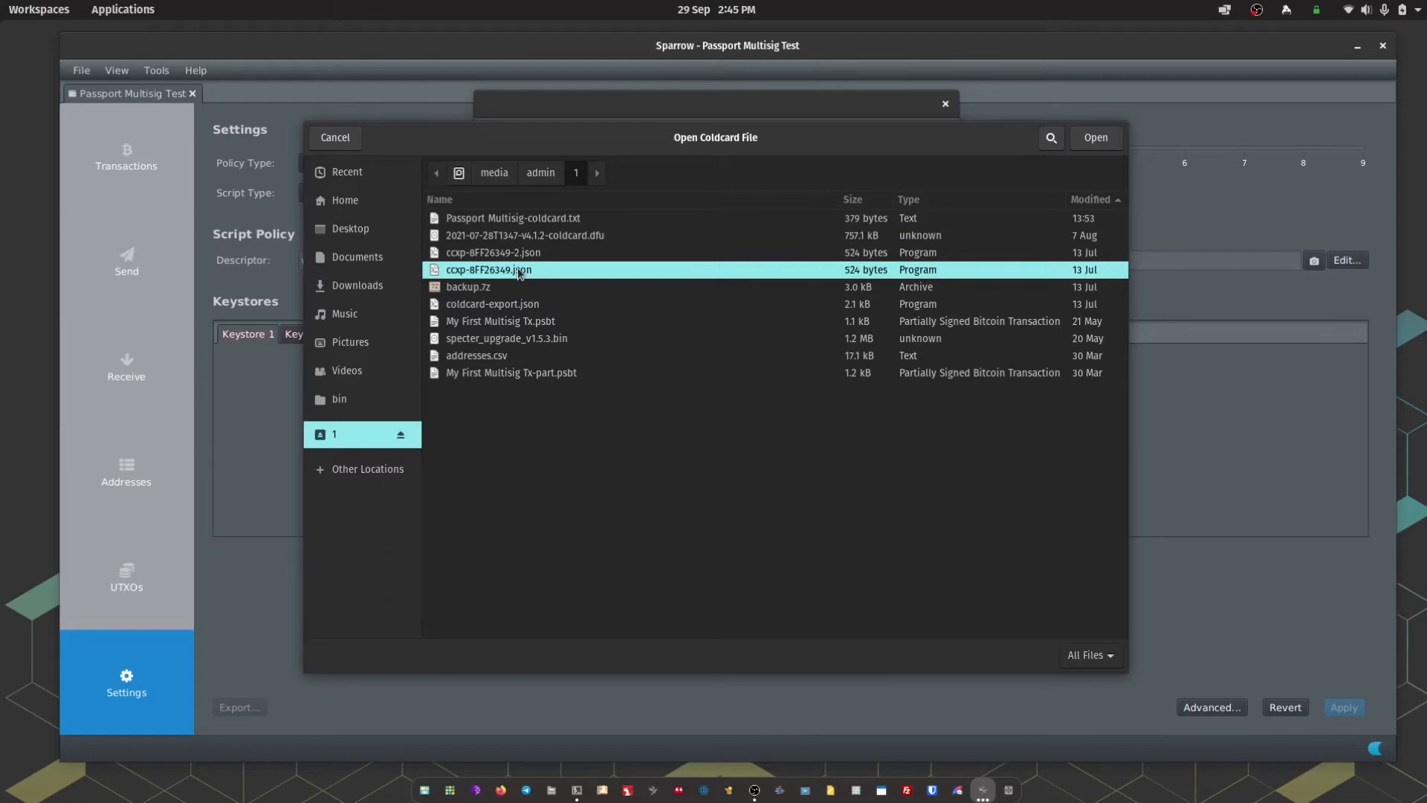
{"action": "left_click", "coordinate": [1095, 137]}
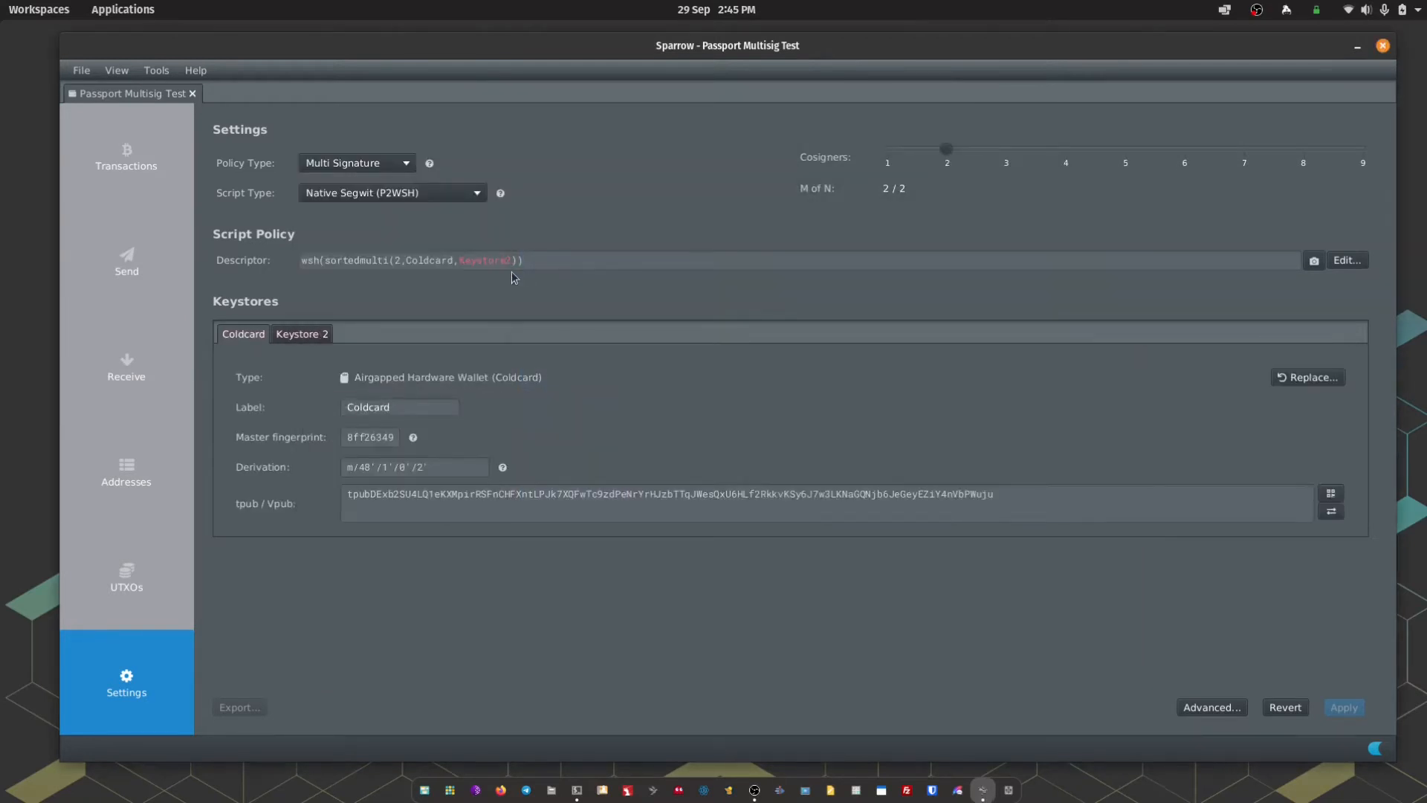
{"action": "mouse_move", "coordinate": [394, 425]}
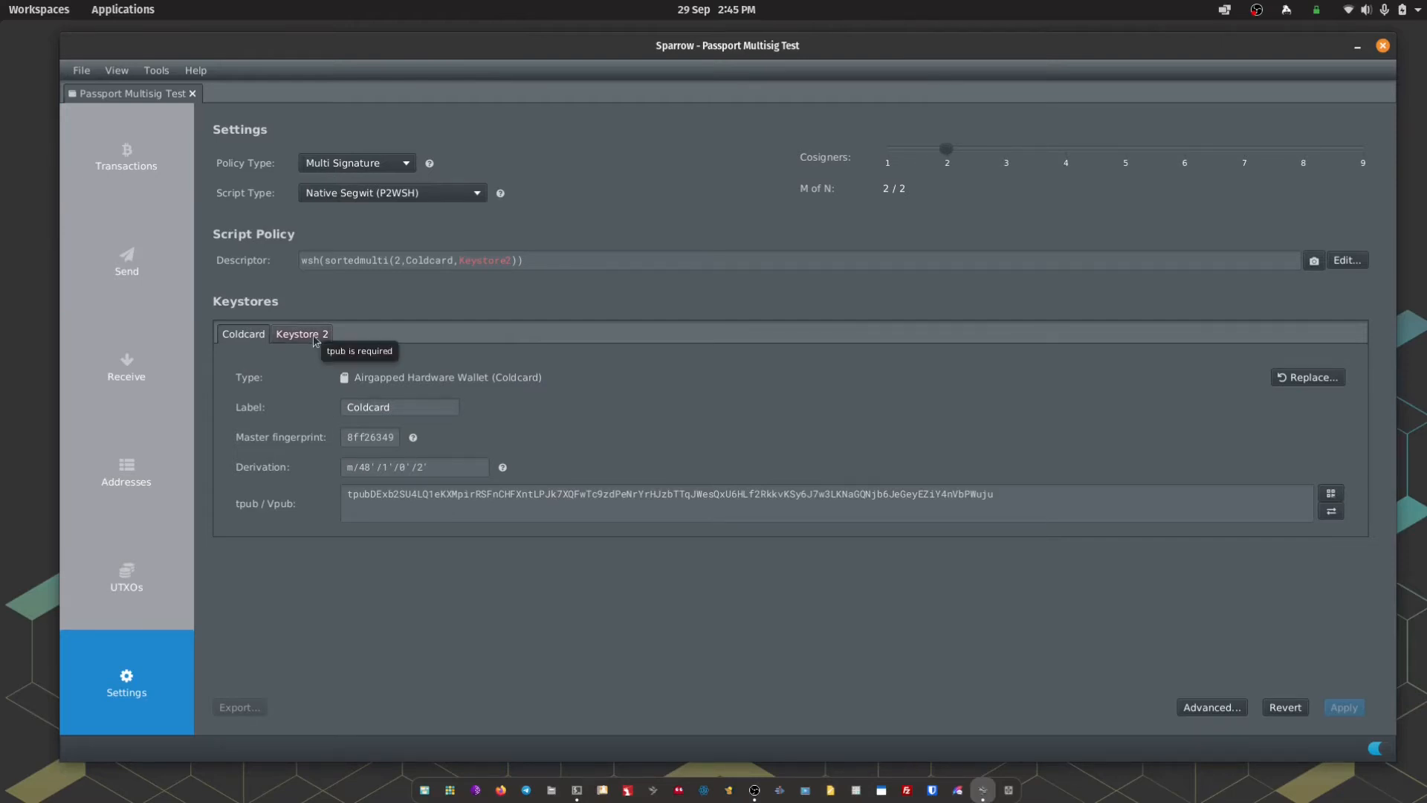
- Fill Keystore 2 by scanning the Passport's multisig export QR code
{"action": "left_click", "coordinate": [301, 333]}
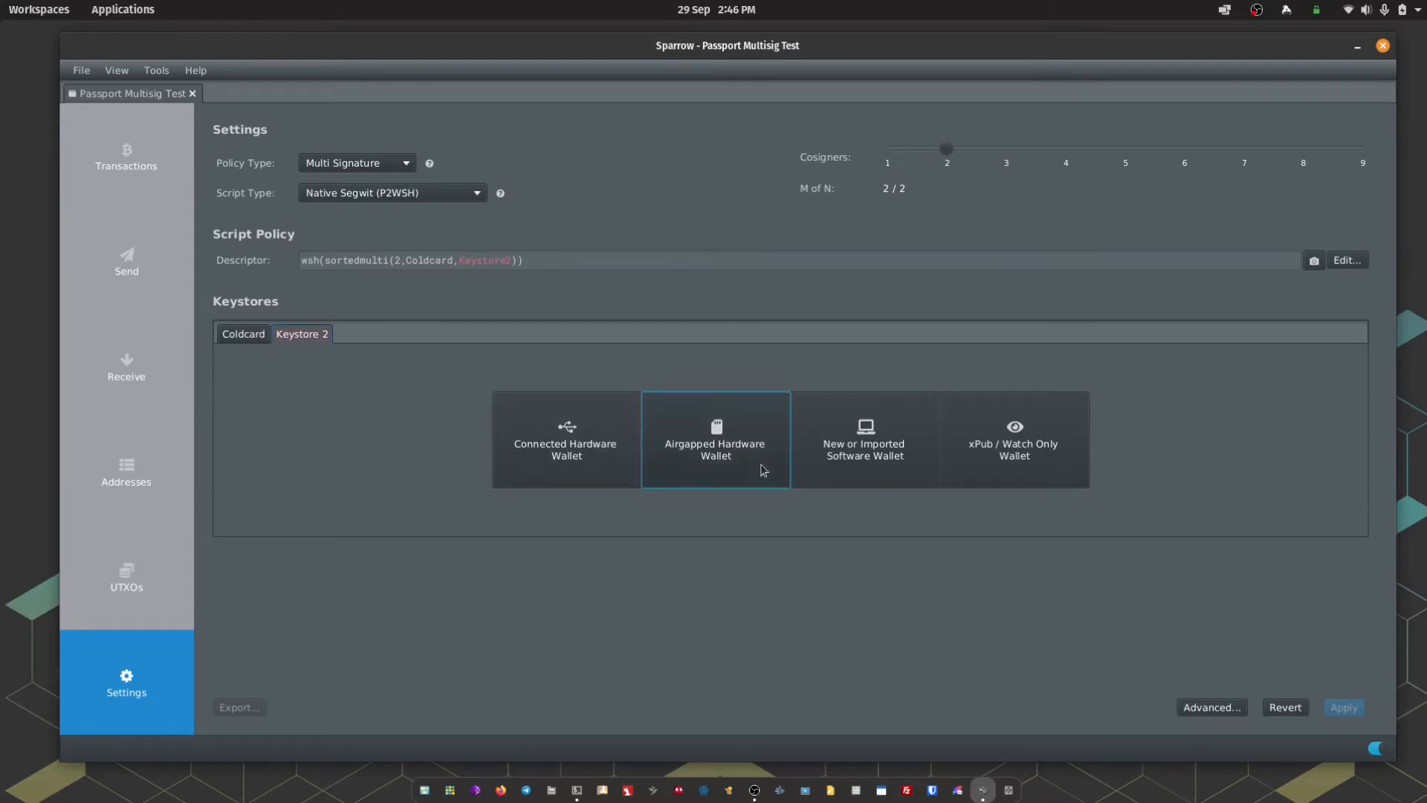
{"action": "left_click", "coordinate": [714, 438]}
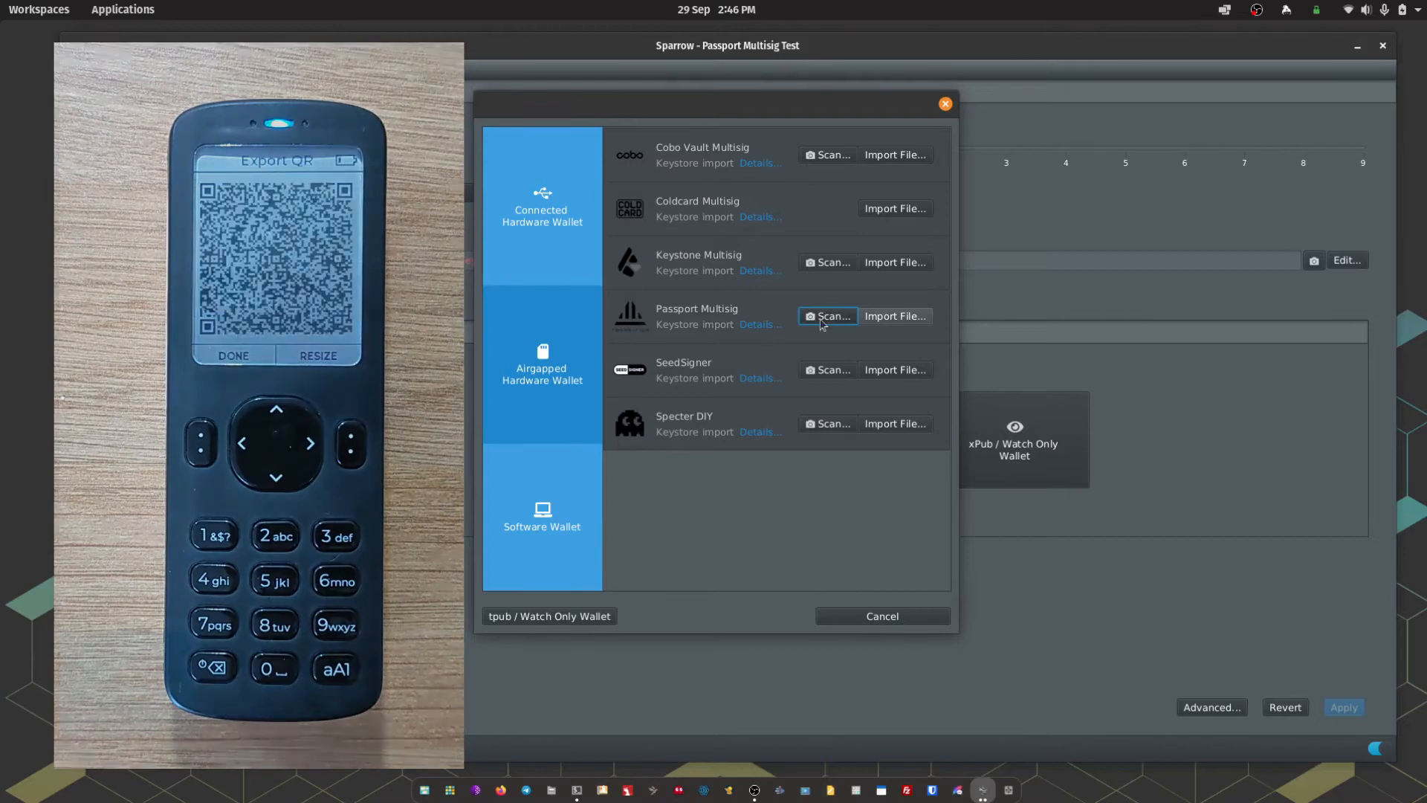
{"action": "left_click", "coordinate": [827, 316]}
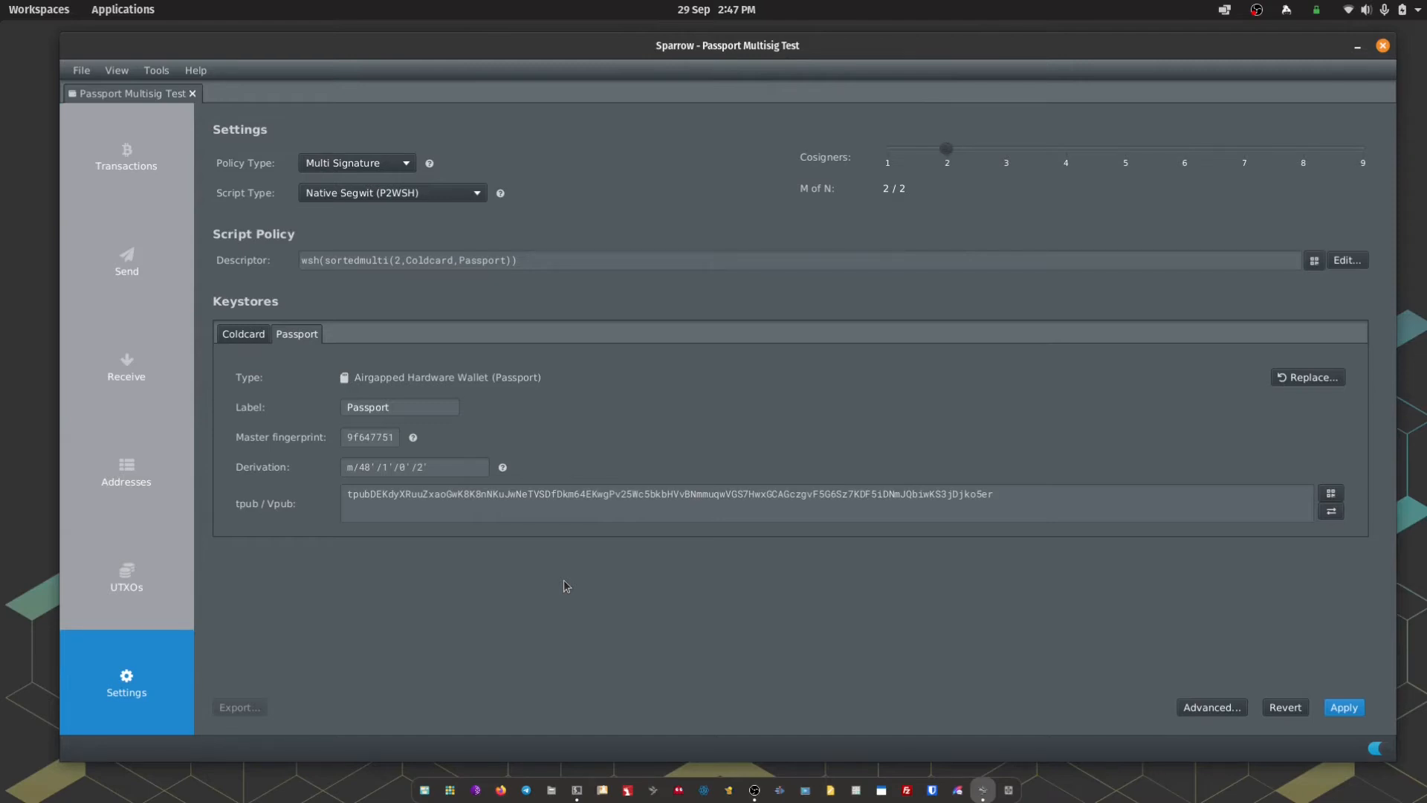
{"action": "mouse_move", "coordinate": [281, 417]}
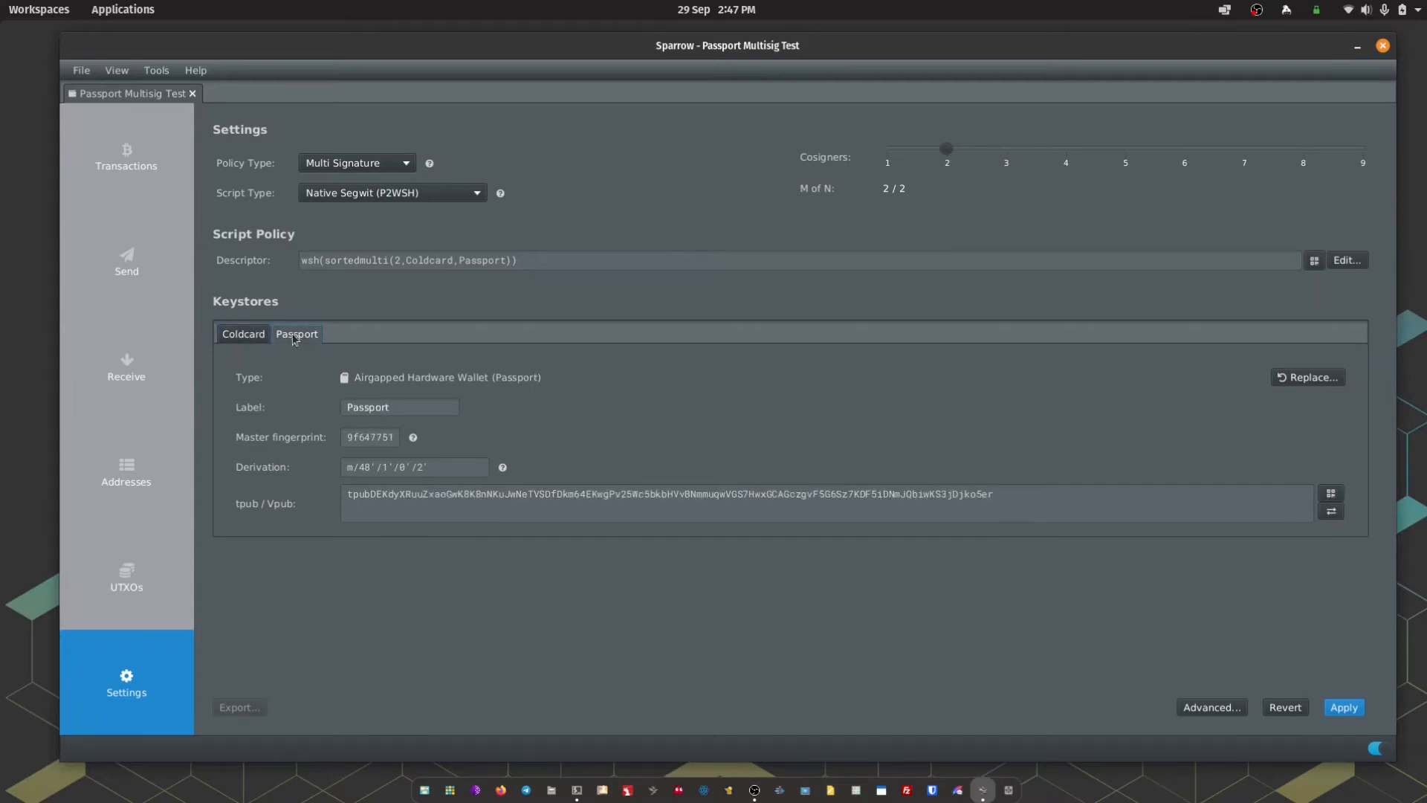
{"action": "mouse_move", "coordinate": [1302, 689]}
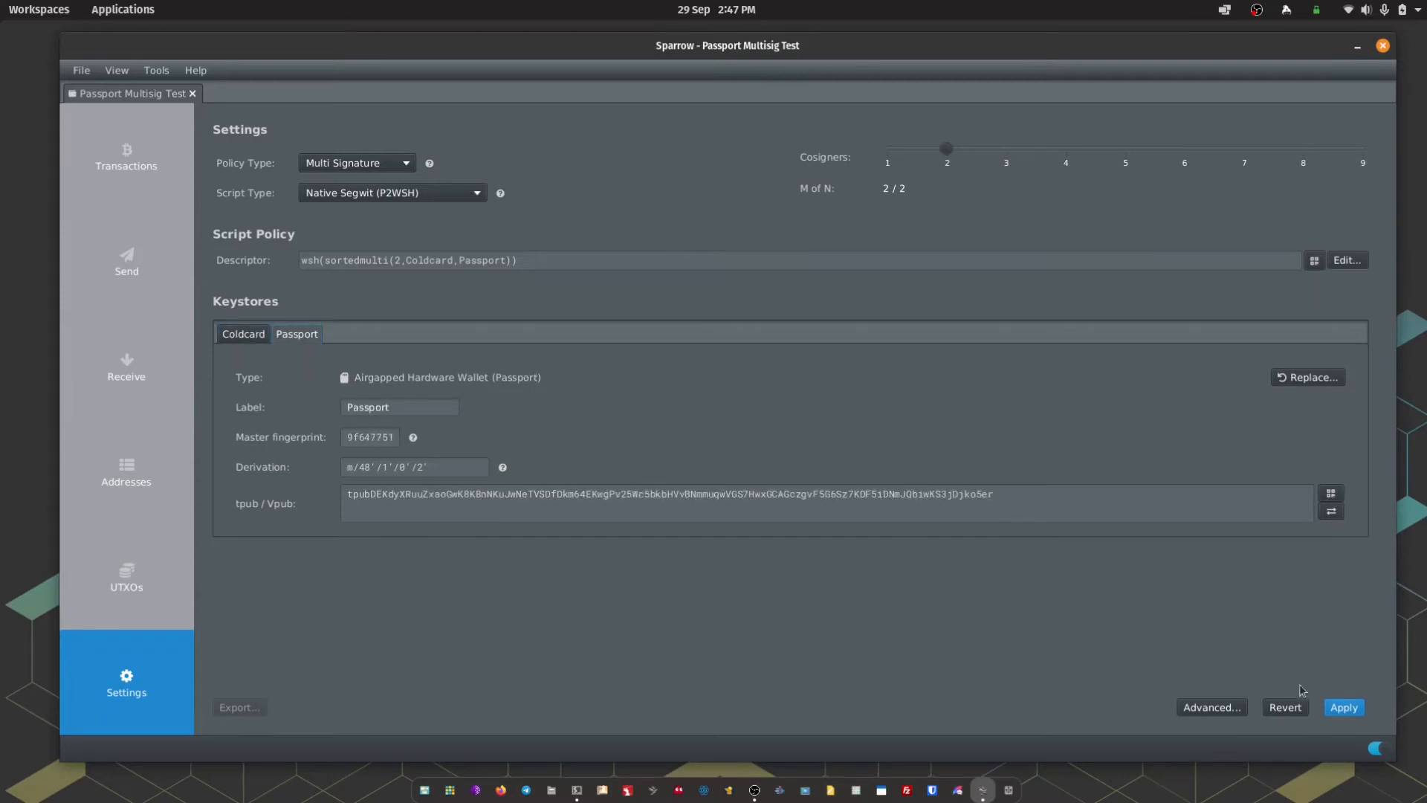
- Apply the wallet configuration and choose No Password
{"action": "left_click", "coordinate": [1343, 706]}
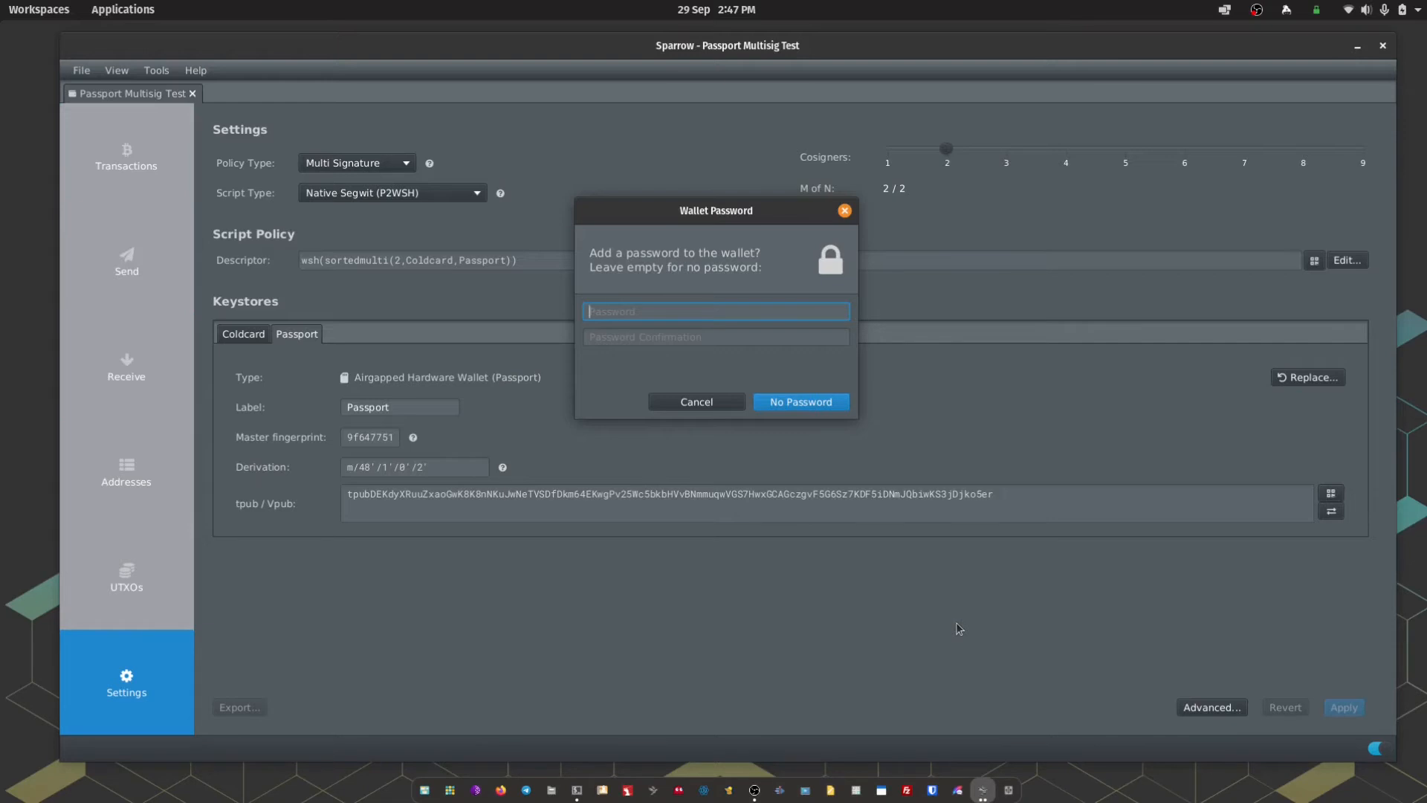
{"action": "mouse_move", "coordinate": [800, 401]}
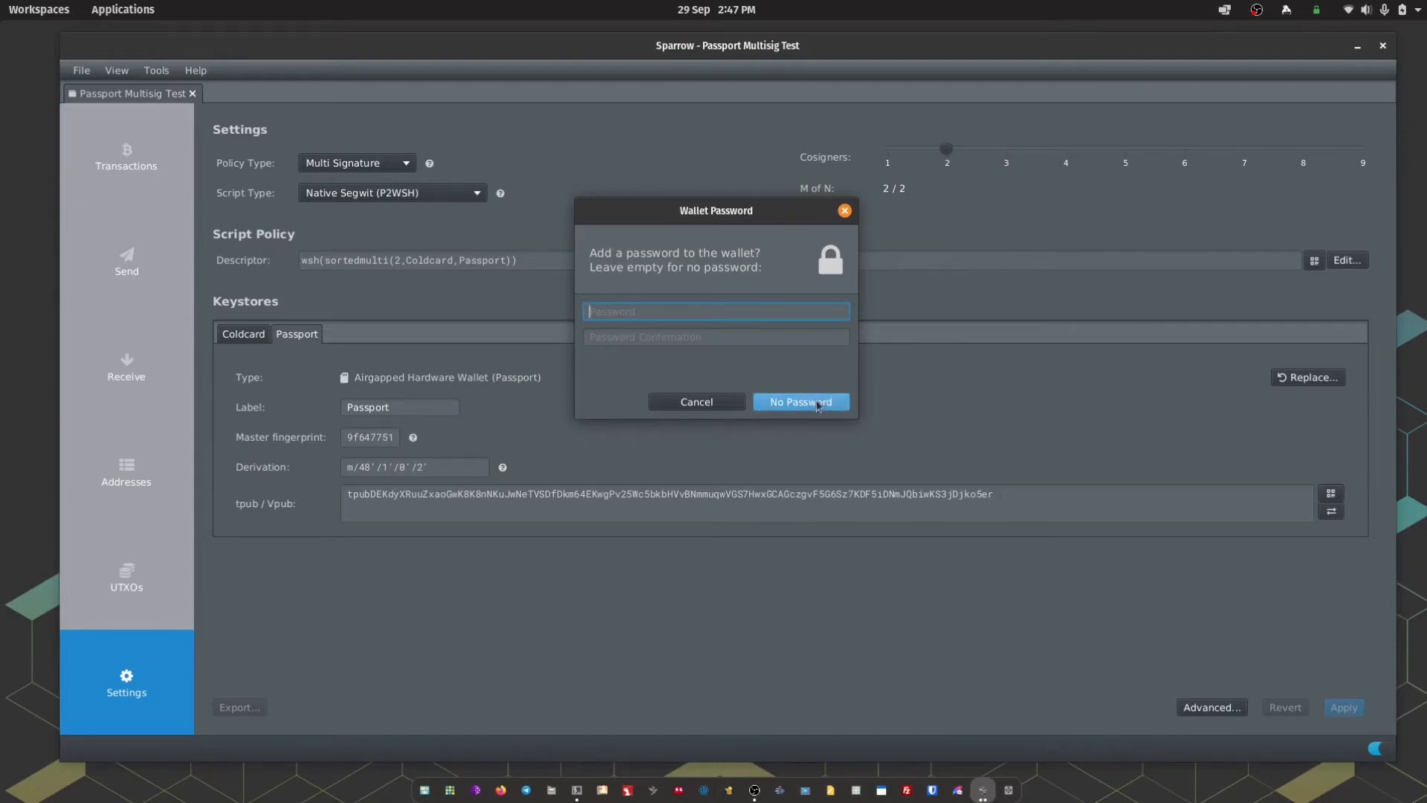
{"action": "left_click", "coordinate": [800, 402]}
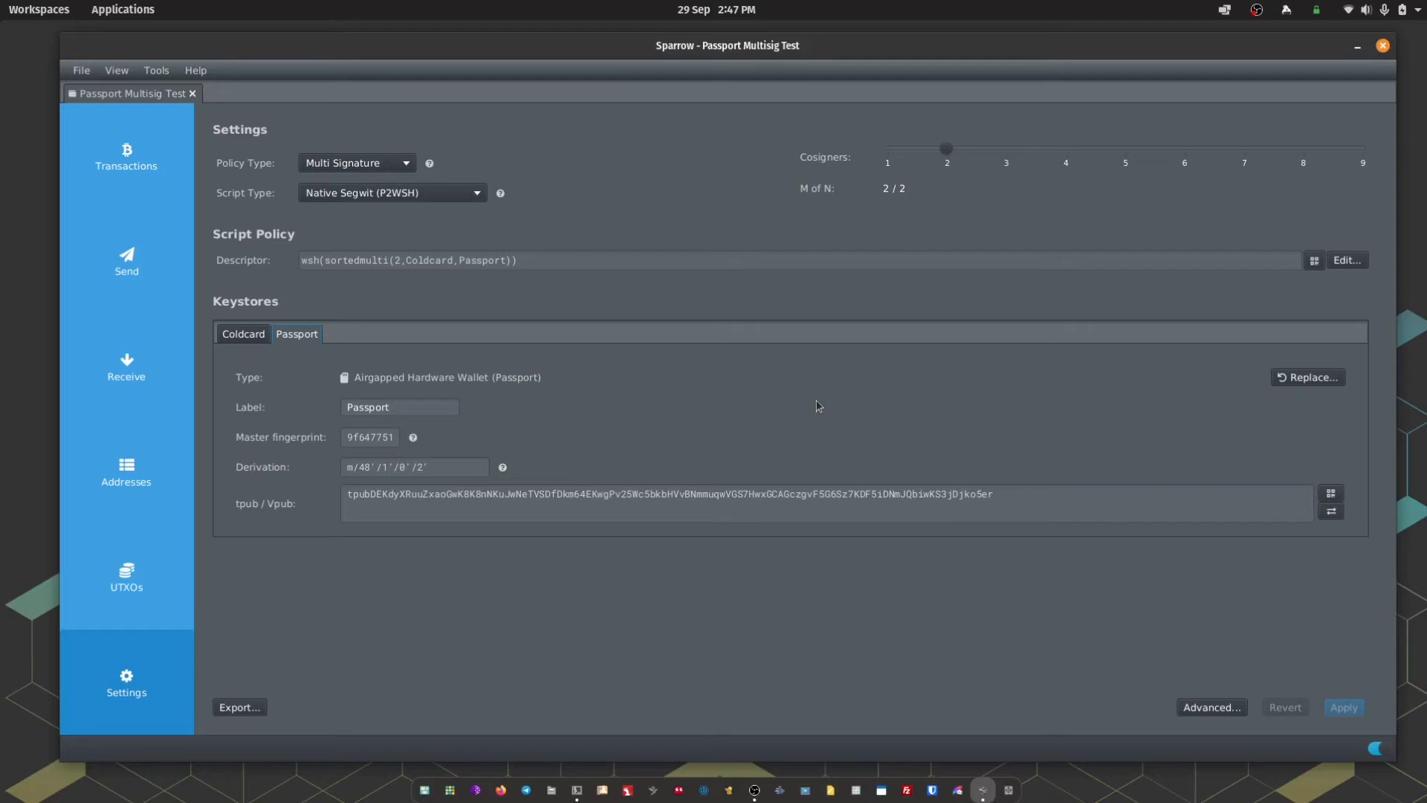
{"action": "mouse_move", "coordinate": [815, 417]}
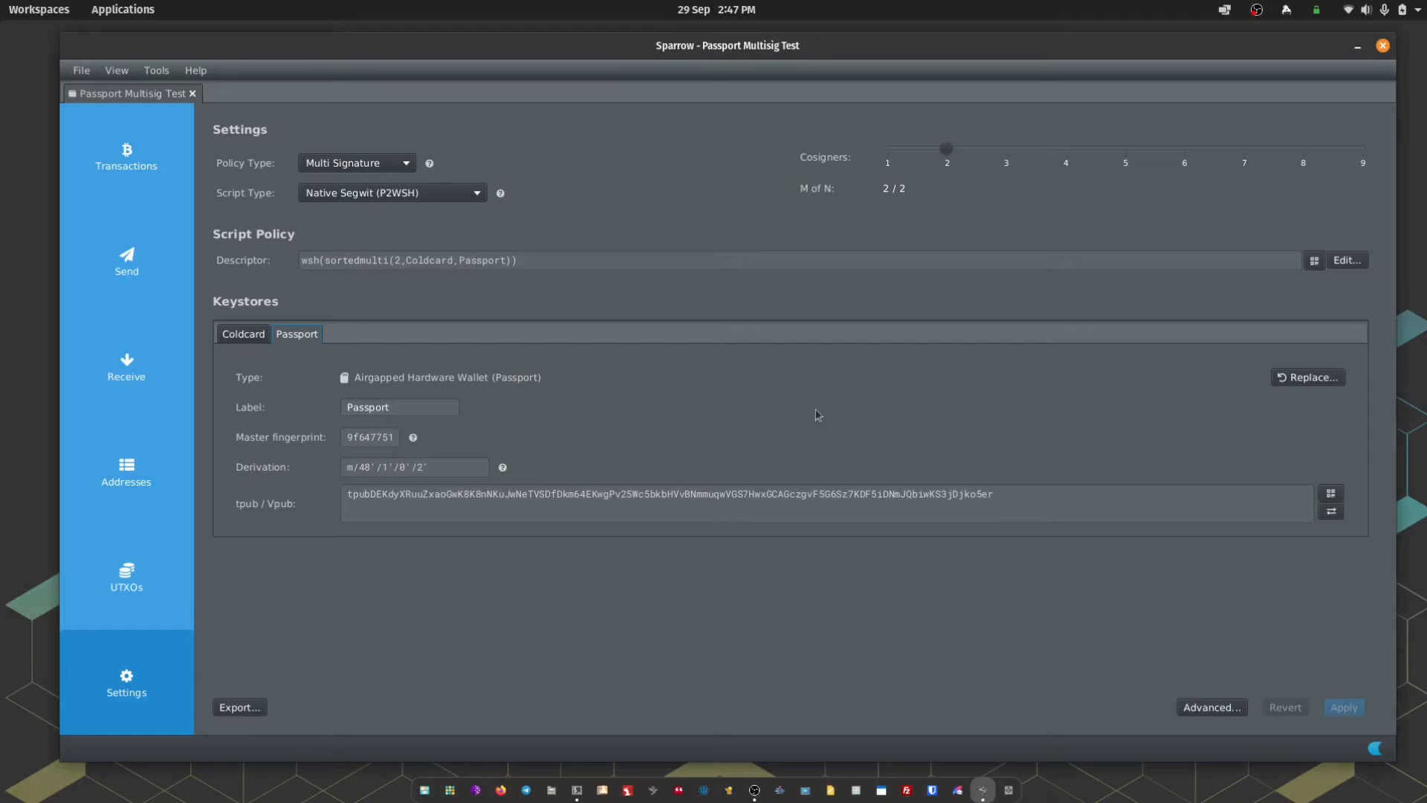
{"action": "mouse_move", "coordinate": [255, 723]}
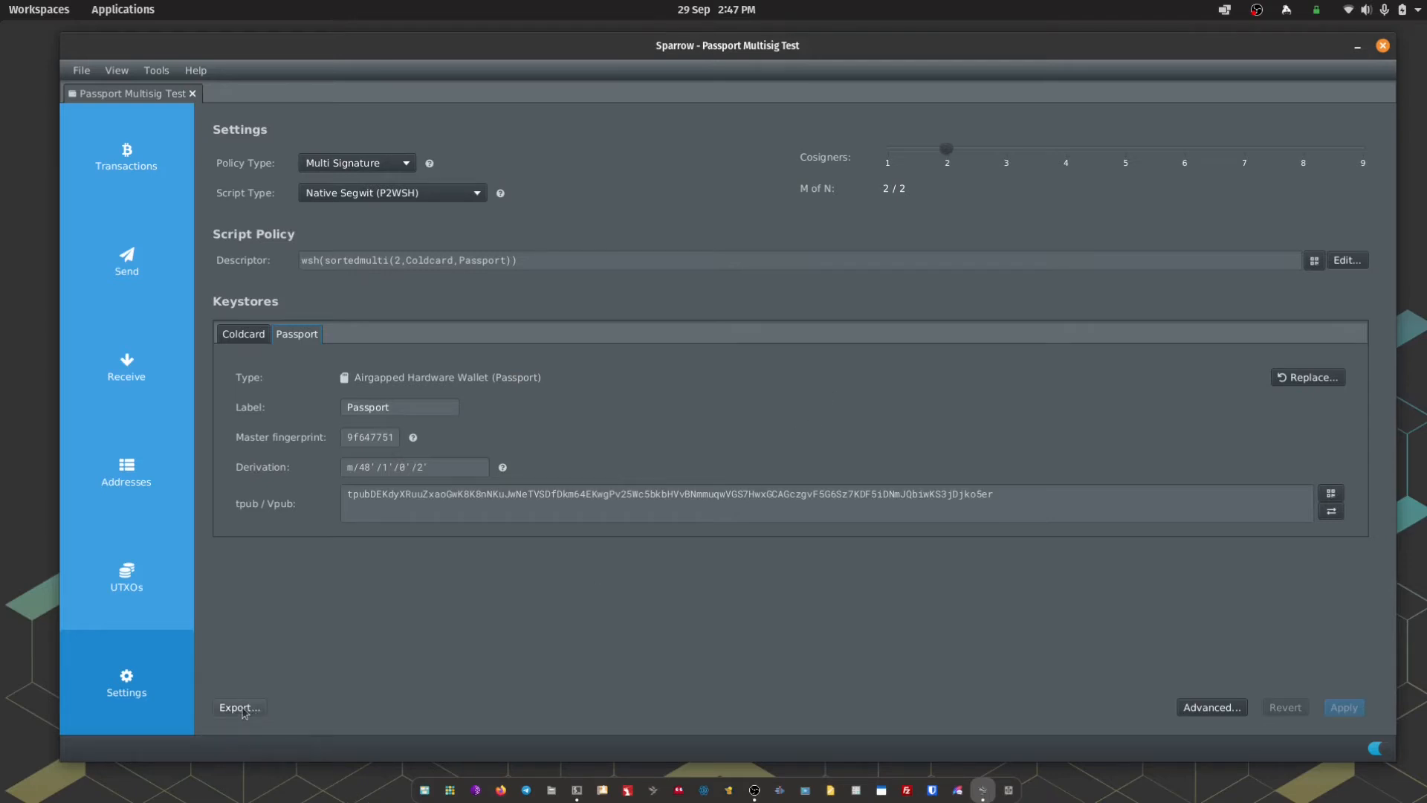
- Export 'Passport Multisig Test-coldcard.txt' for Coldcard Multisig to drive 1
{"action": "left_click", "coordinate": [239, 706]}
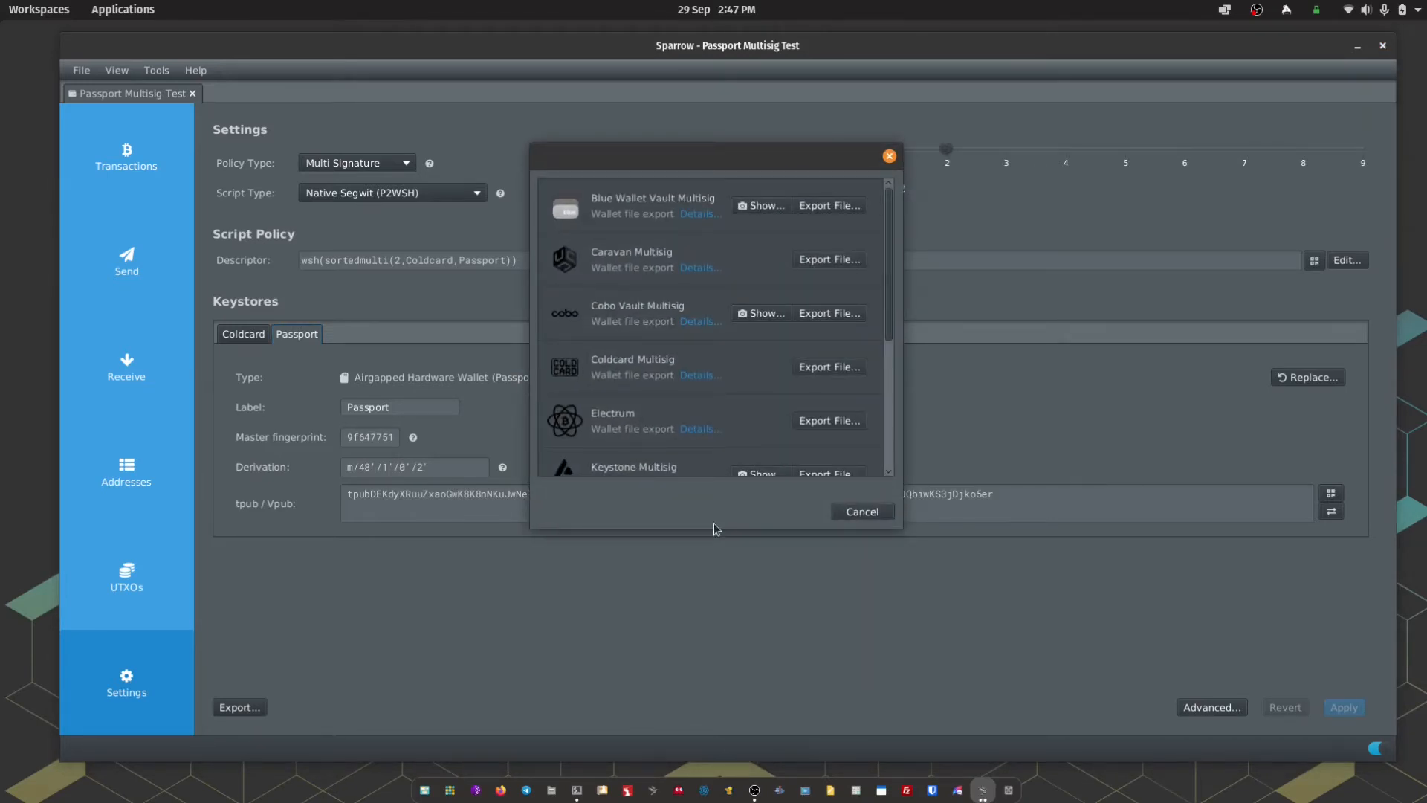
{"action": "mouse_move", "coordinate": [826, 367]}
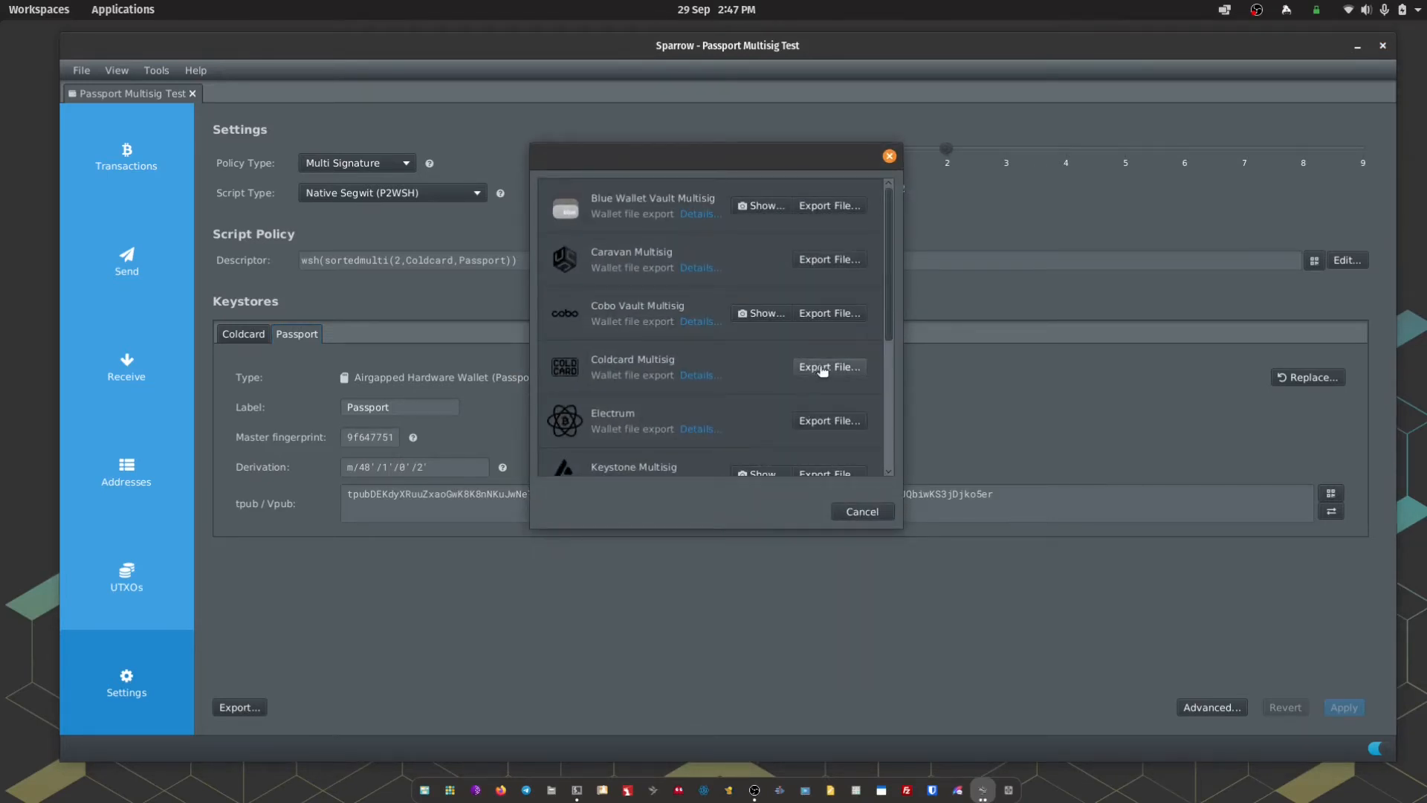
{"action": "left_click", "coordinate": [827, 367]}
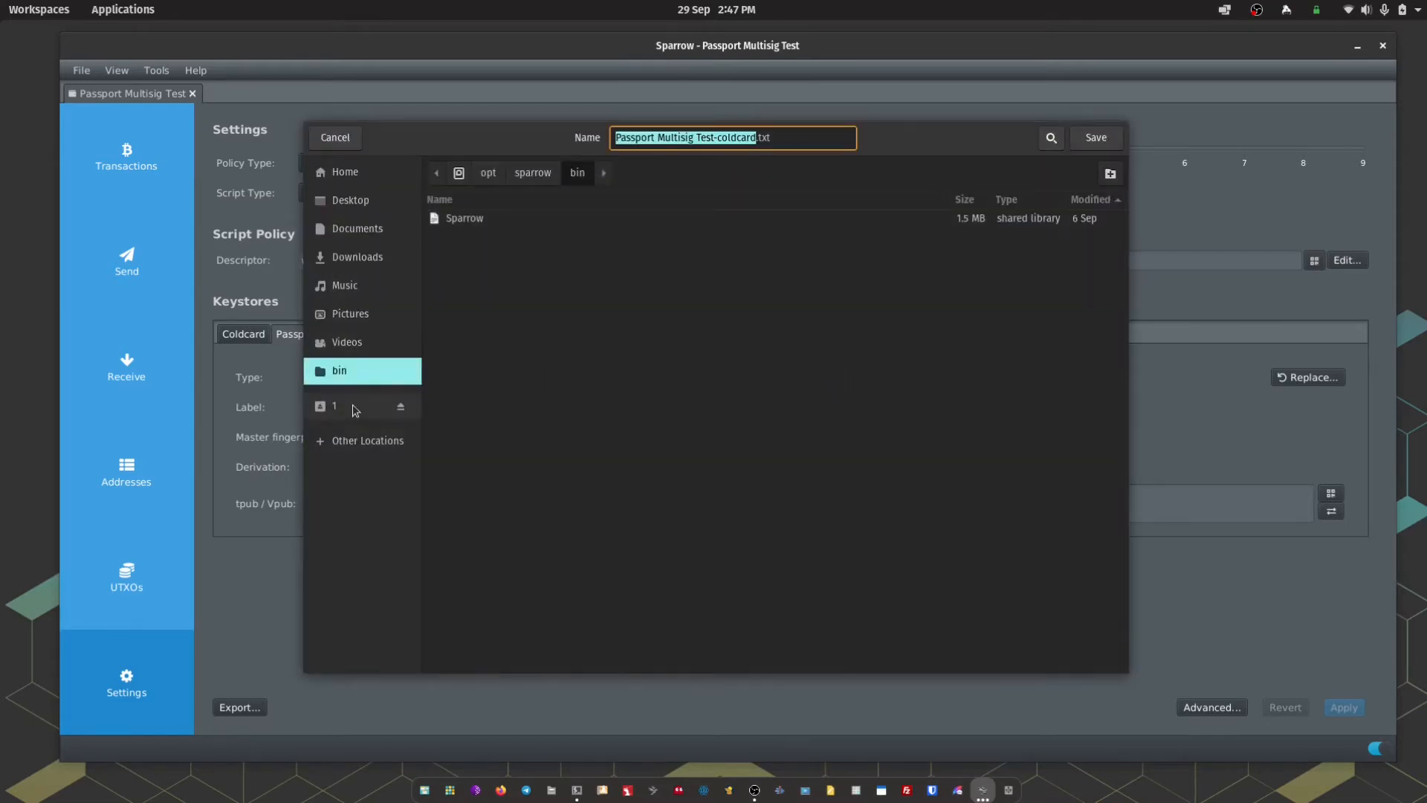
{"action": "left_click", "coordinate": [346, 405]}
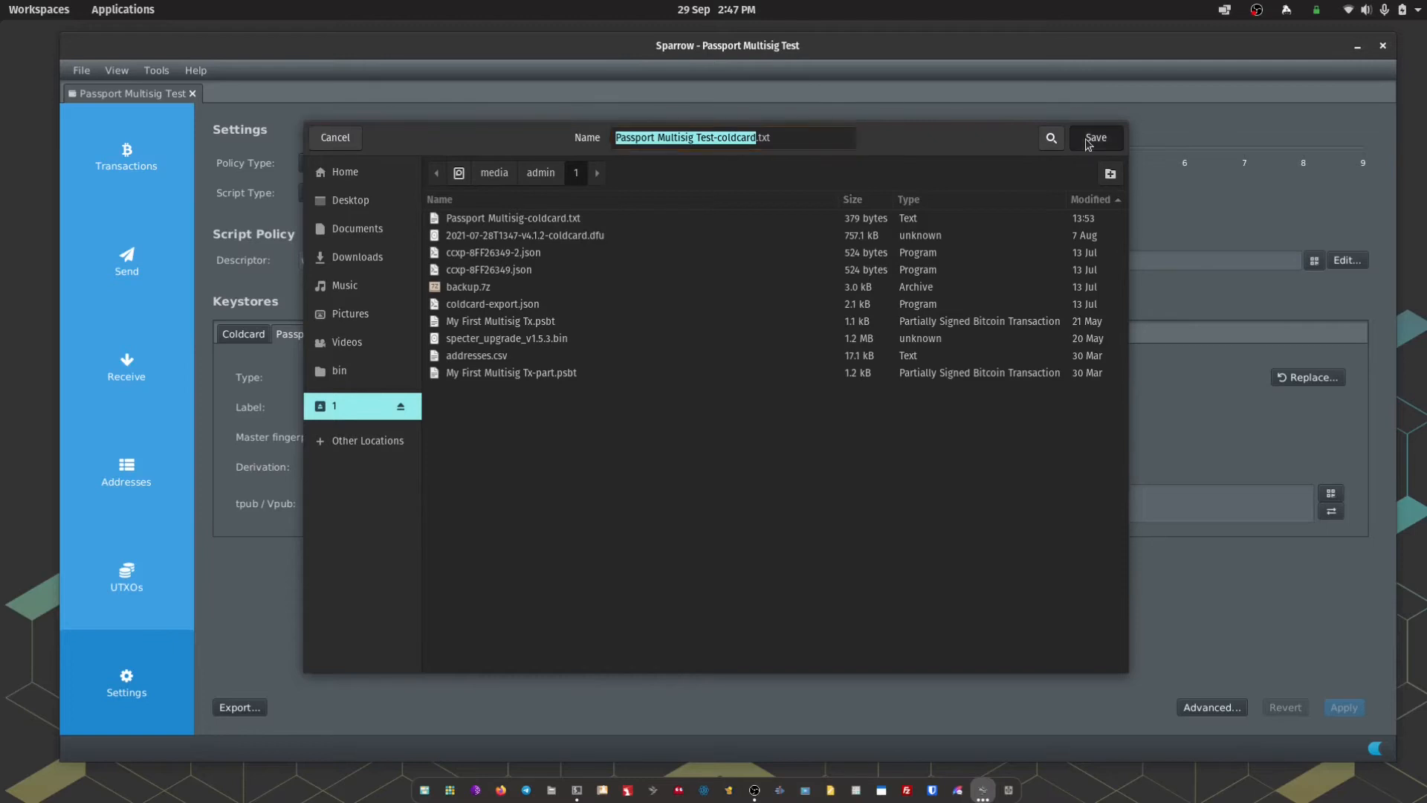
{"action": "left_click", "coordinate": [1095, 138]}
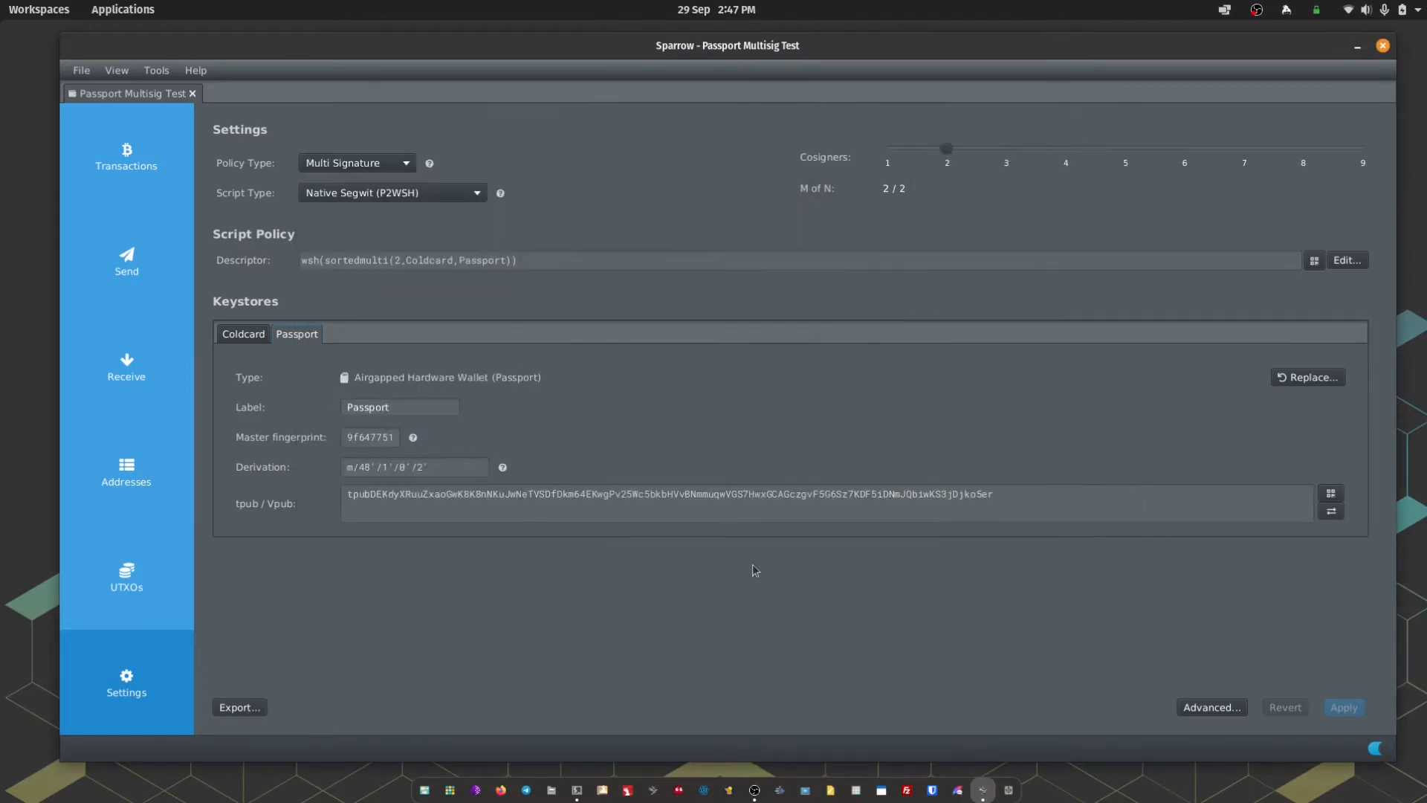
{"action": "mouse_move", "coordinate": [665, 489]}
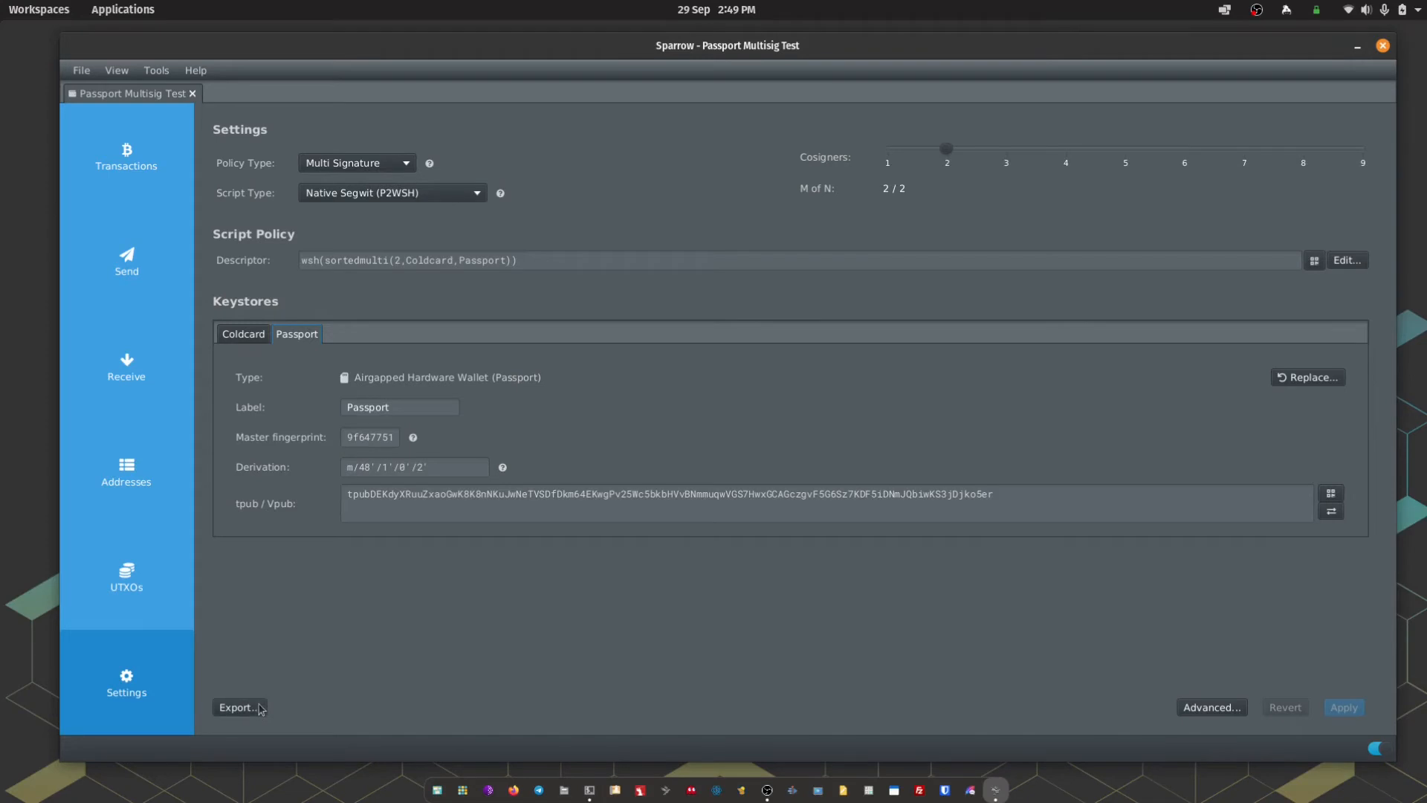
{"action": "left_click", "coordinate": [239, 707]}
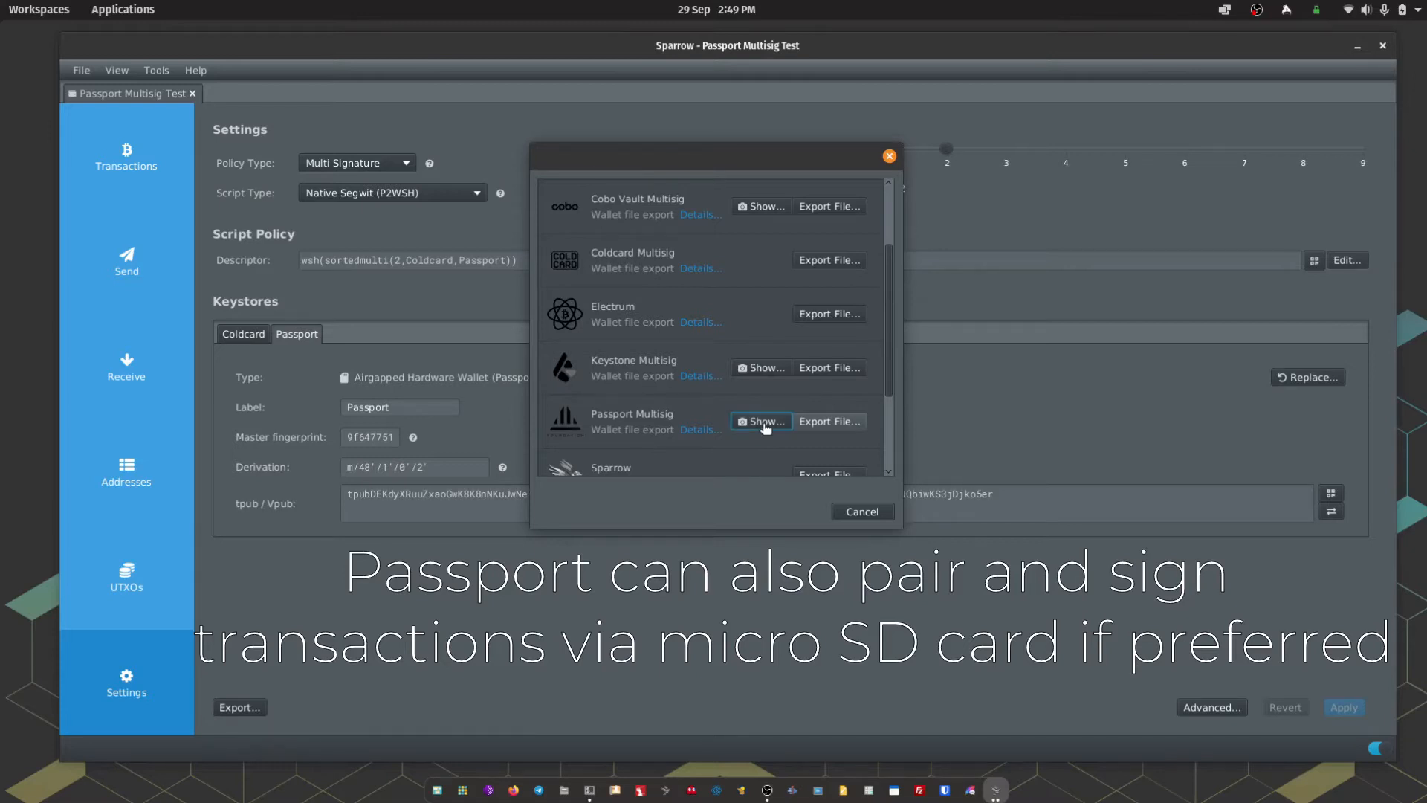
{"action": "left_click", "coordinate": [759, 421]}
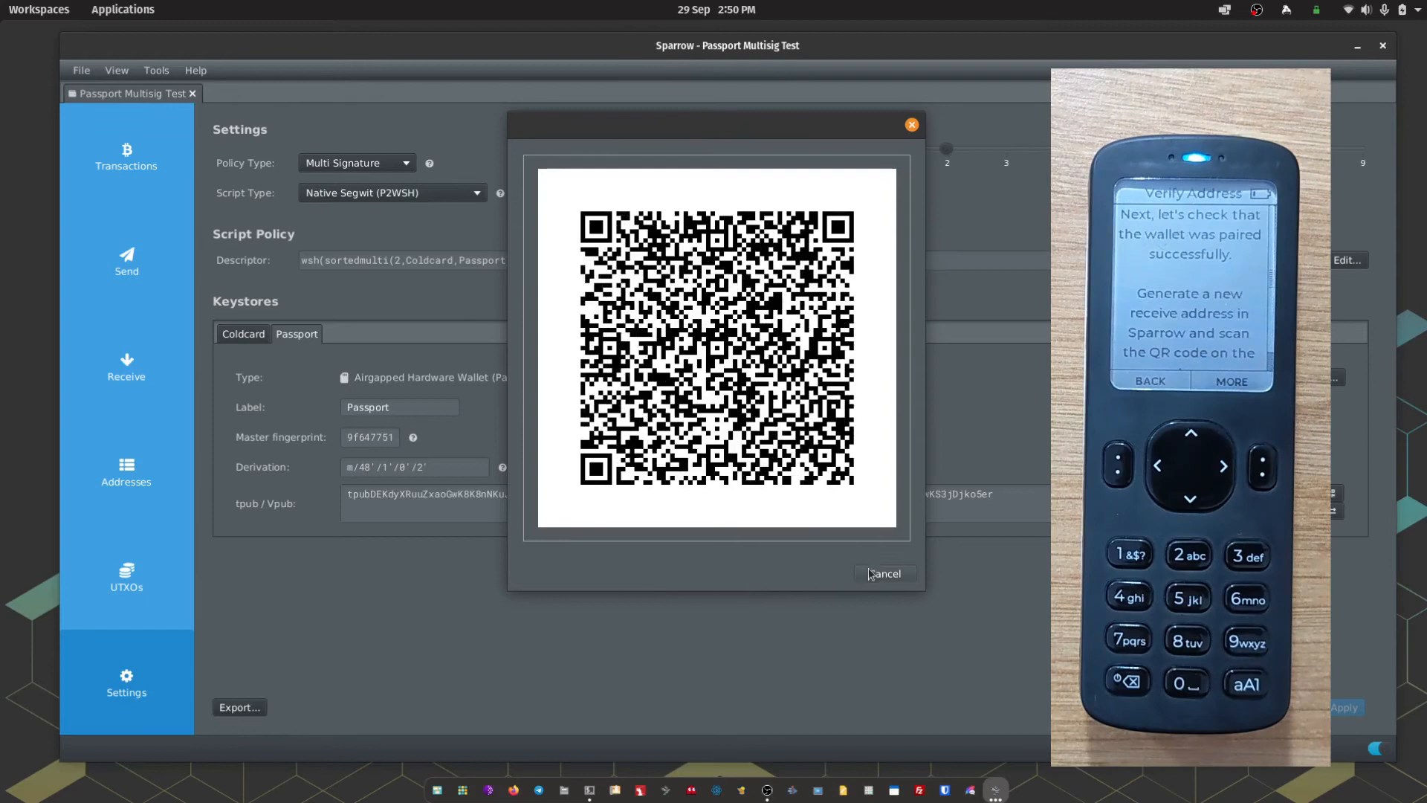
{"action": "left_click", "coordinate": [883, 573]}
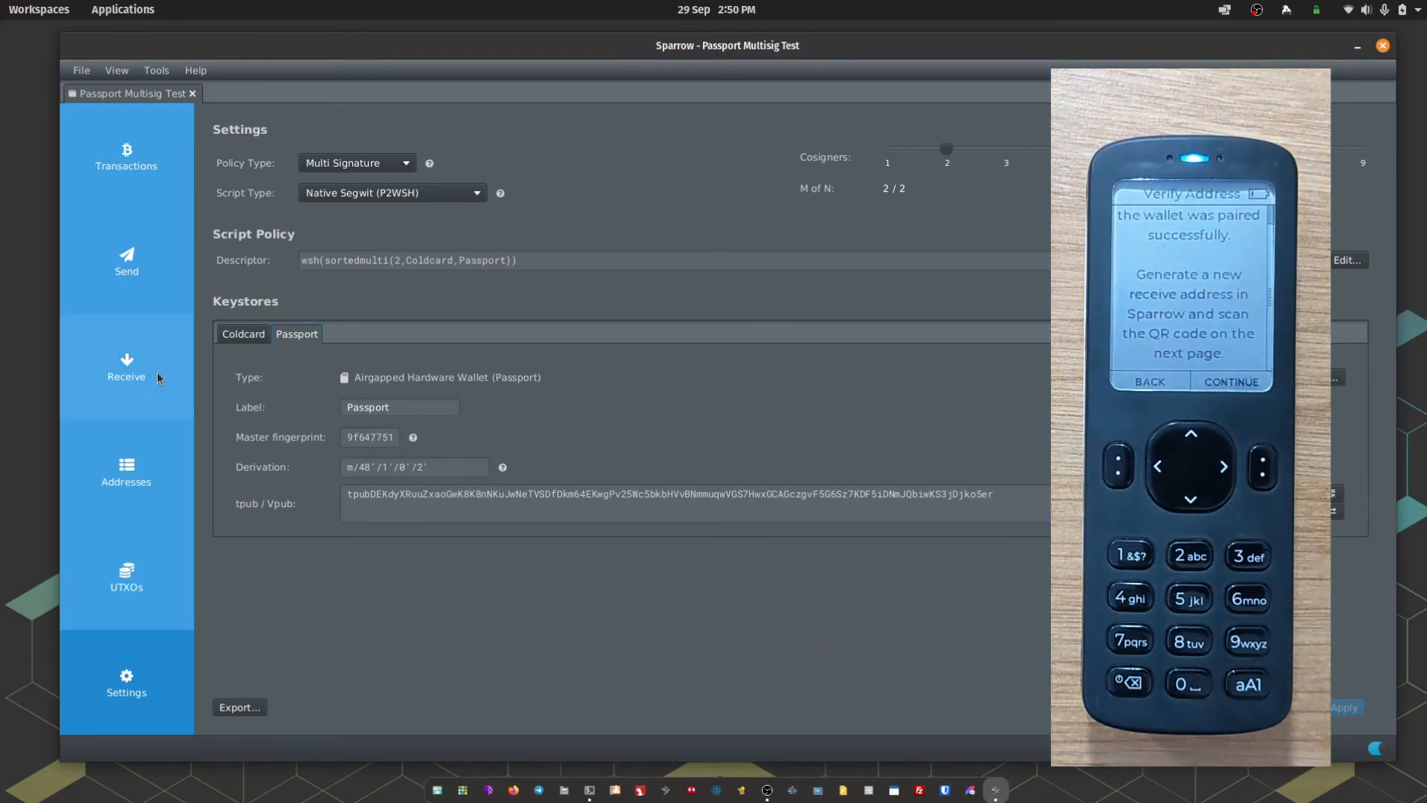
- Show the receive address at m/48'/1'/0'/2'/0/0 with its QR code
{"action": "left_click", "coordinate": [125, 366]}
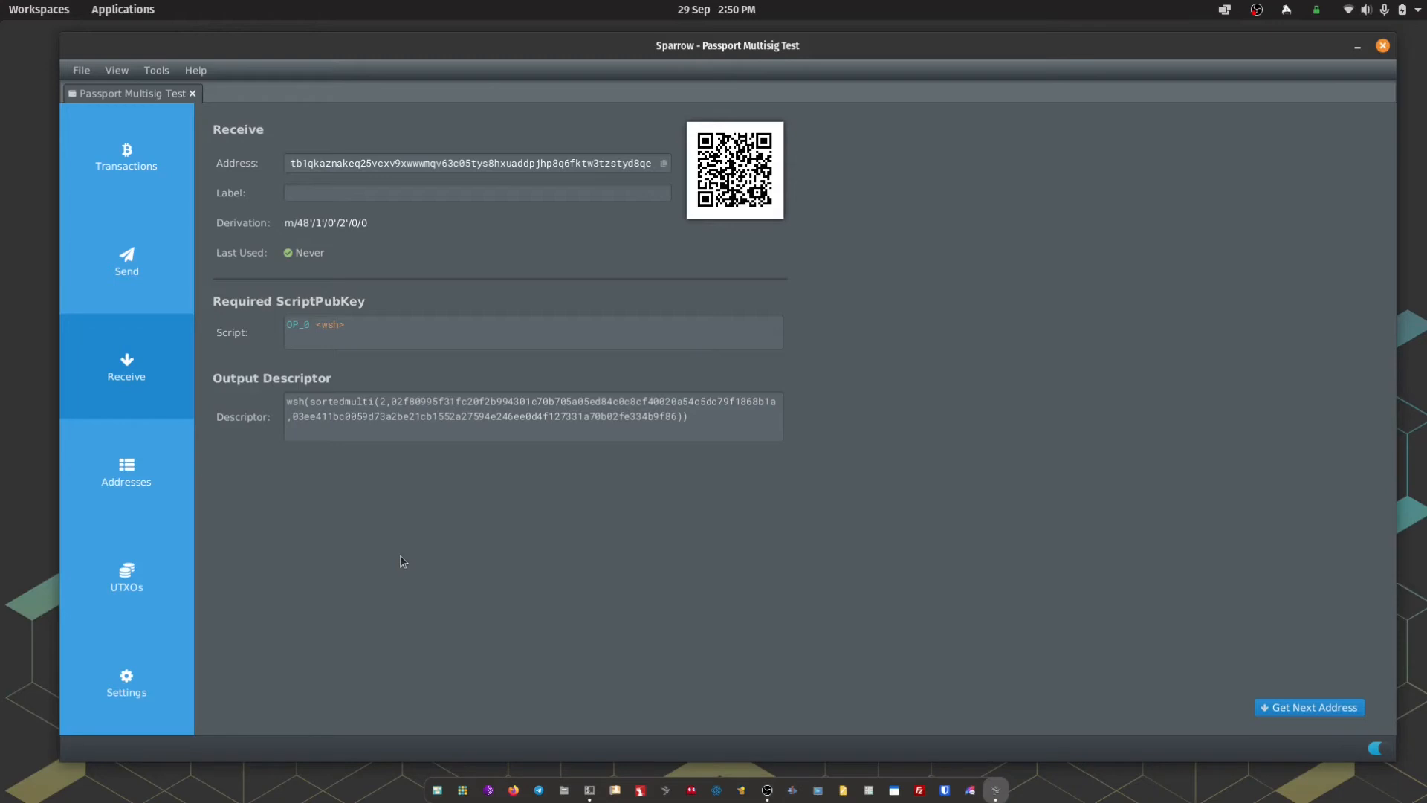
{"action": "mouse_move", "coordinate": [379, 539]}
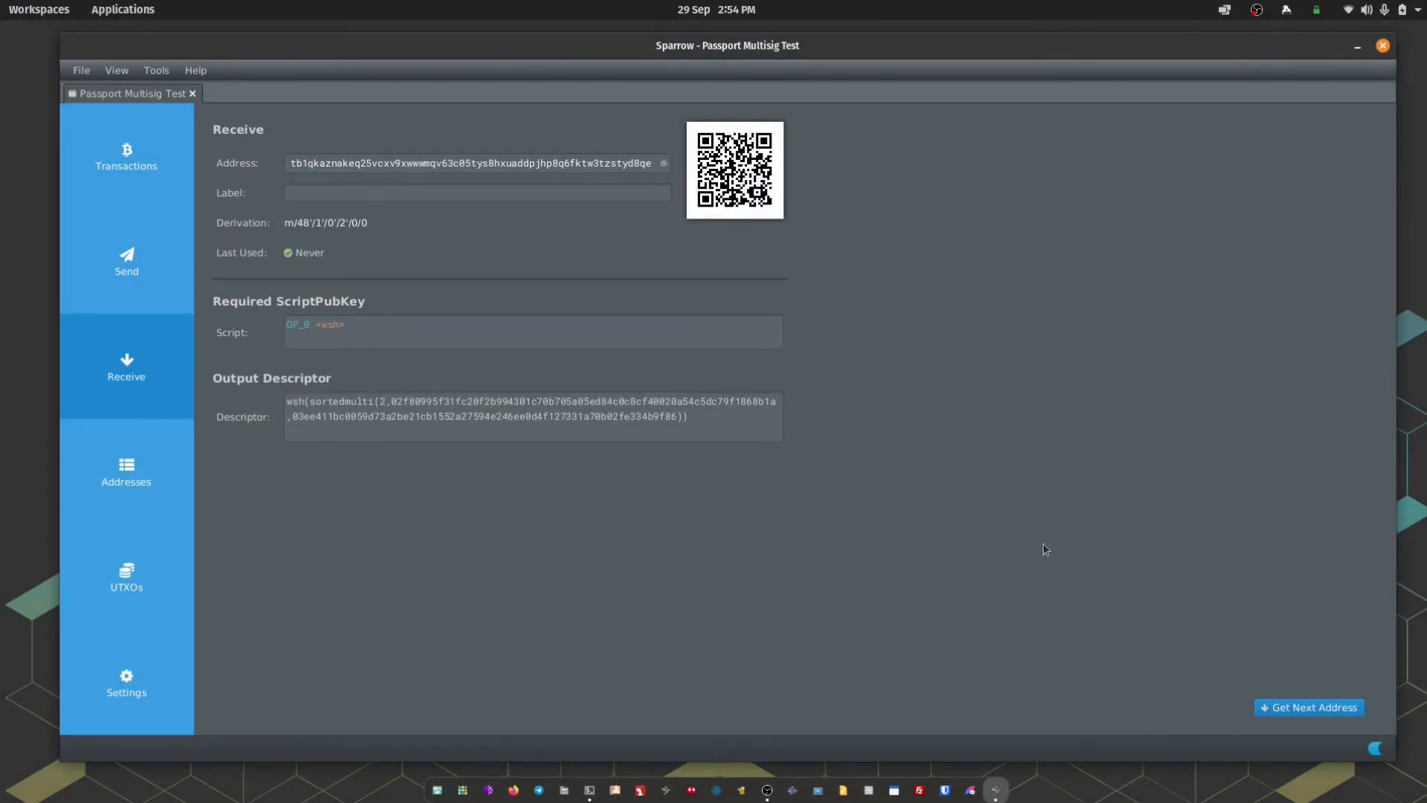
{"action": "mouse_move", "coordinate": [181, 381]}
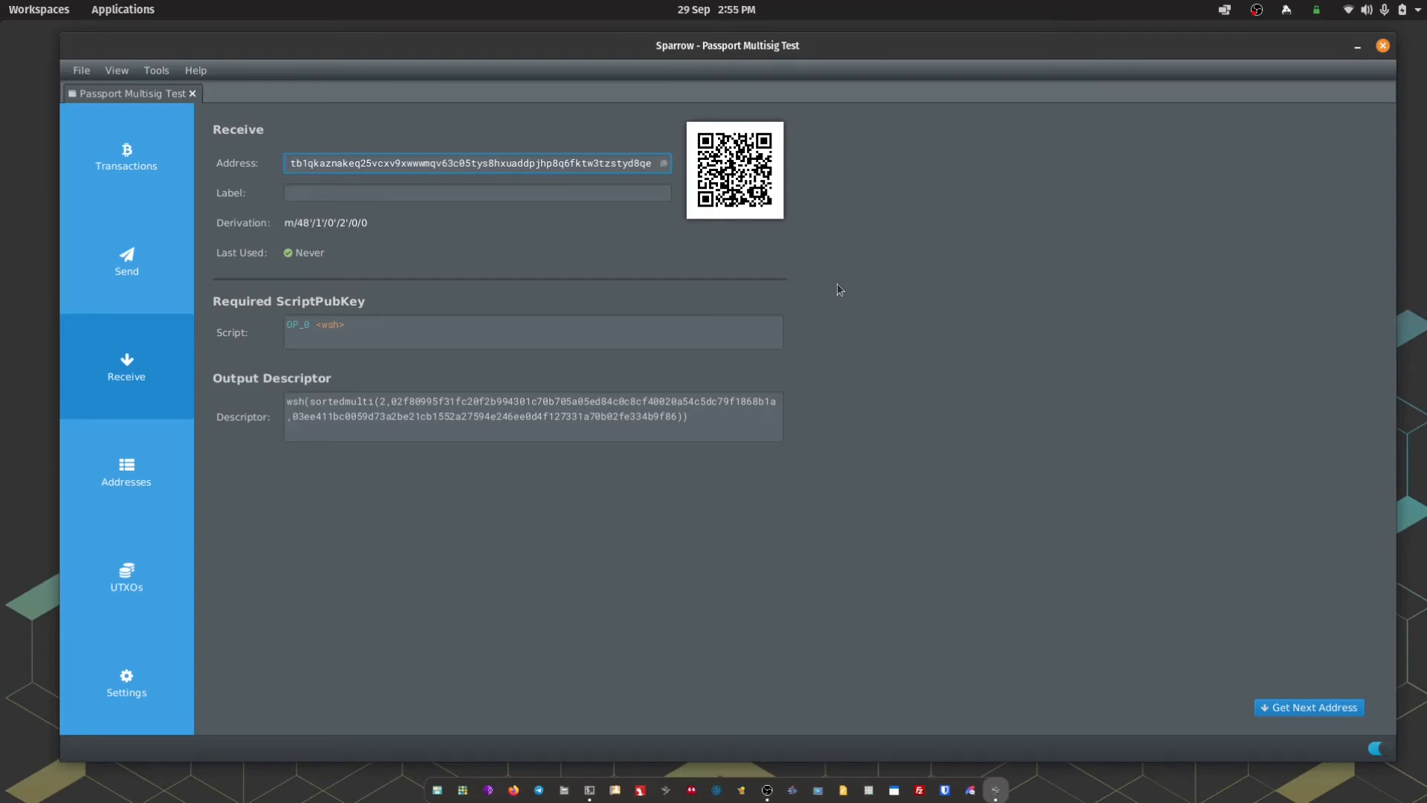
- Get the next receive address and view the pending 1,000,000-sat incoming transaction
{"action": "left_click", "coordinate": [1308, 706]}
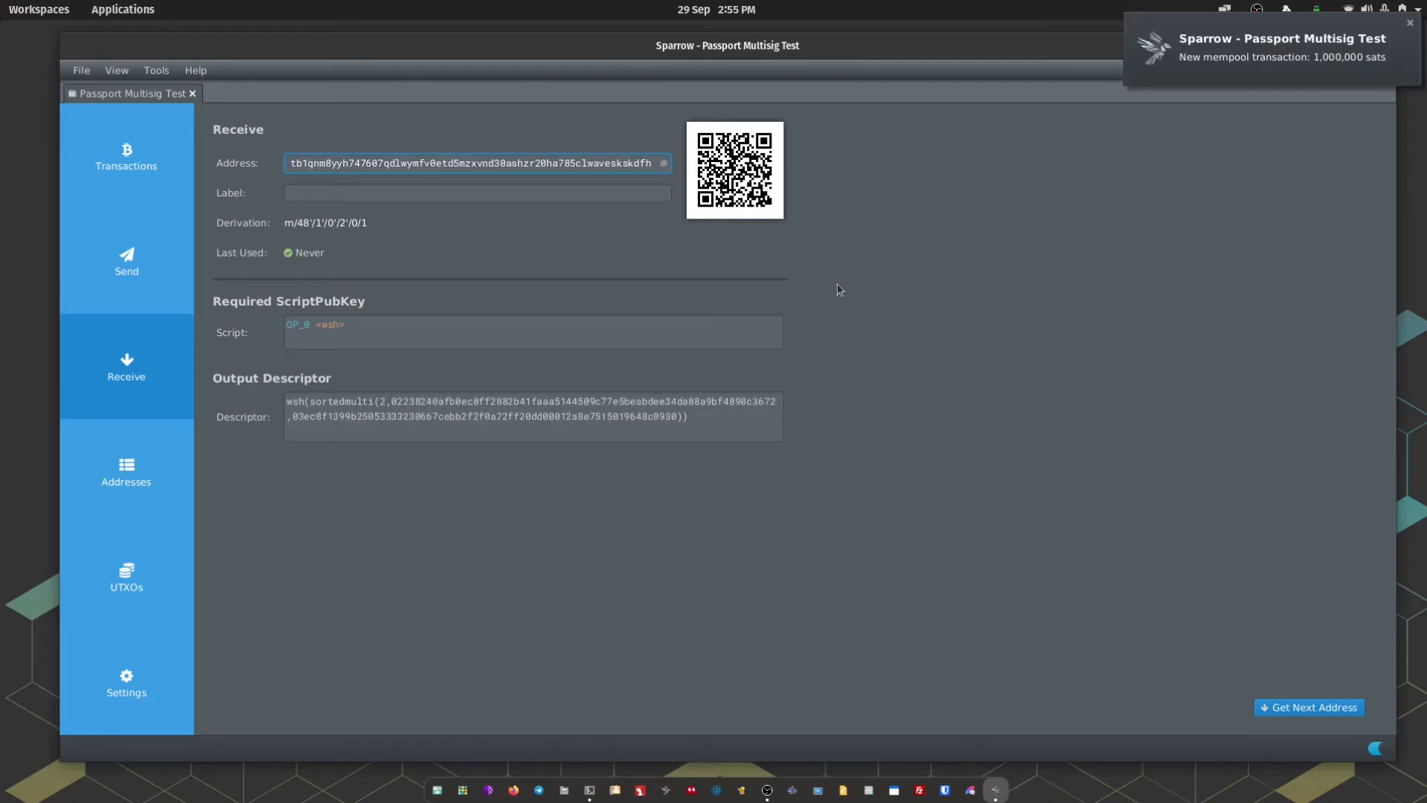
{"action": "mouse_move", "coordinate": [485, 240]}
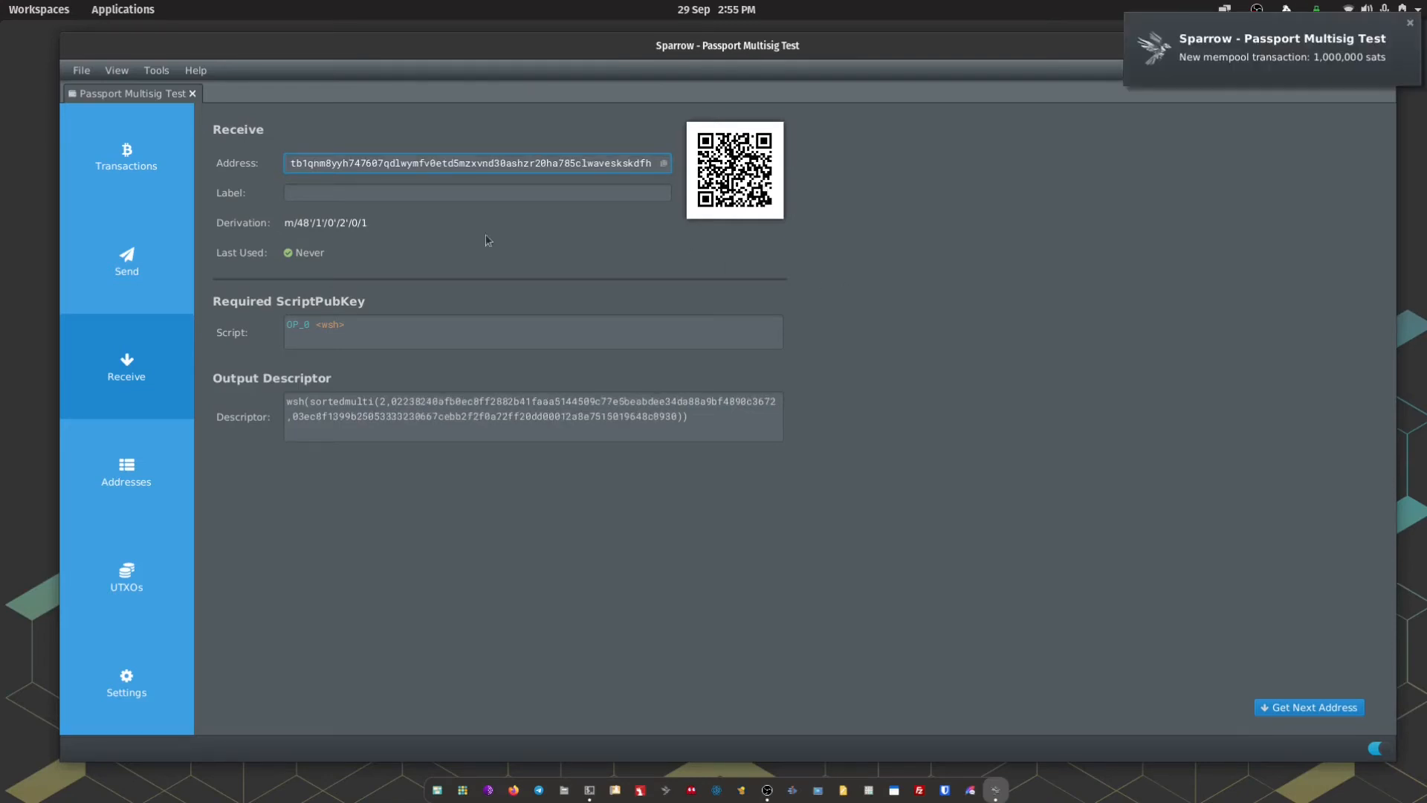
{"action": "left_click", "coordinate": [126, 156]}
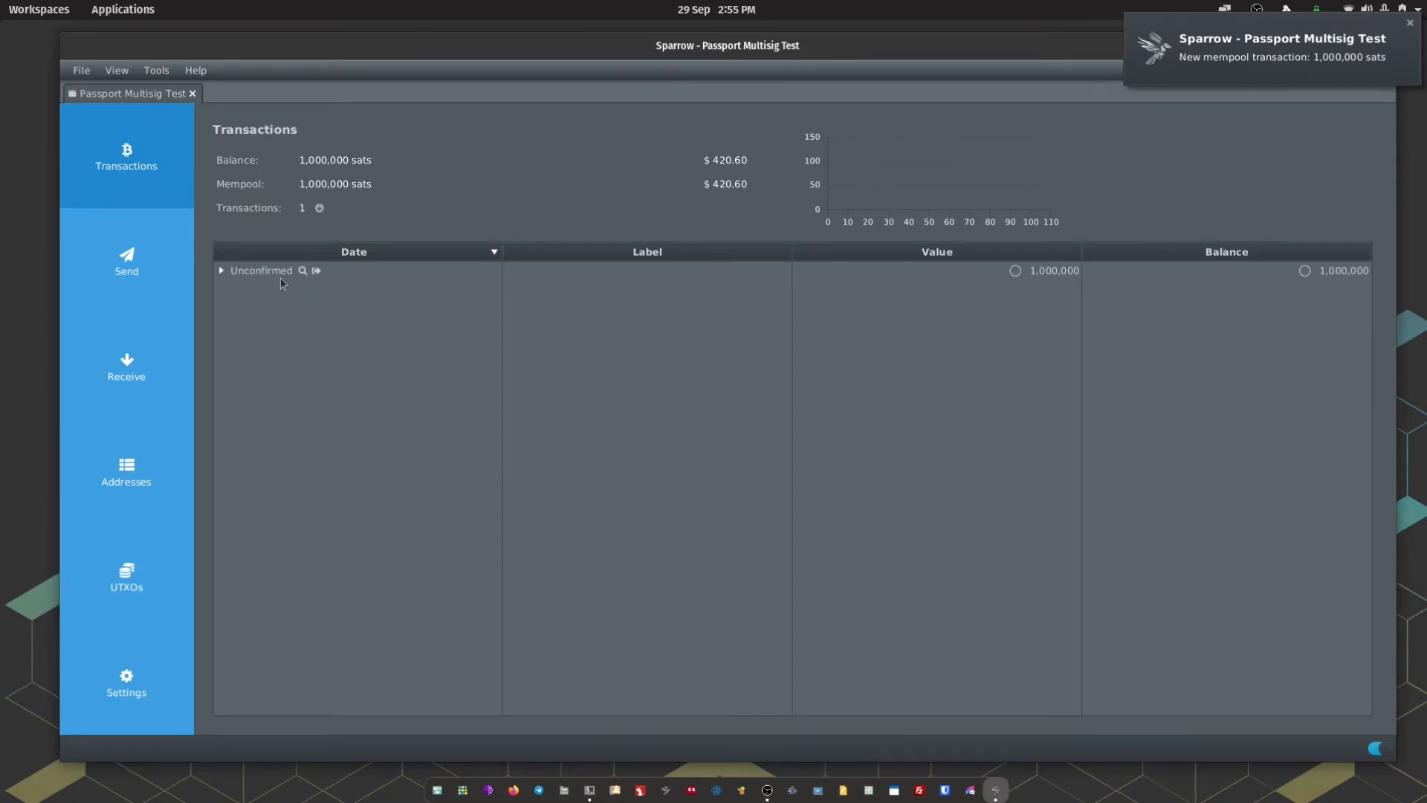
{"action": "mouse_move", "coordinate": [1069, 293]}
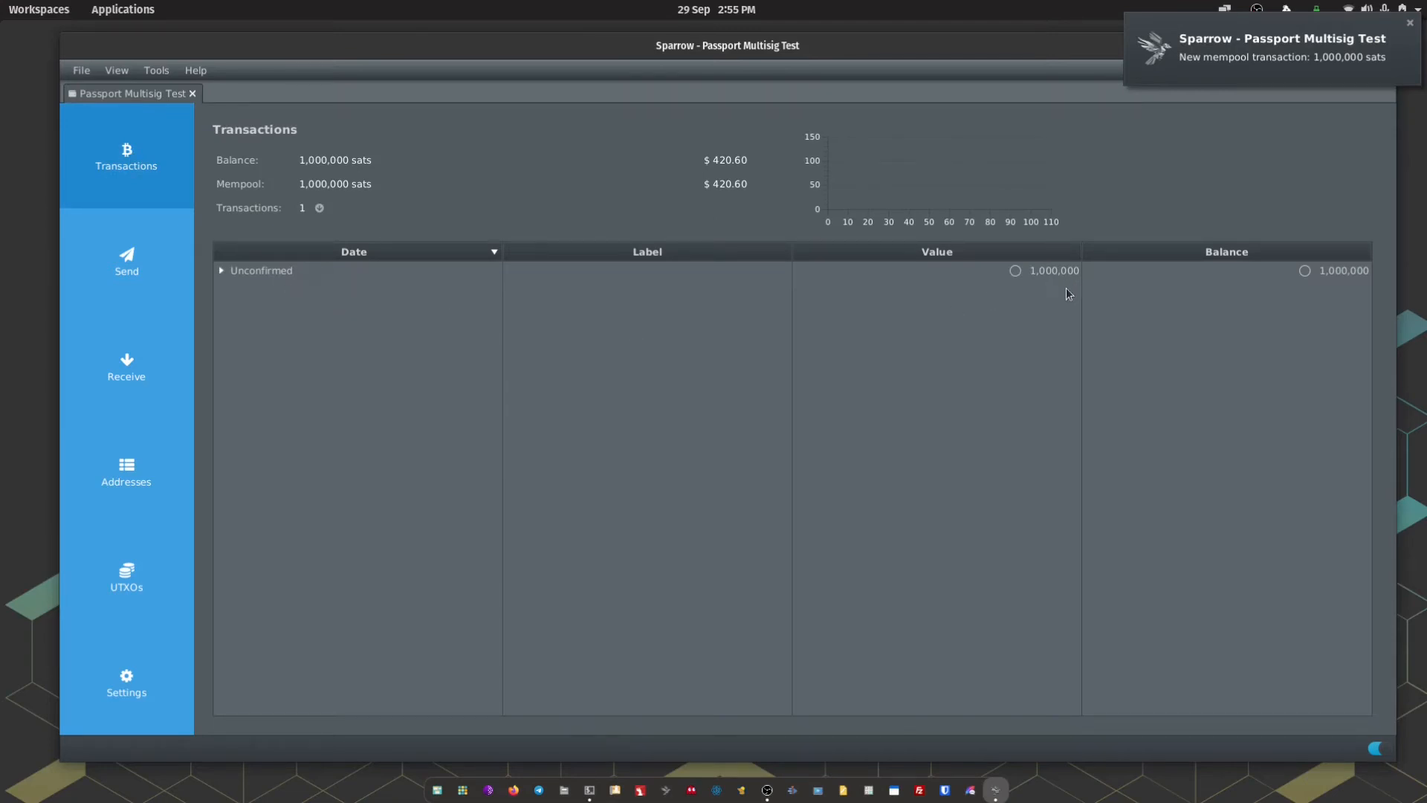
{"action": "mouse_move", "coordinate": [879, 450]}
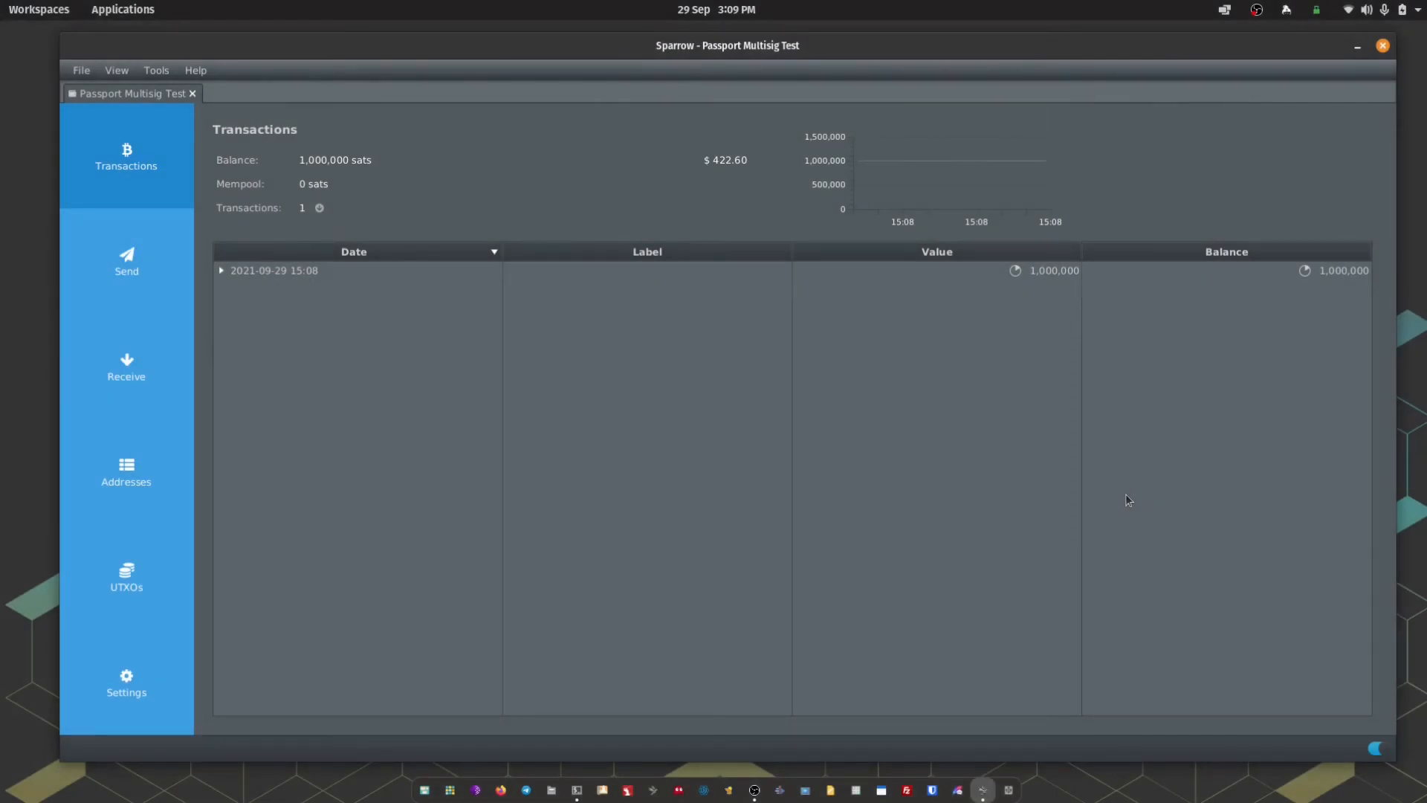
{"action": "mouse_move", "coordinate": [1135, 507]}
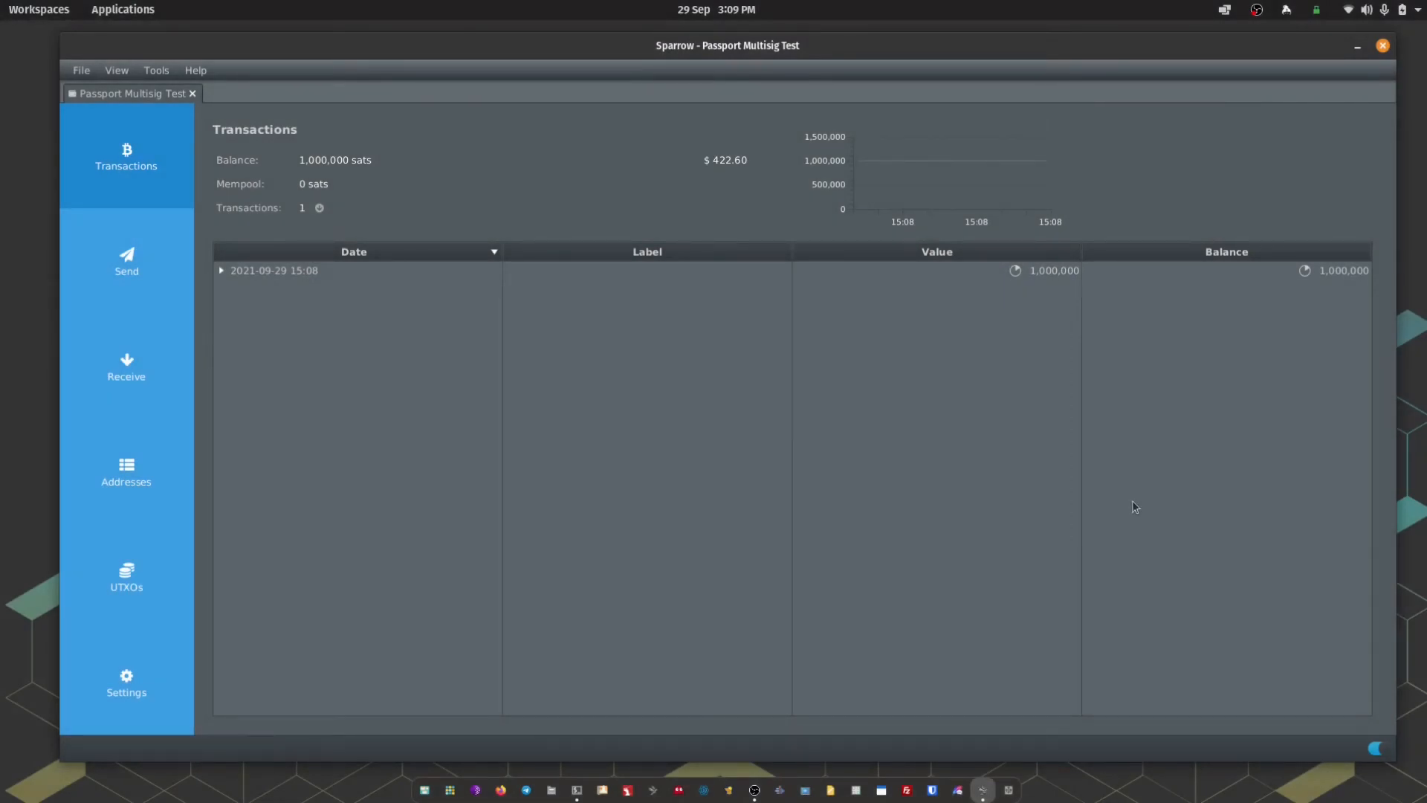
{"action": "mouse_move", "coordinate": [458, 462]}
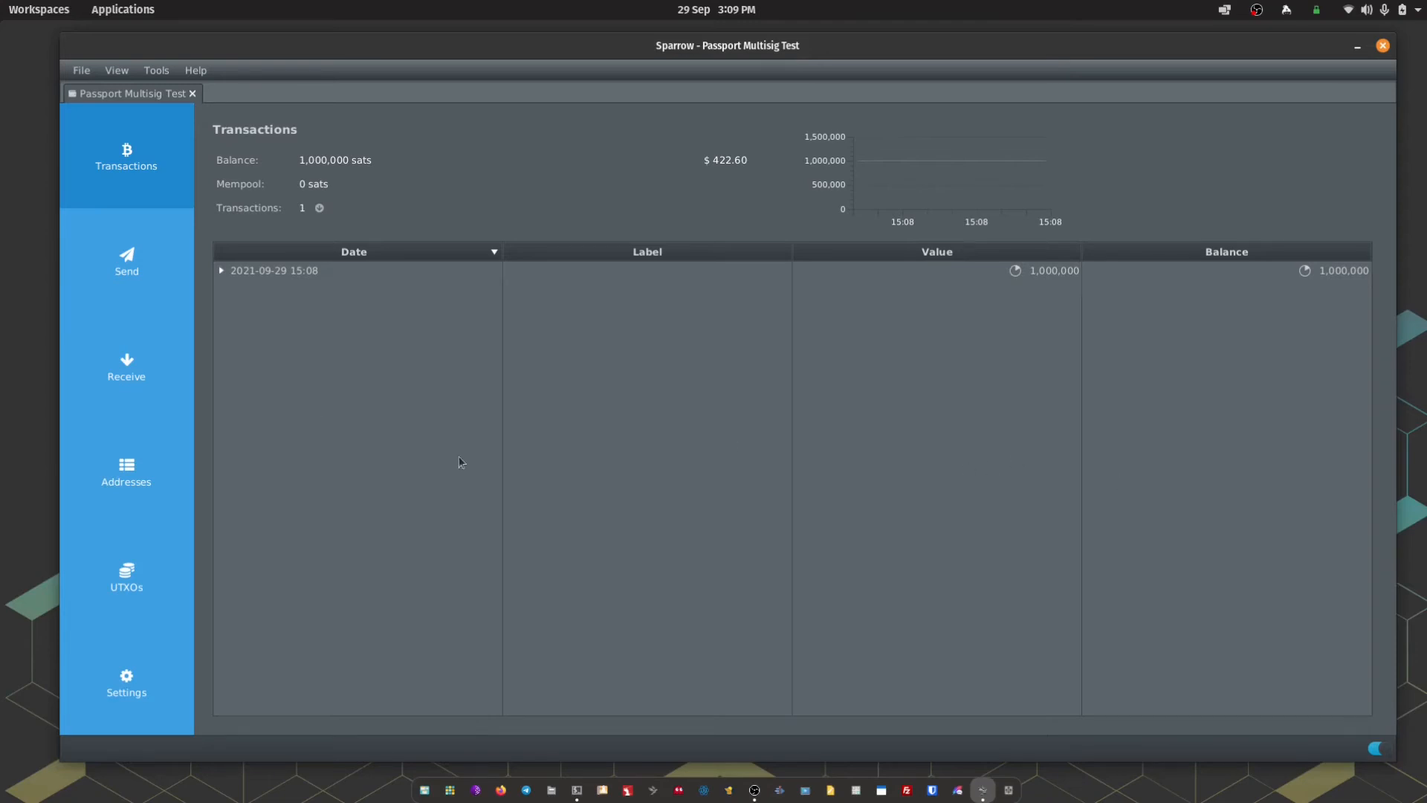
- Draft 100,000 sats to tb1qth5jg7ty…, labelled 'Mu first multisig spend', at 1 sat/vB
{"action": "left_click", "coordinate": [126, 263]}
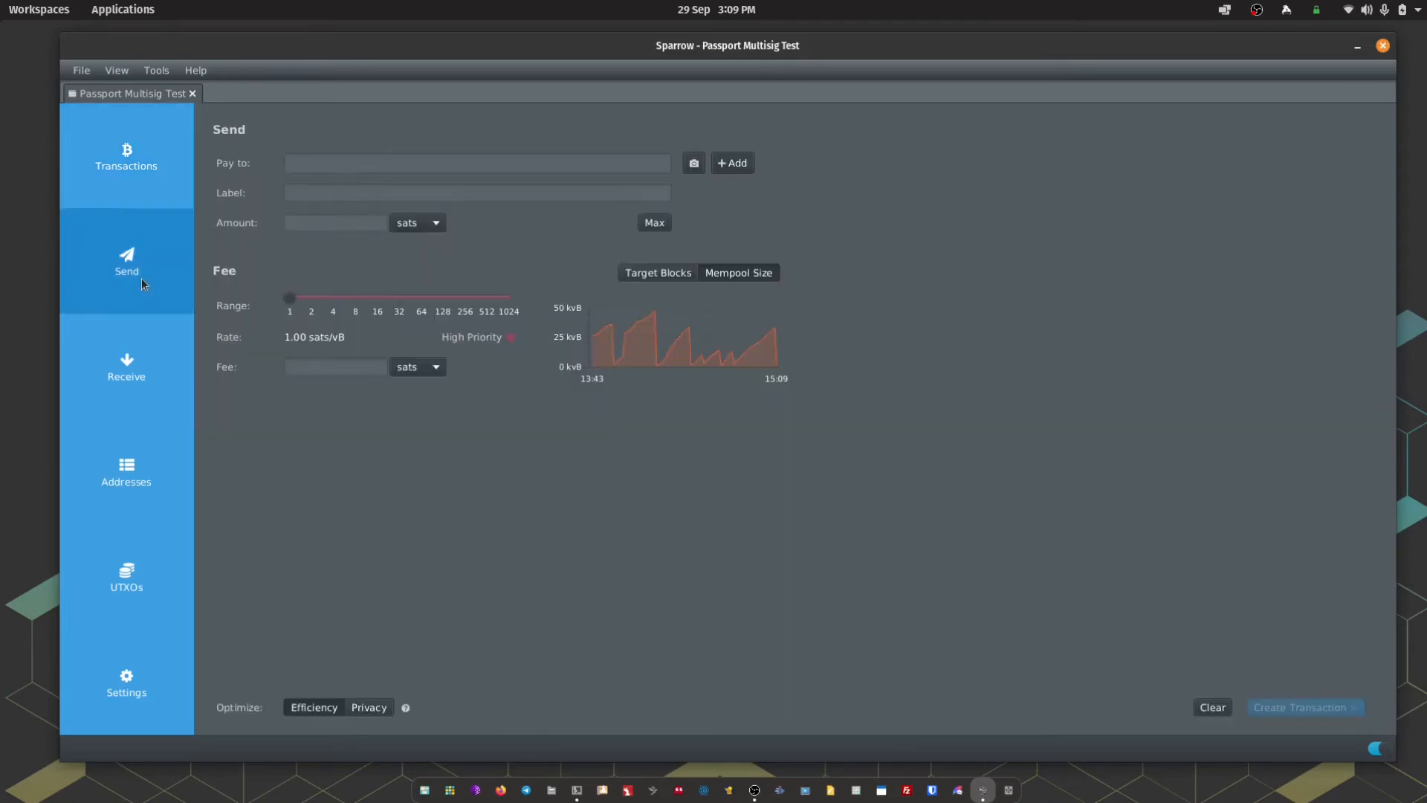
{"action": "left_click", "coordinate": [477, 163]}
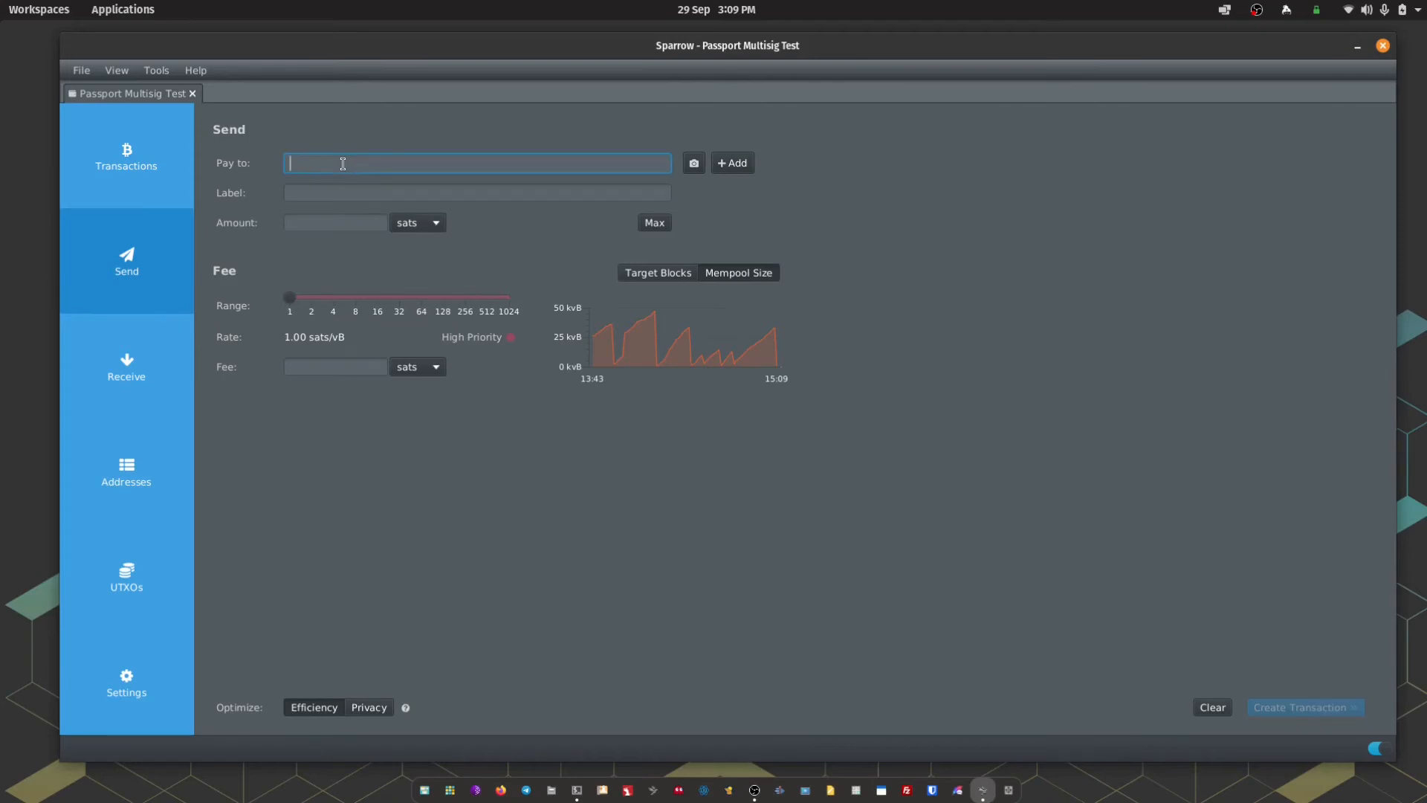
{"action": "type", "text": "tb1qth5jg7ty8qnxqh04h9zpv6jtyxhdrl5gurlyns"}
{"action": "left_click", "coordinate": [477, 192]}
{"action": "type", "text": "Mu first mu"}
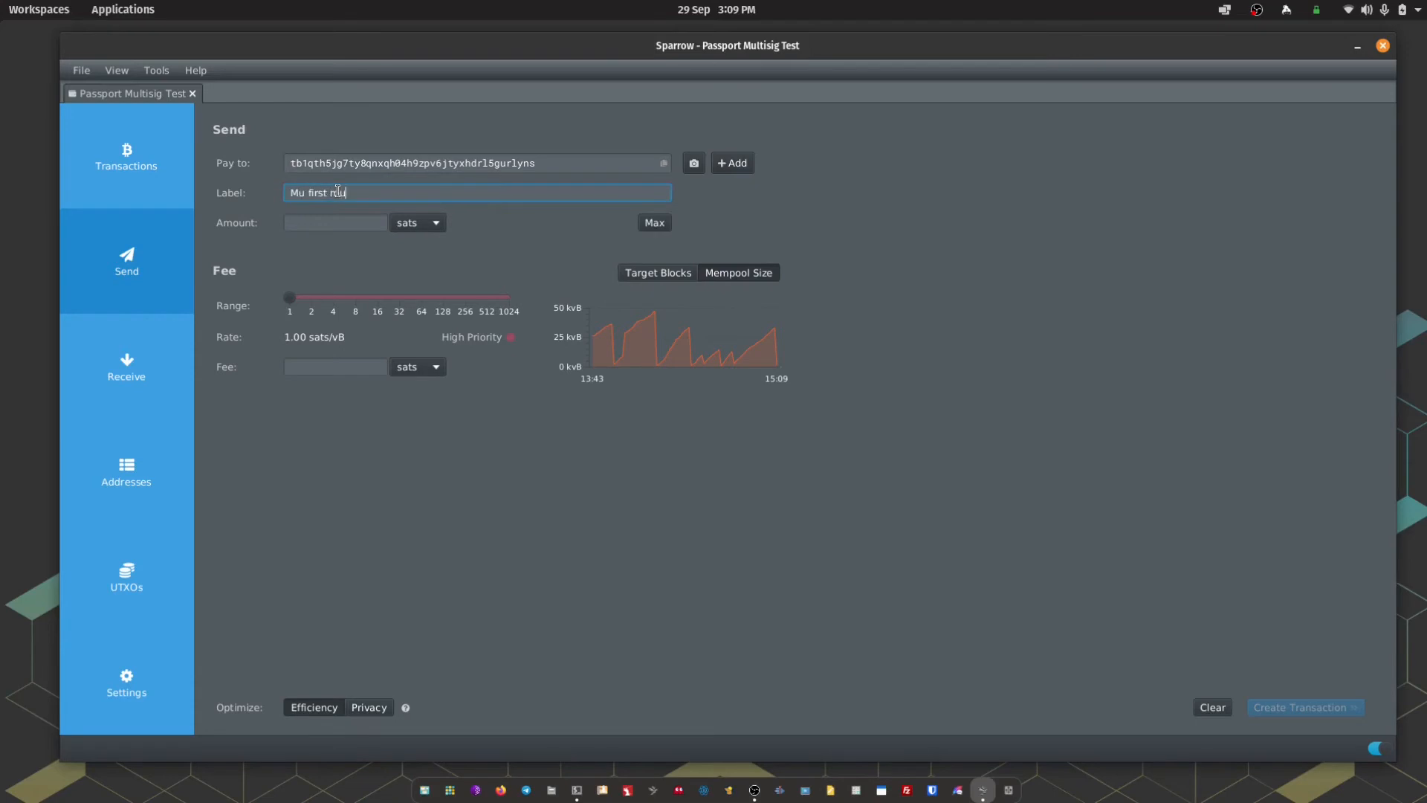
{"action": "type", "text": "ltisig spend"}
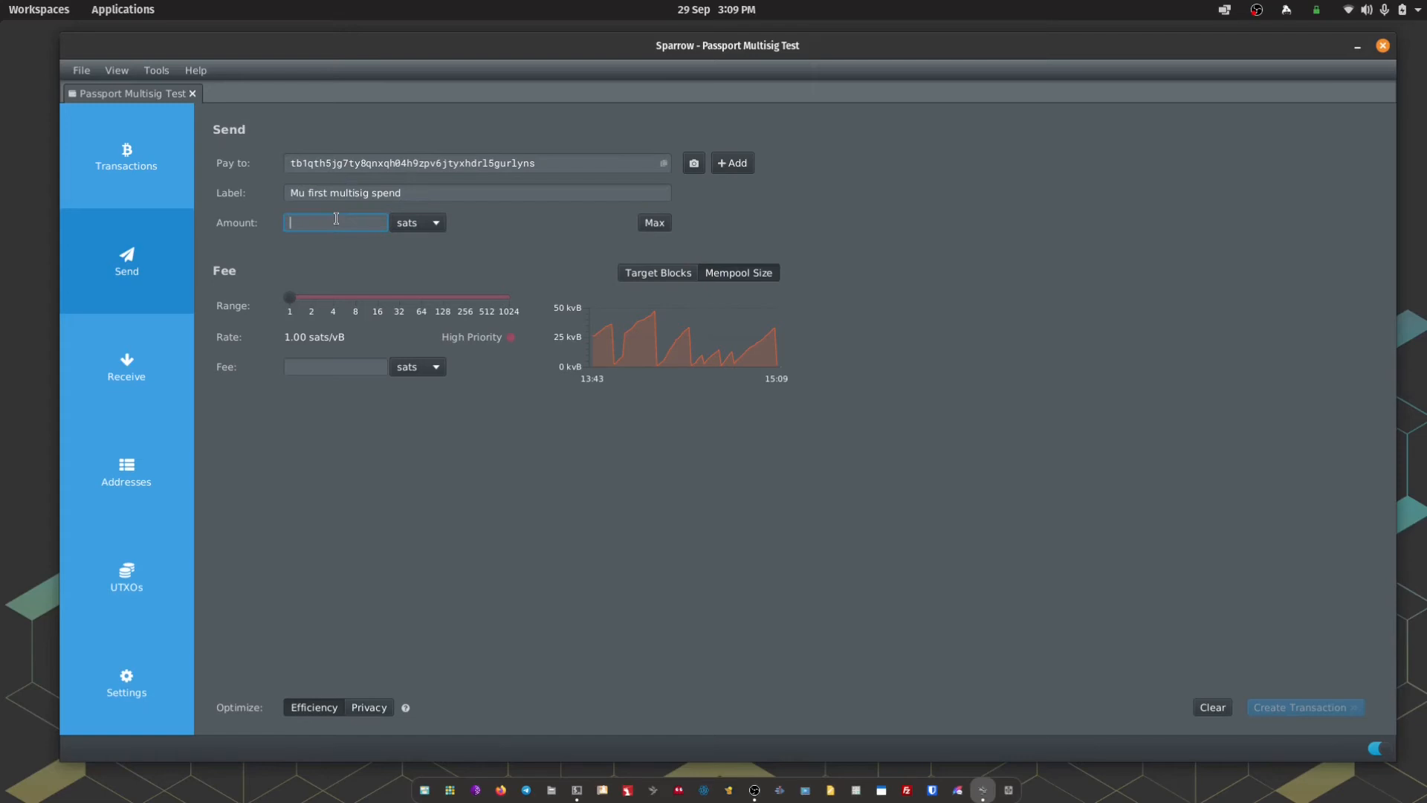
{"action": "type", "text": "100,000"}
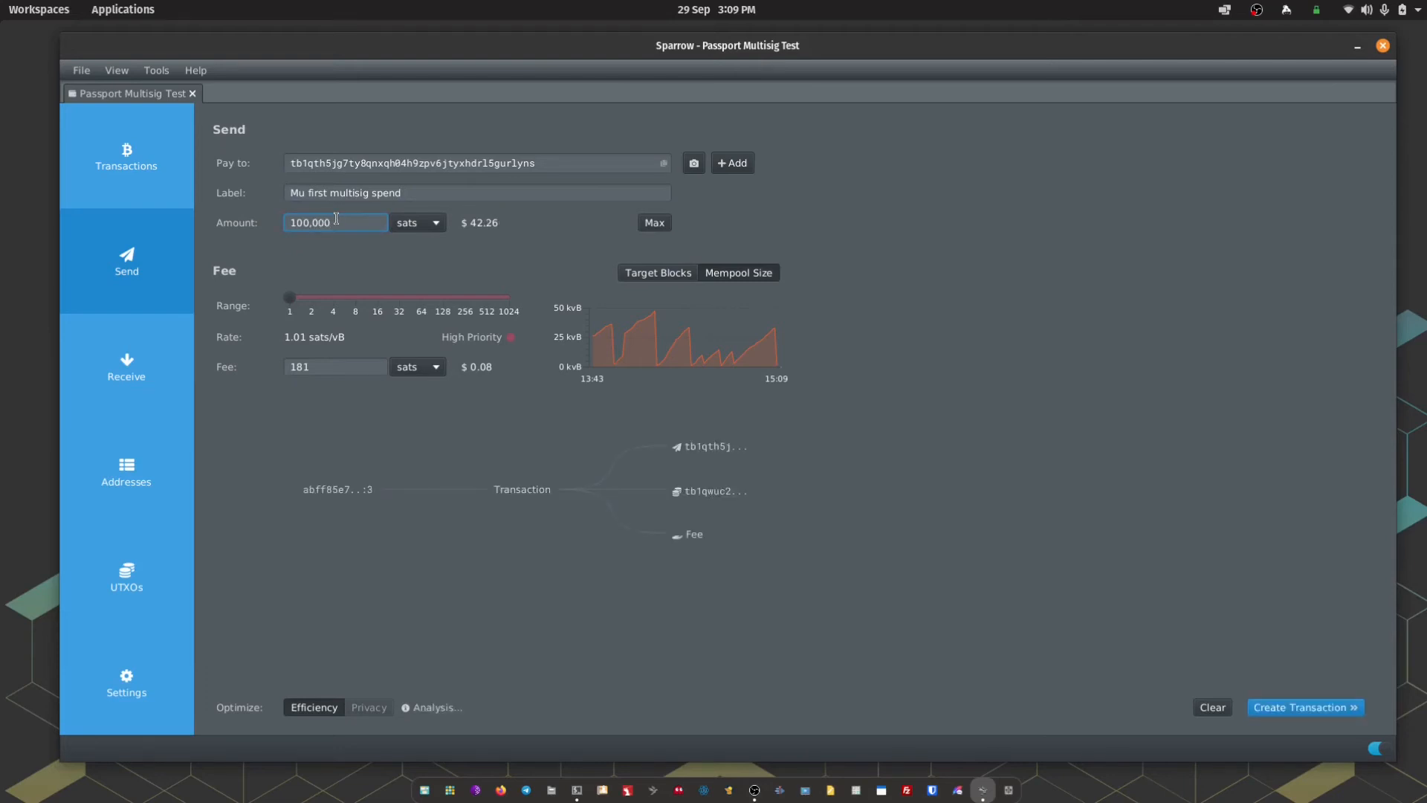
{"action": "mouse_move", "coordinate": [301, 300]}
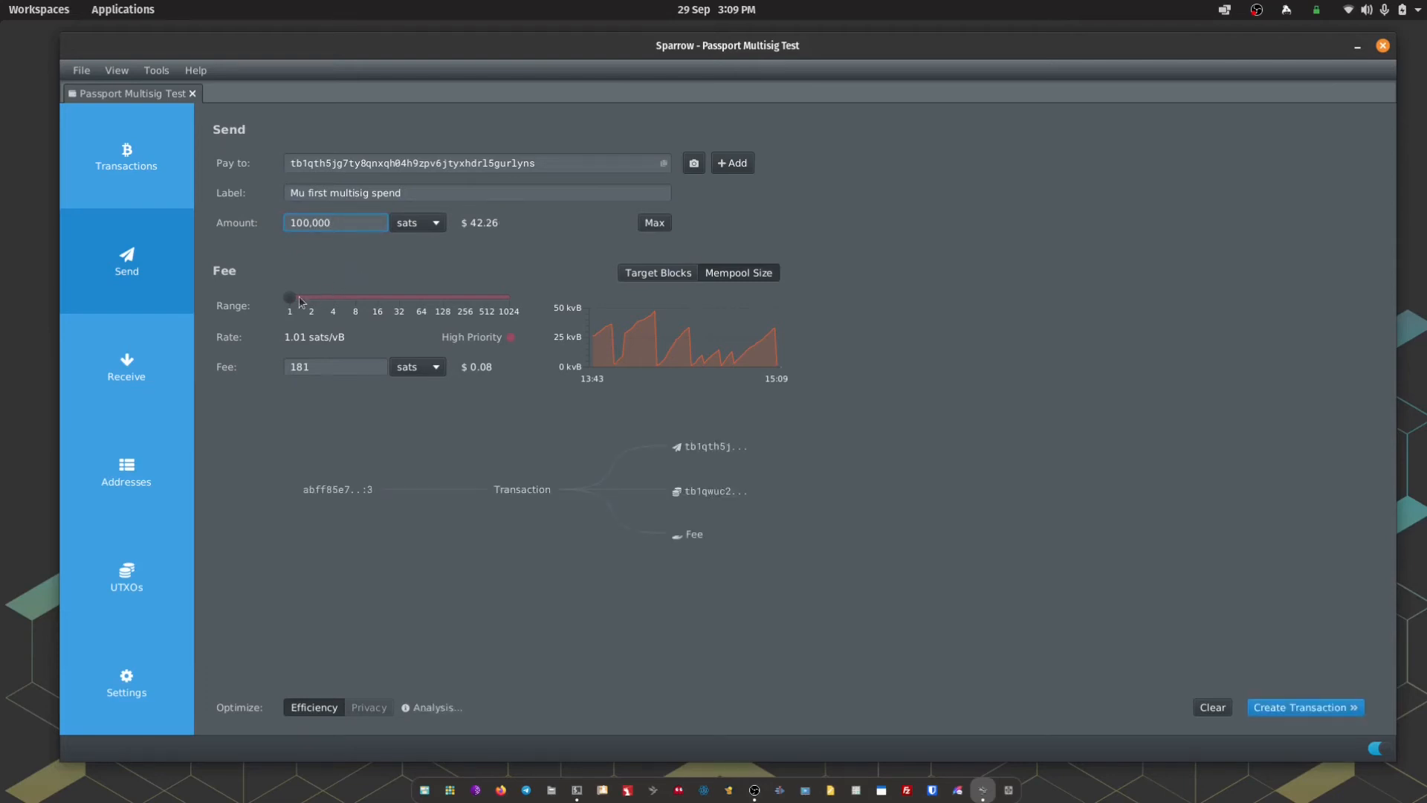
{"action": "left_click_drag", "start_coordinate": [289, 297], "coordinate": [442, 297]}
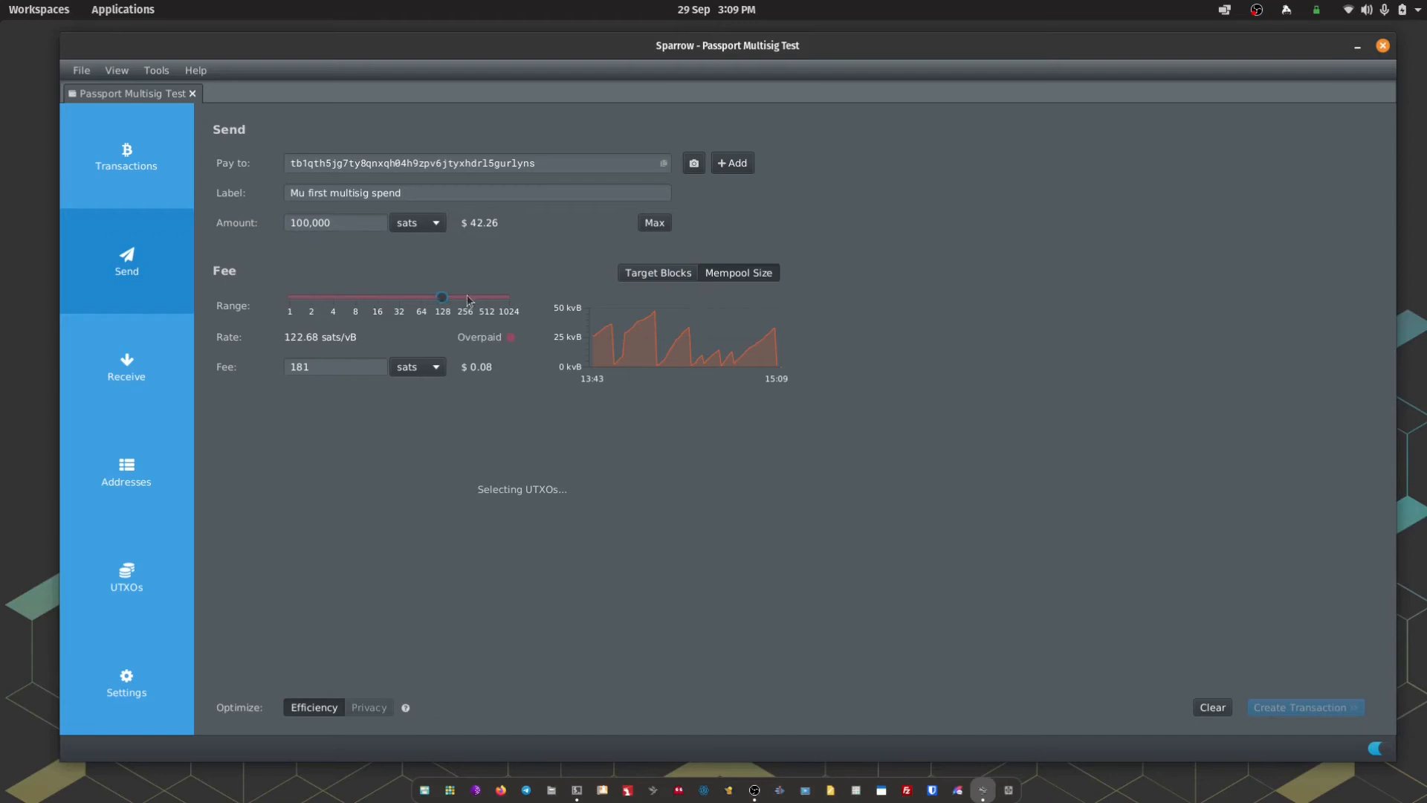
{"action": "left_click_drag", "start_coordinate": [442, 297], "coordinate": [289, 298]}
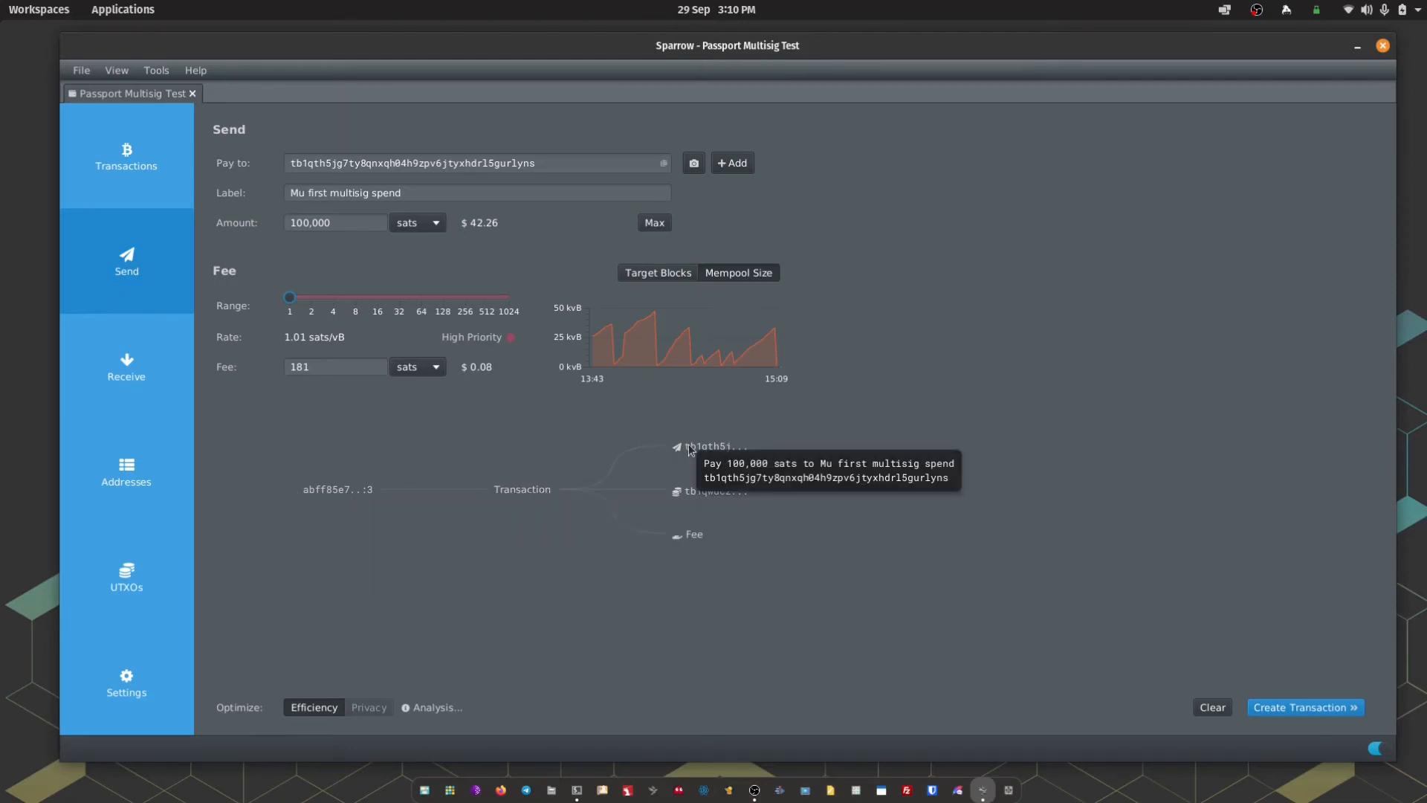
{"action": "mouse_move", "coordinate": [682, 509]}
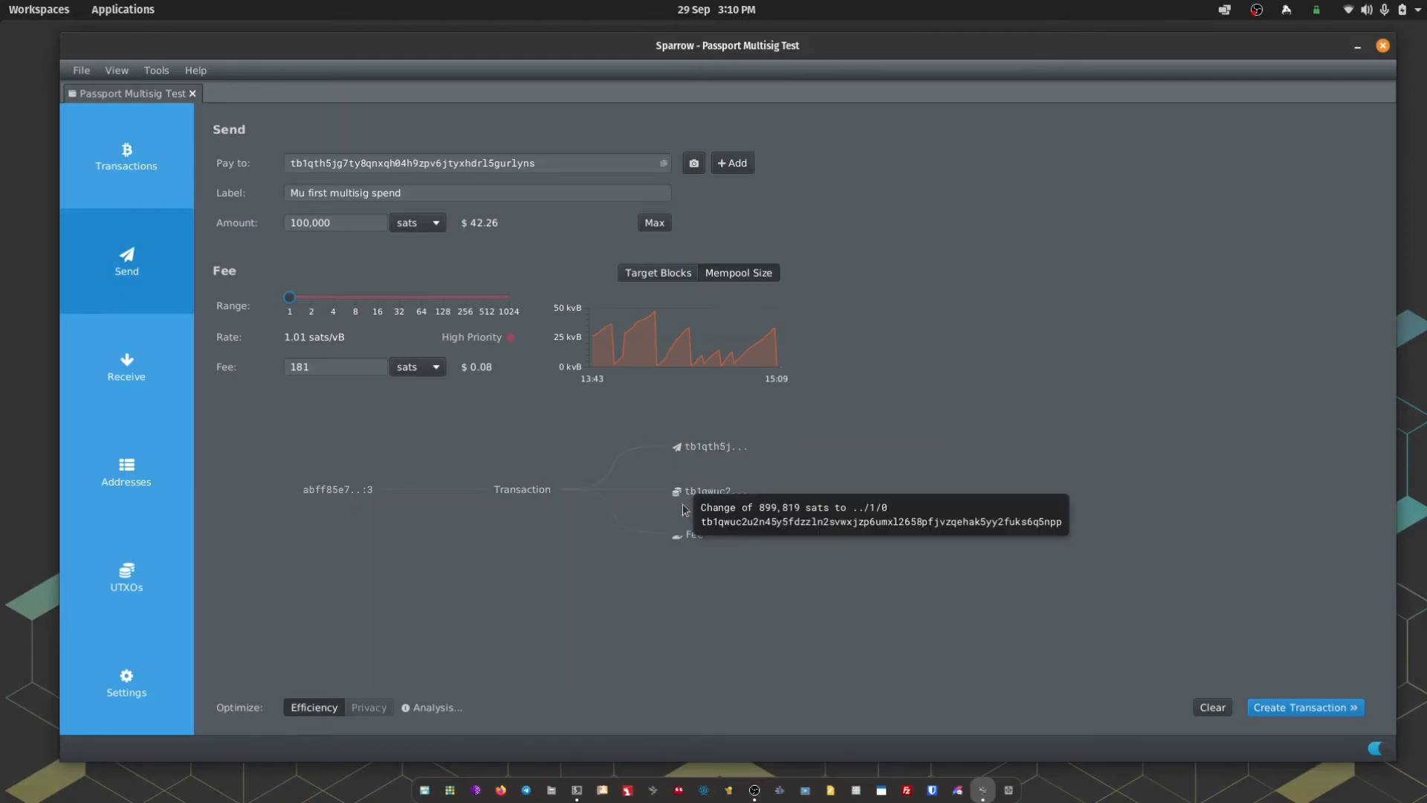
{"action": "mouse_move", "coordinate": [659, 558]}
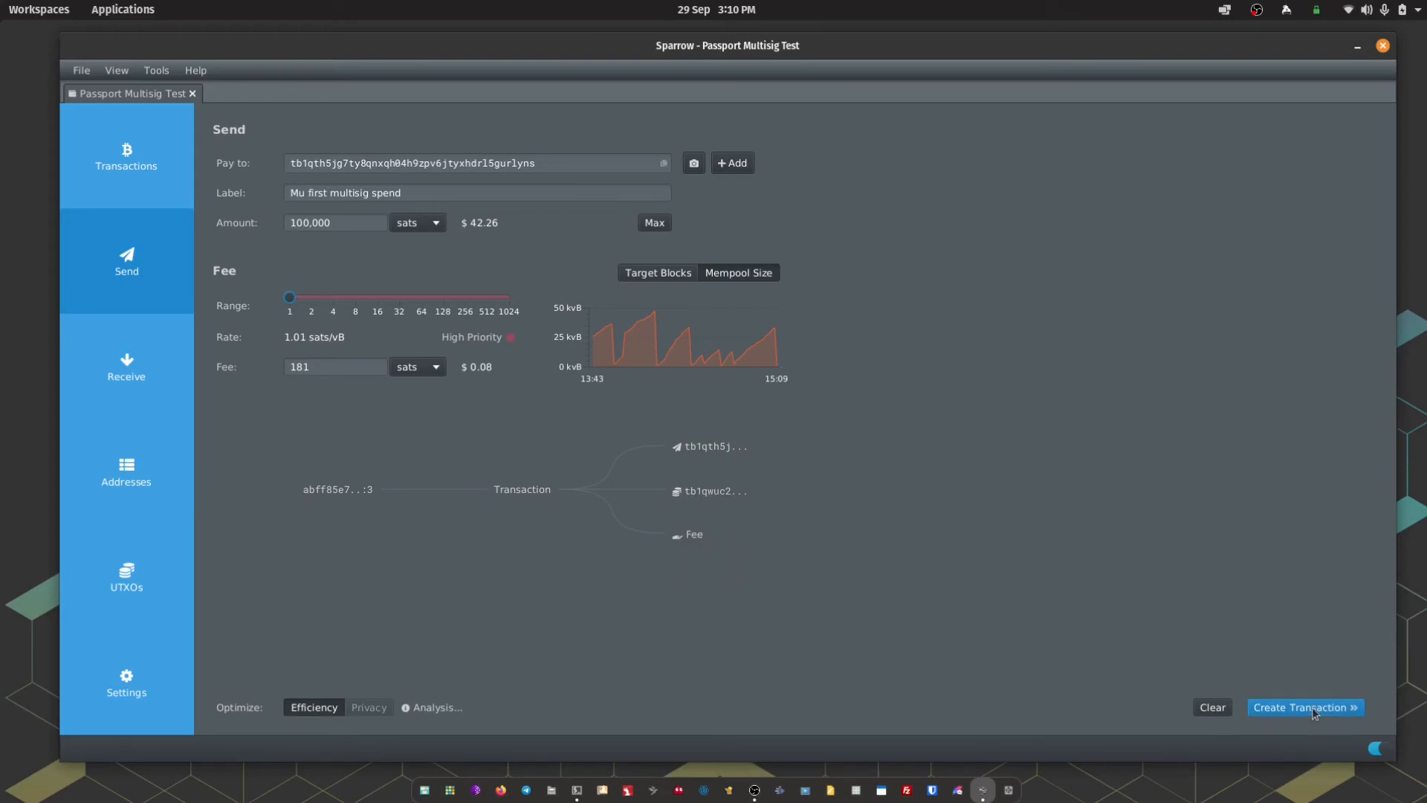
- Create the 100,000-sat transaction with its 181-sat fee from the send form
{"action": "left_click", "coordinate": [1304, 707]}
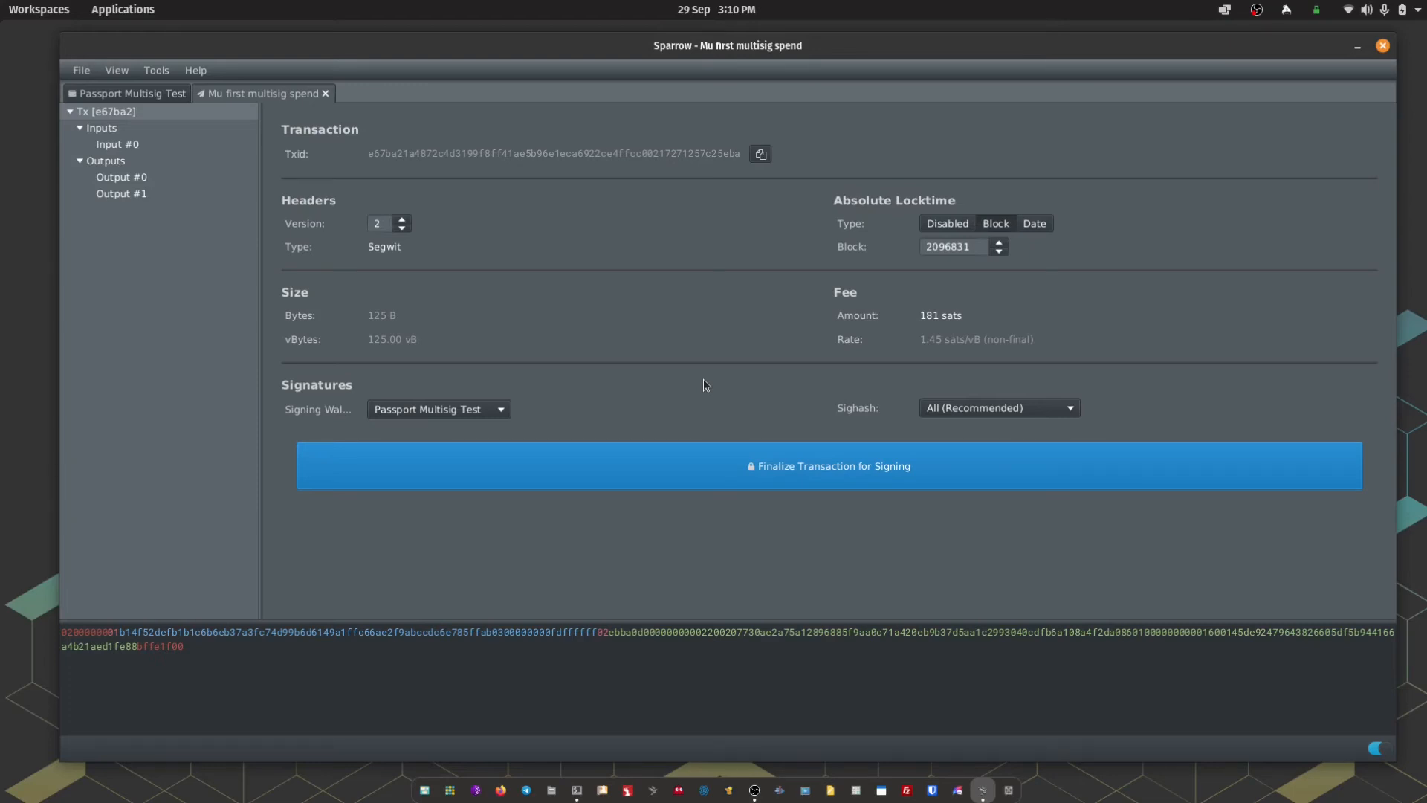
{"action": "mouse_move", "coordinate": [691, 465]}
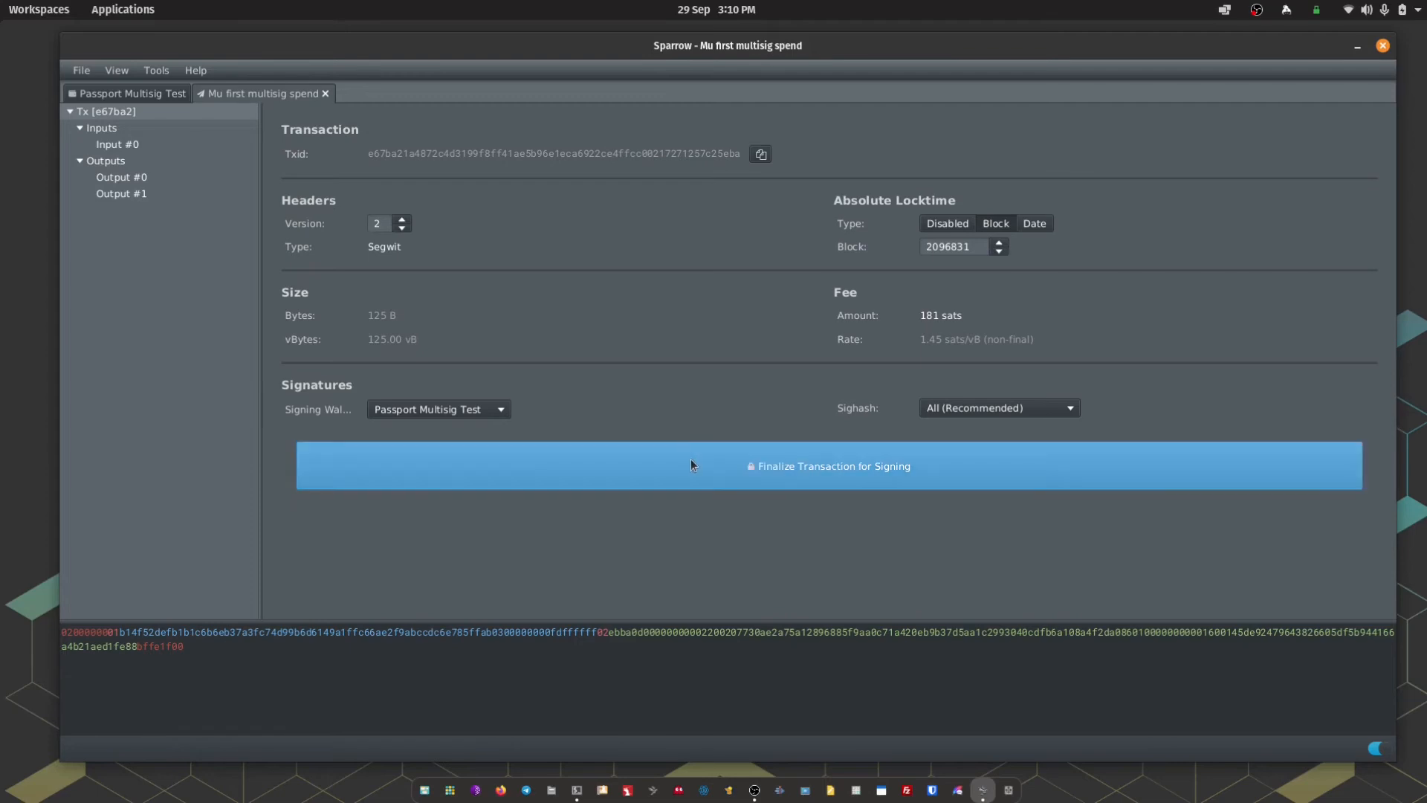
{"action": "mouse_move", "coordinate": [698, 471]}
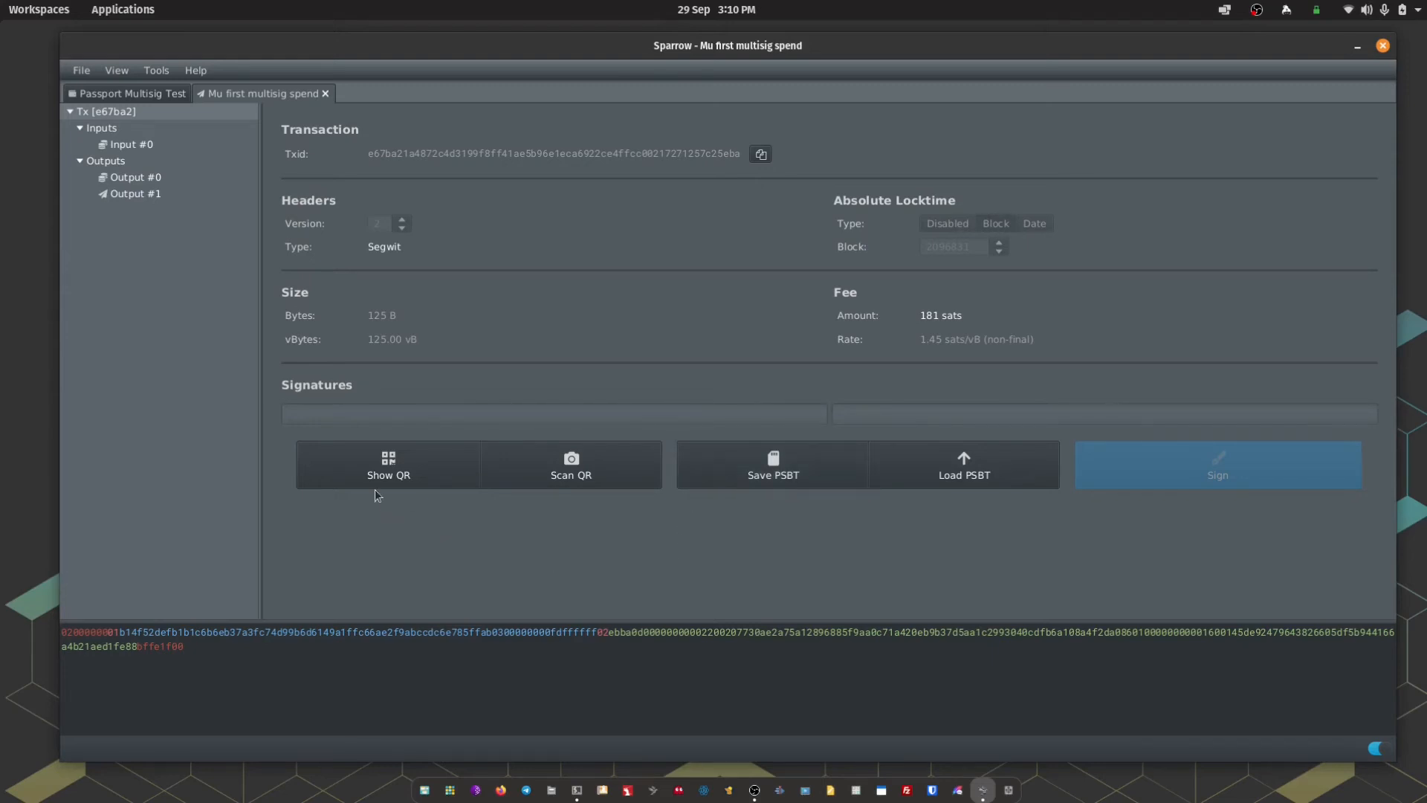
{"action": "mouse_move", "coordinate": [507, 423]}
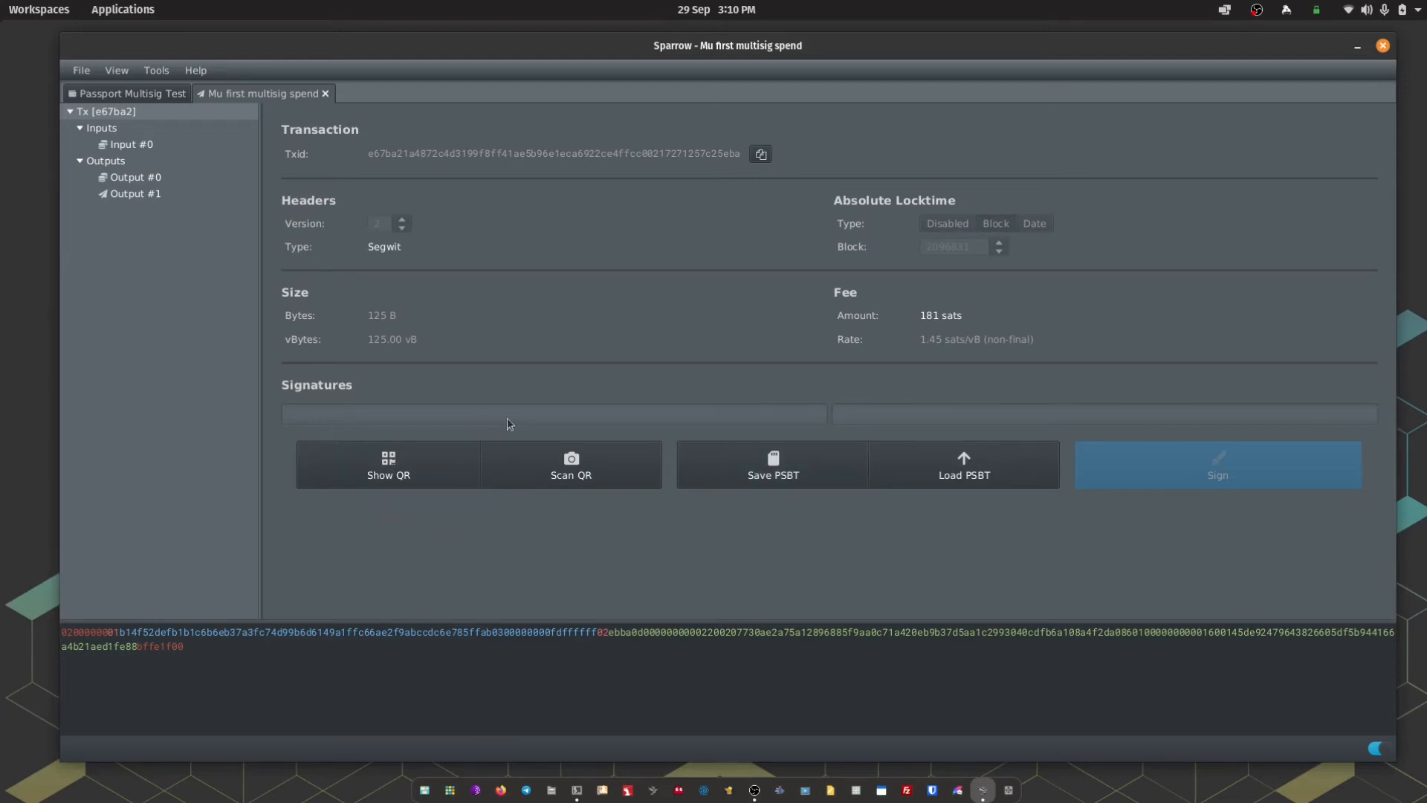
{"action": "mouse_move", "coordinate": [871, 417]}
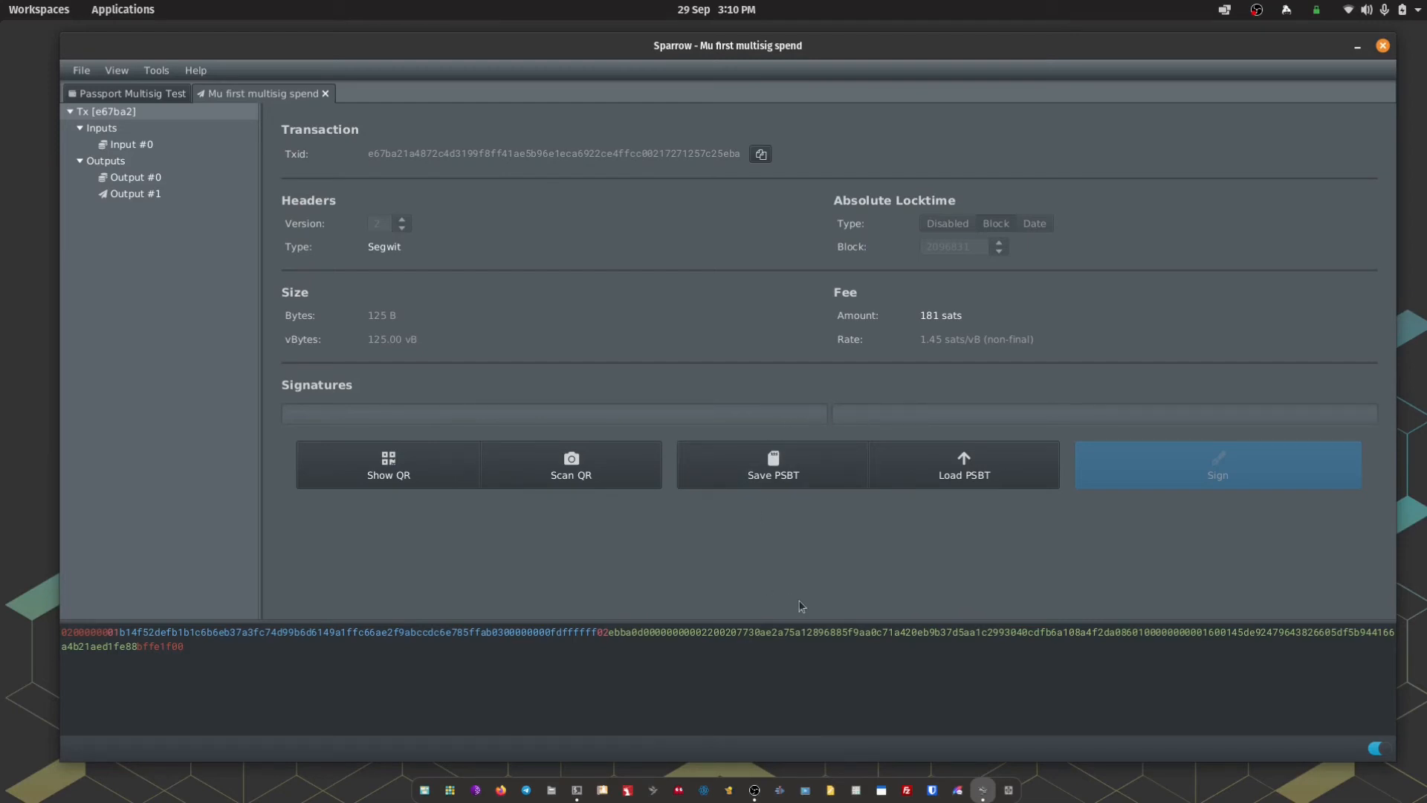
{"action": "mouse_move", "coordinate": [815, 473]}
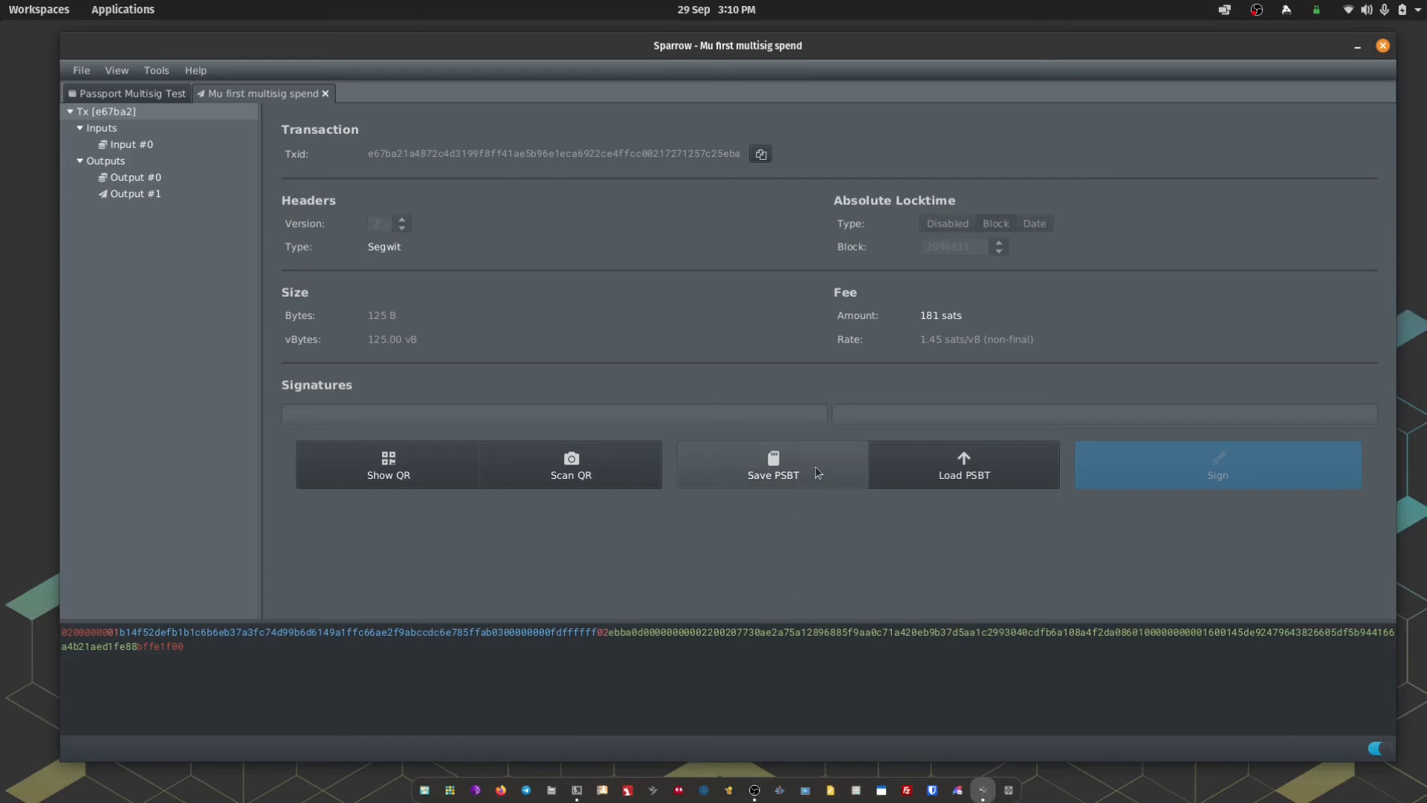
- Save the unsigned PSBT as 'Mu first multisig spend.psbt' on removable drive '1'
{"action": "left_click", "coordinate": [772, 463]}
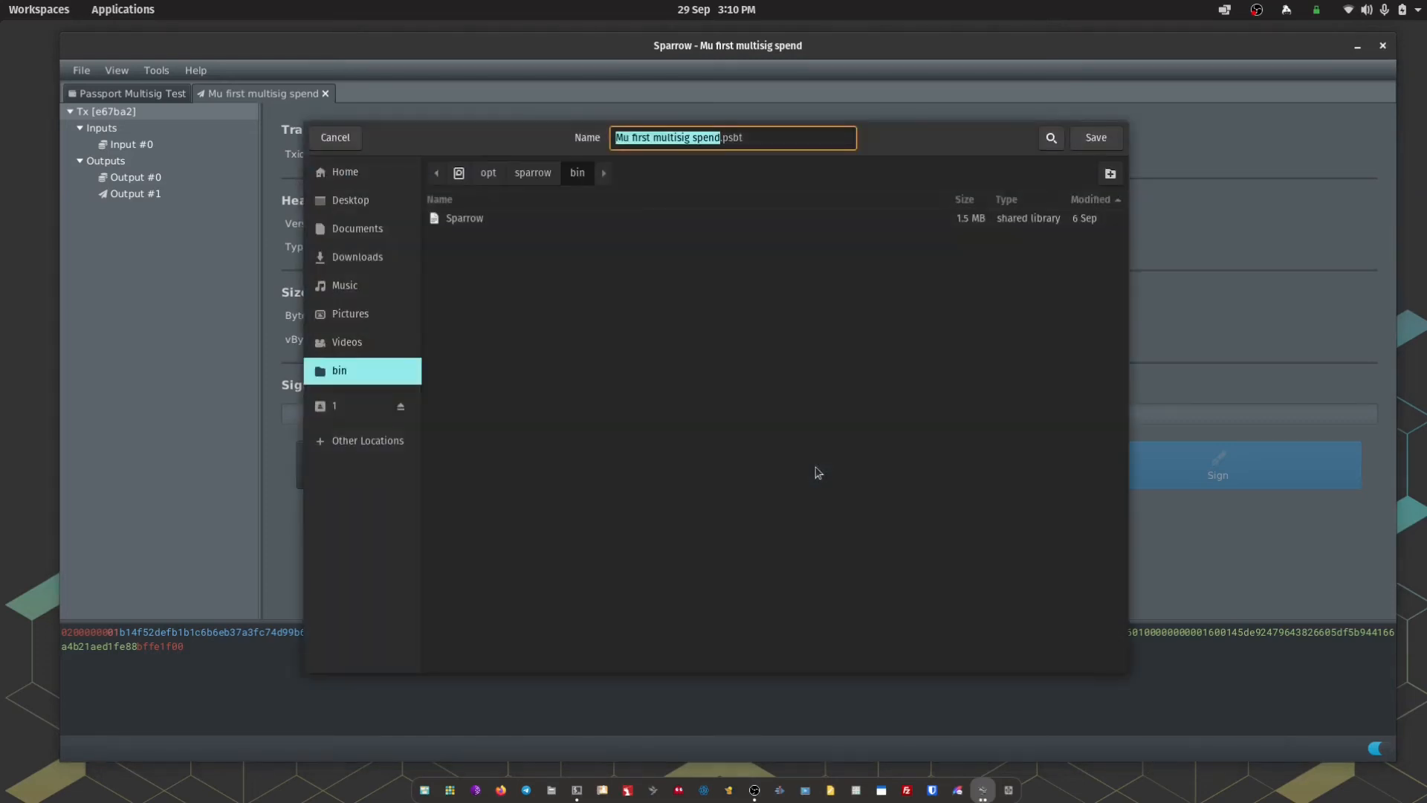
{"action": "left_click", "coordinate": [335, 405]}
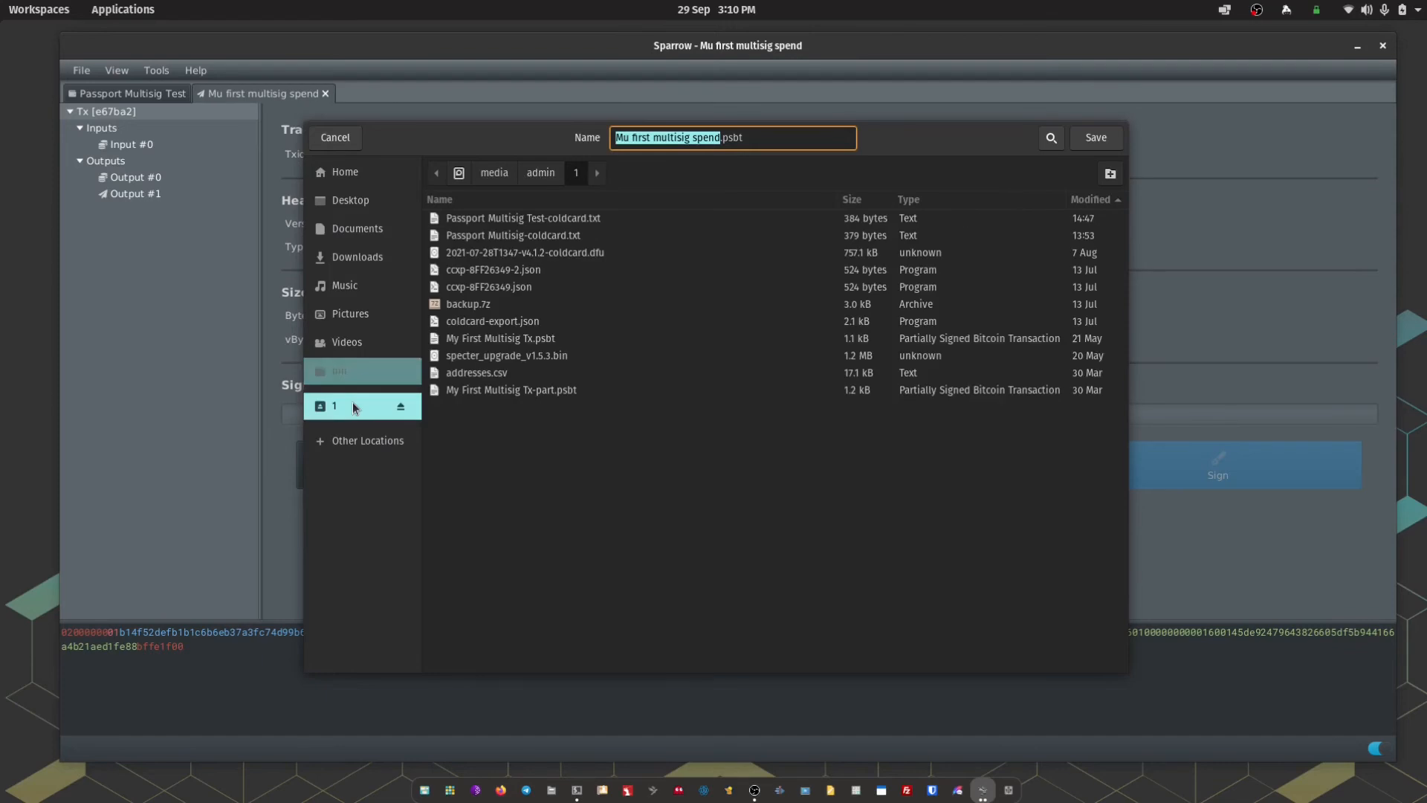
{"action": "left_click", "coordinate": [334, 405]}
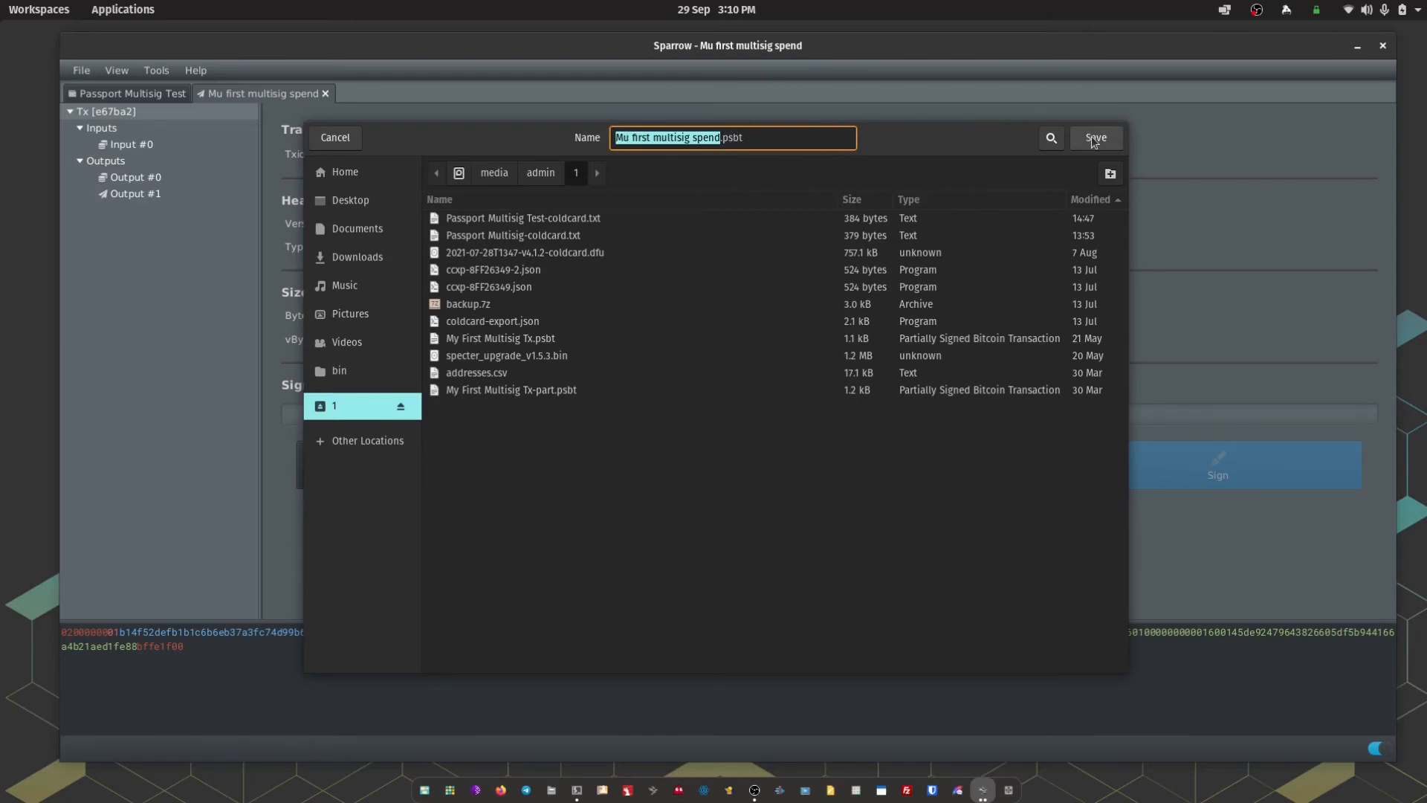
{"action": "mouse_move", "coordinate": [1095, 143]}
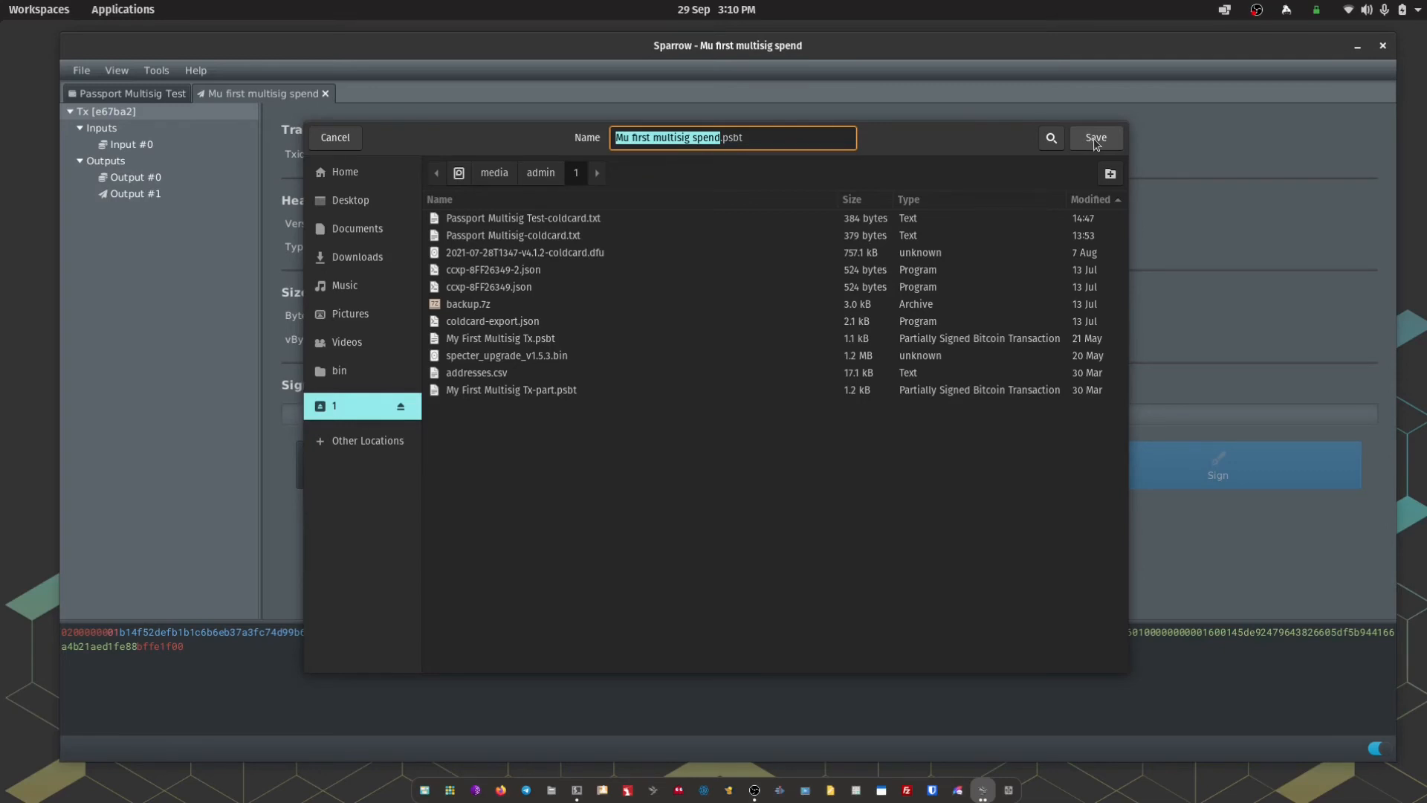
{"action": "left_click", "coordinate": [1095, 137]}
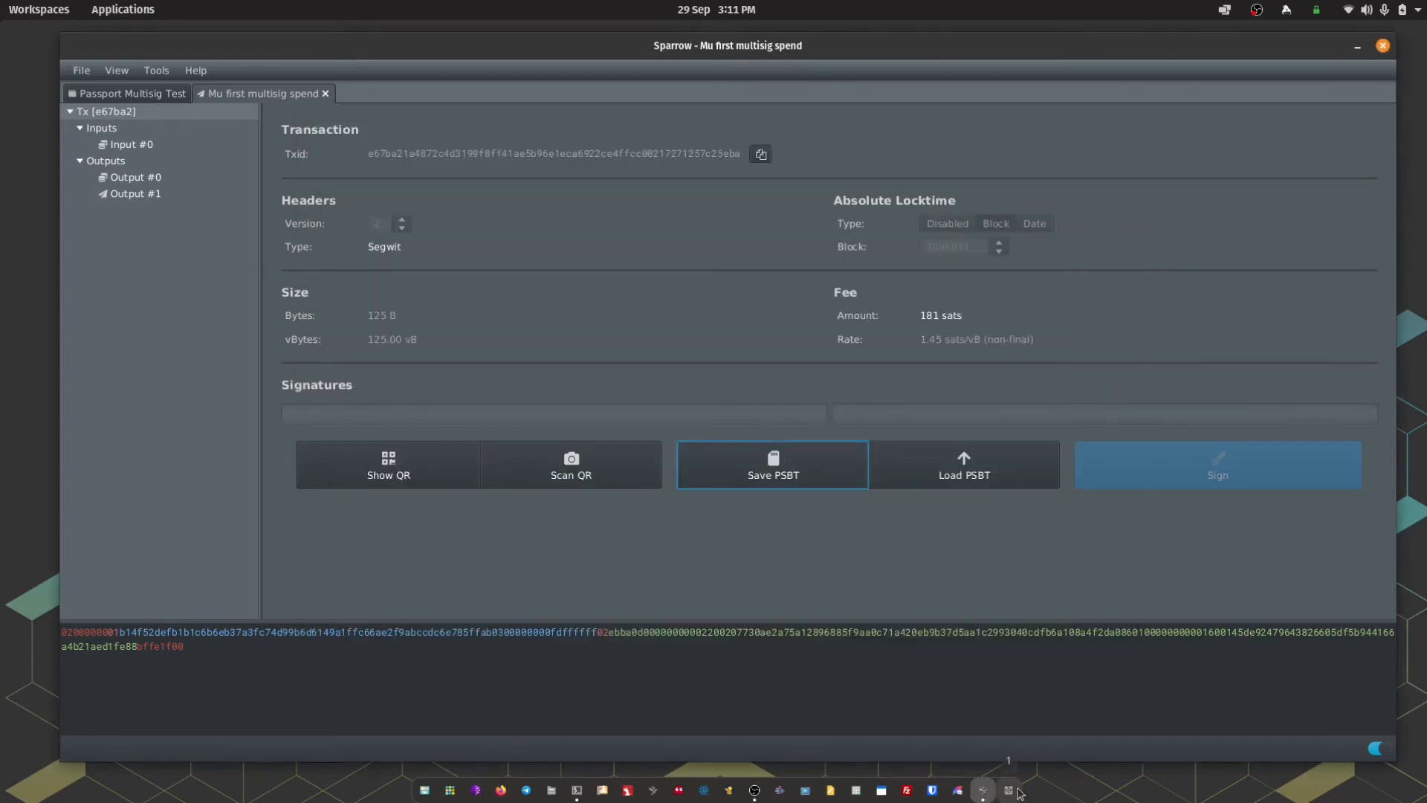
- Eject removable drive '1' from the Files browser
{"action": "left_click", "coordinate": [771, 464]}
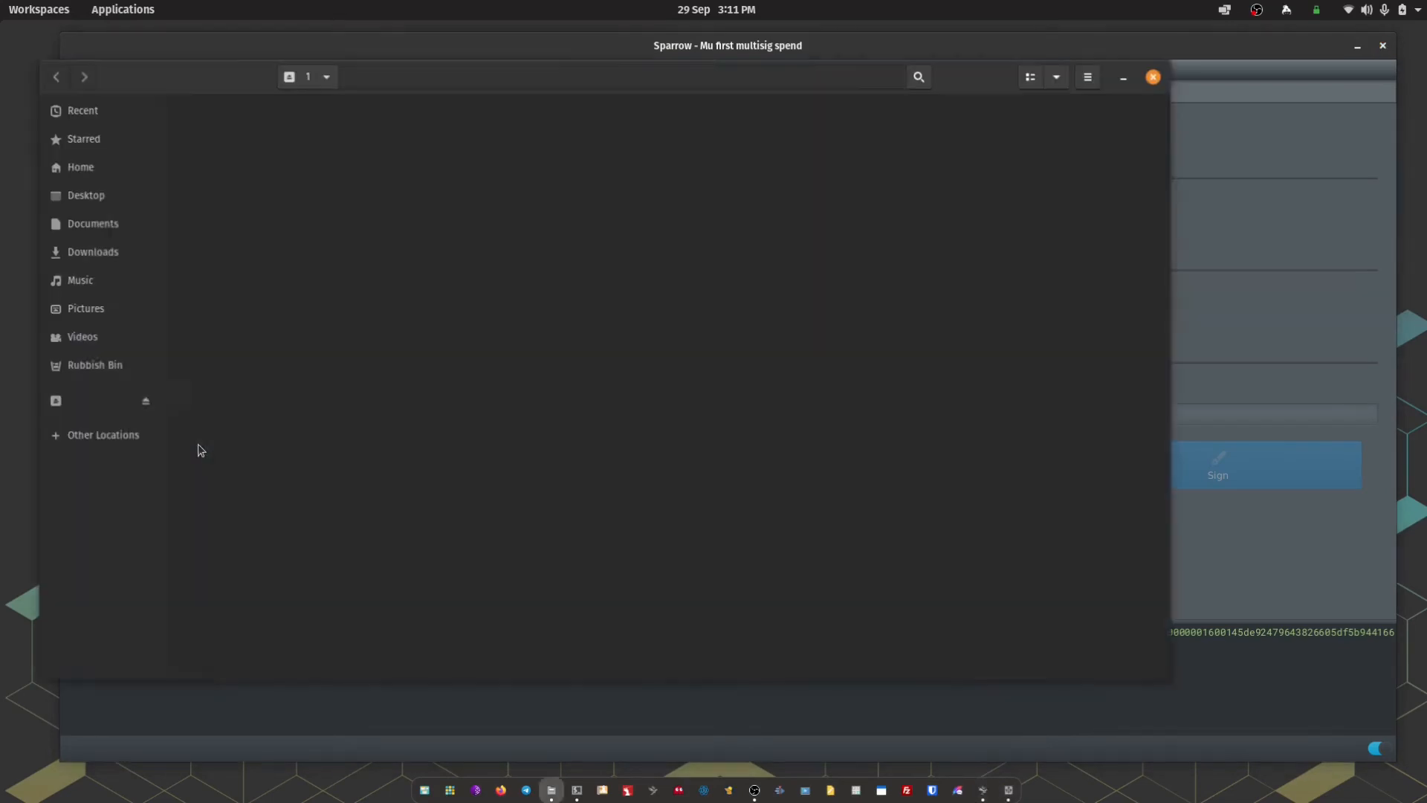
{"action": "left_click", "coordinate": [81, 167]}
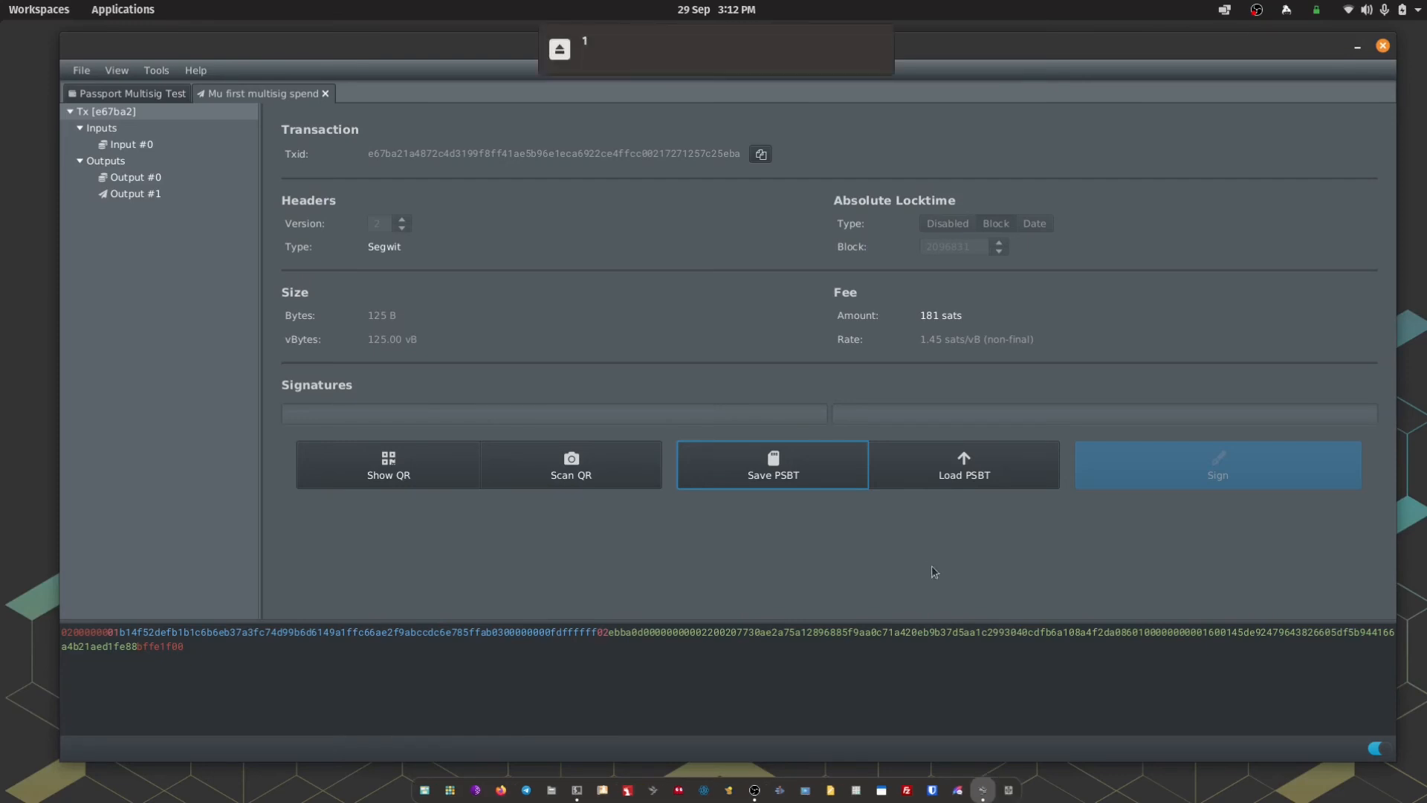
- Load the Coldcard-signed 'Mu first multisig spend-part.psbt' from drive '1'
{"action": "left_click", "coordinate": [963, 464]}
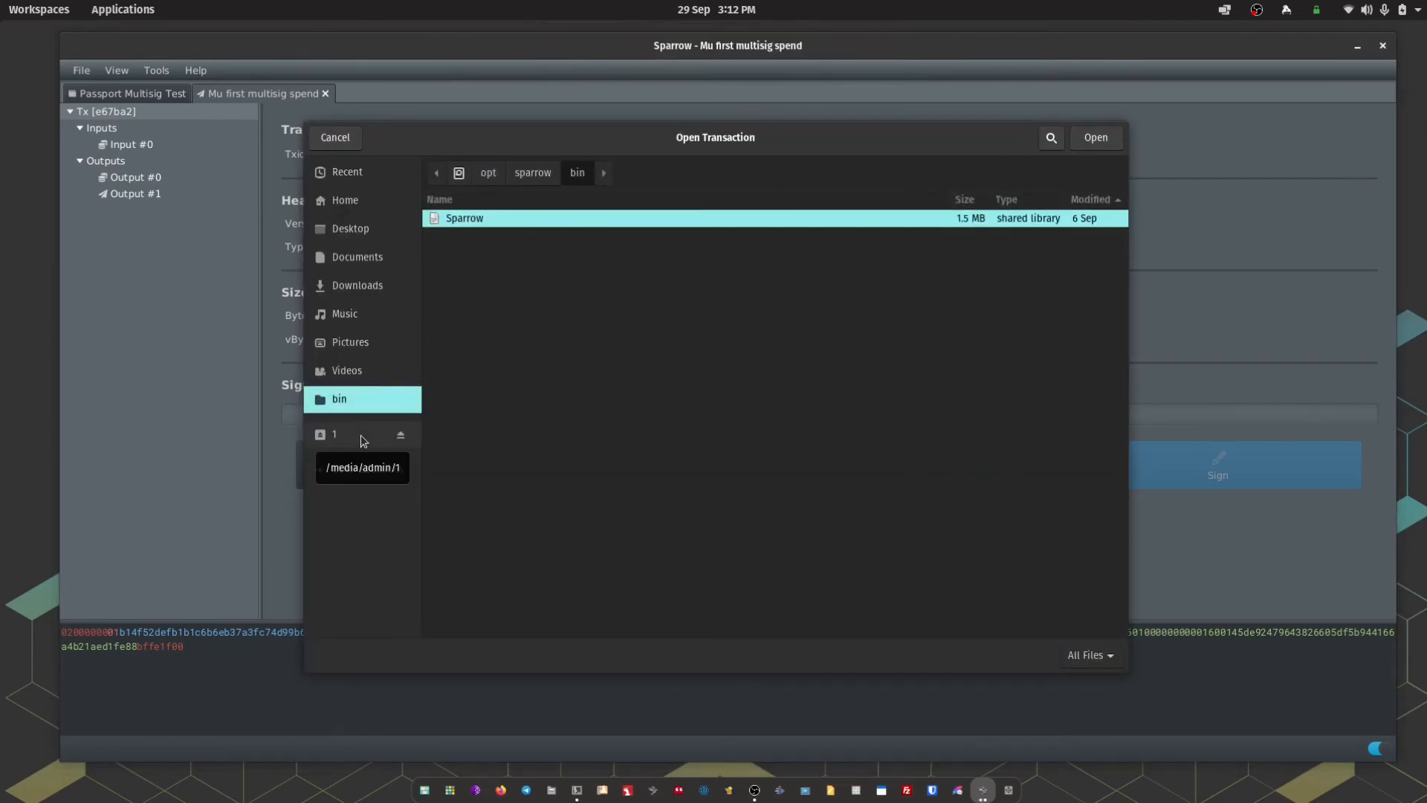
{"action": "left_click", "coordinate": [334, 434]}
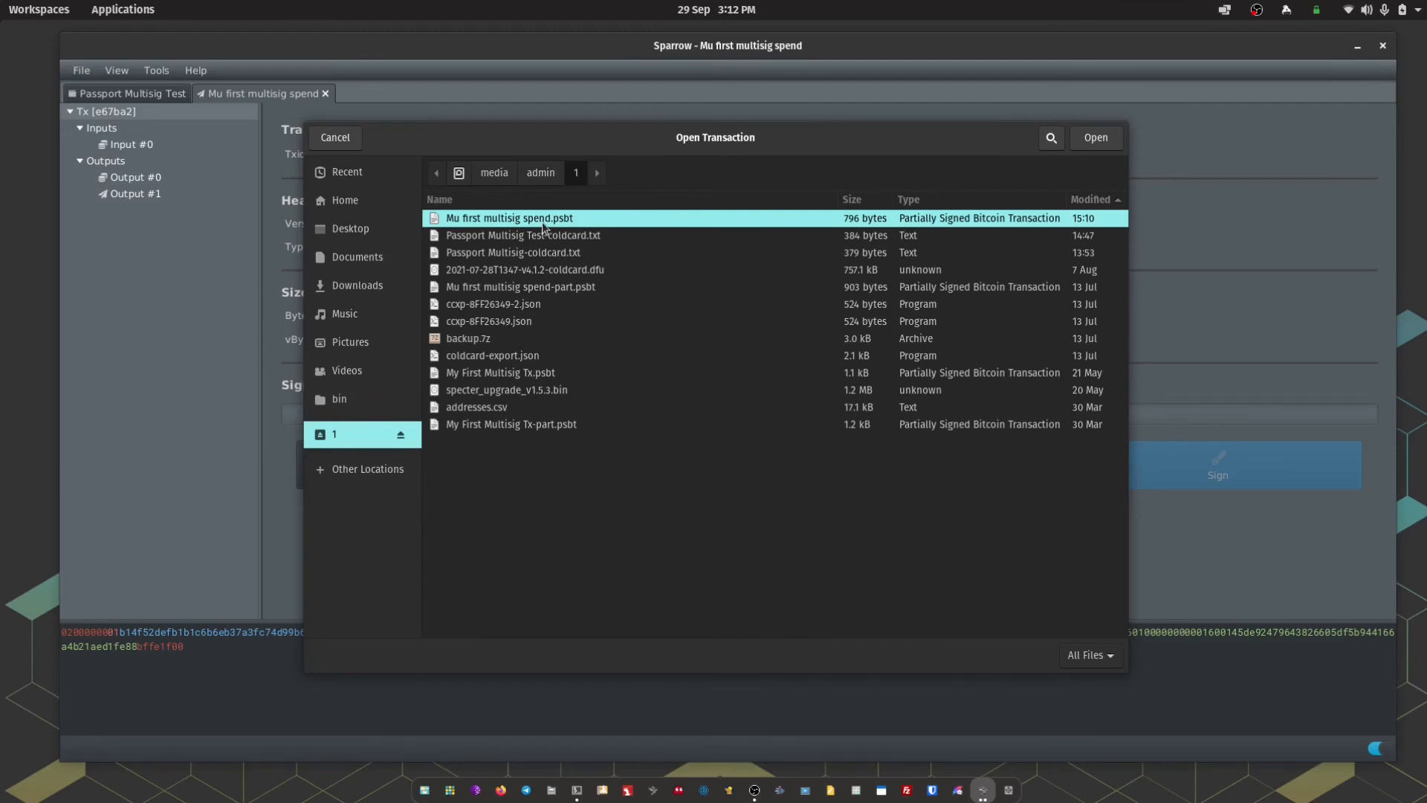
{"action": "mouse_move", "coordinate": [553, 293]}
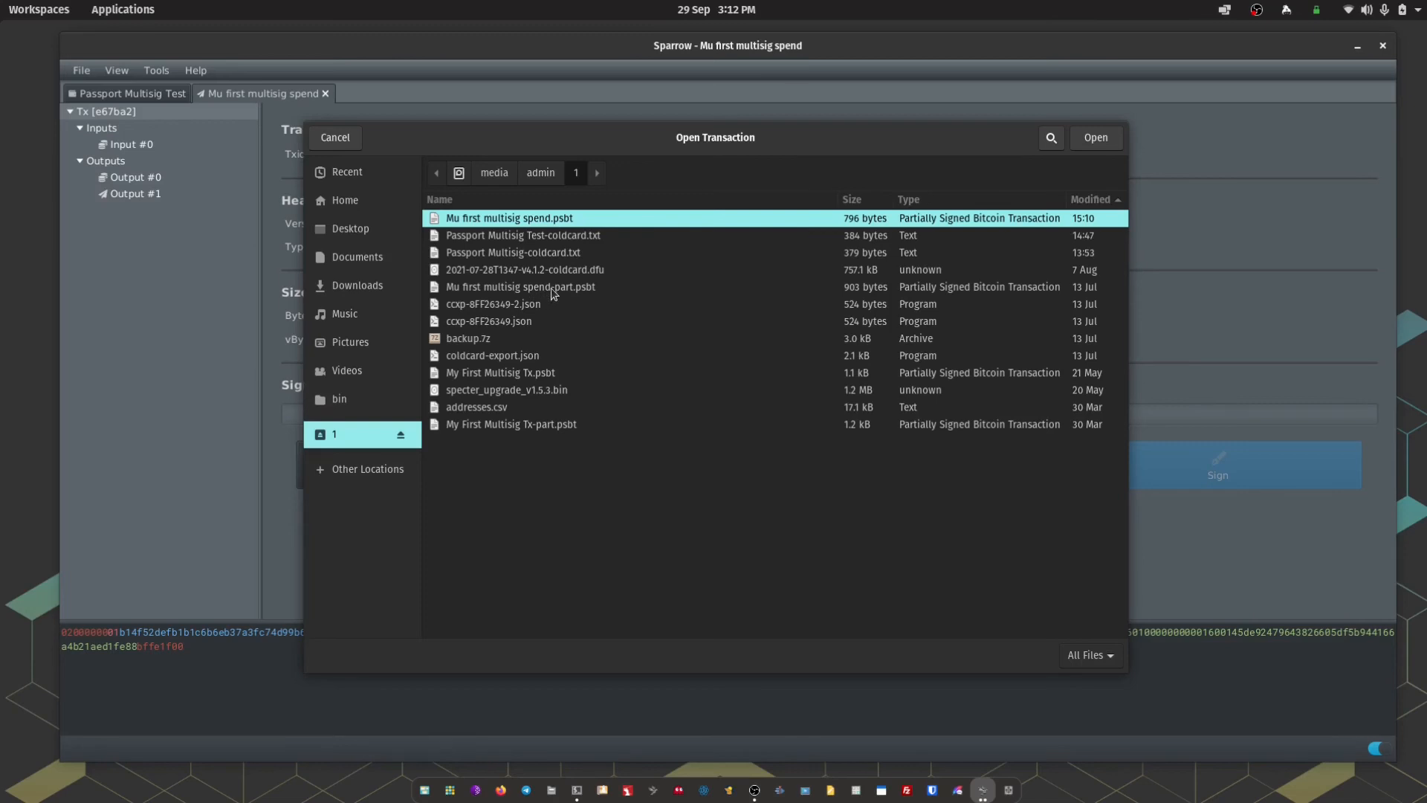
{"action": "left_click", "coordinate": [520, 287]}
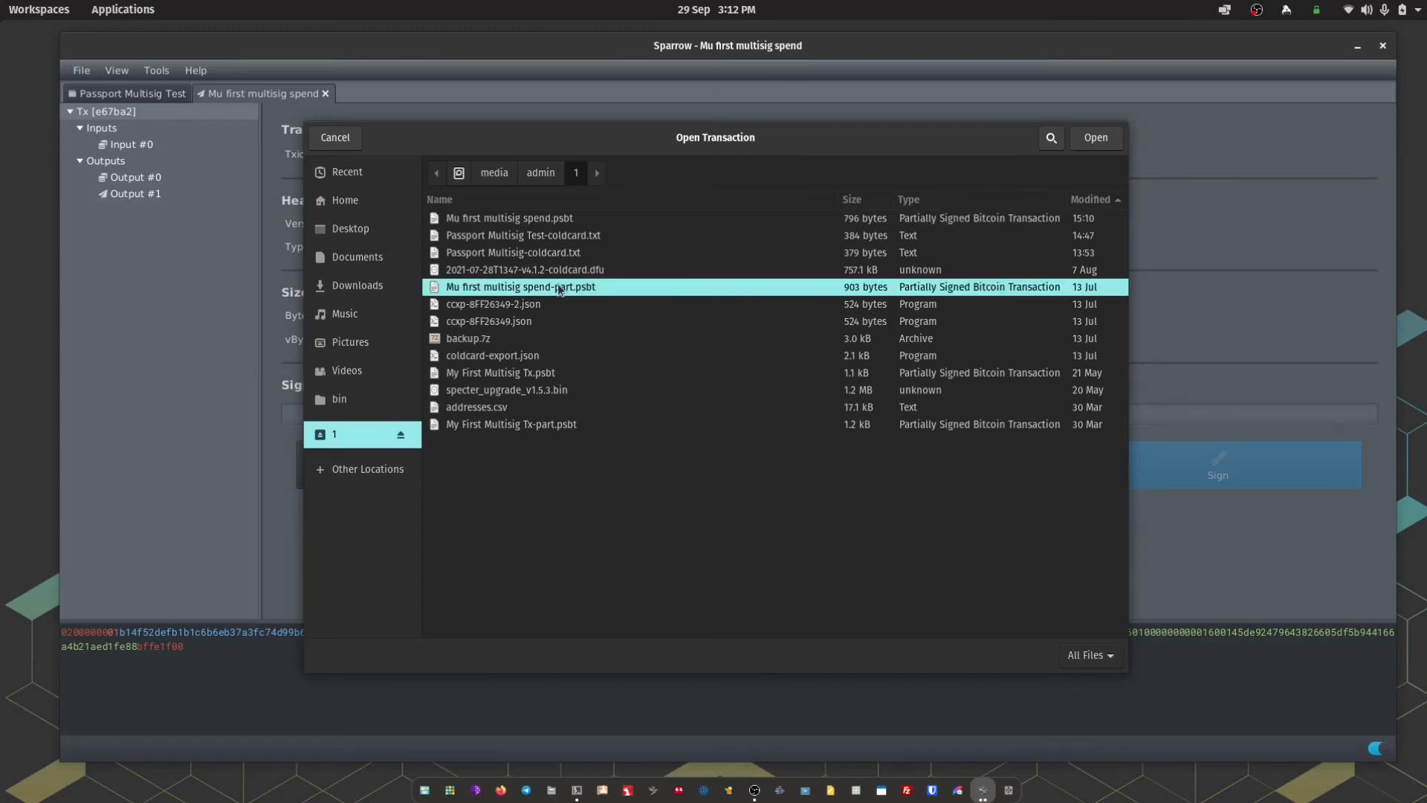
{"action": "mouse_move", "coordinate": [575, 291]}
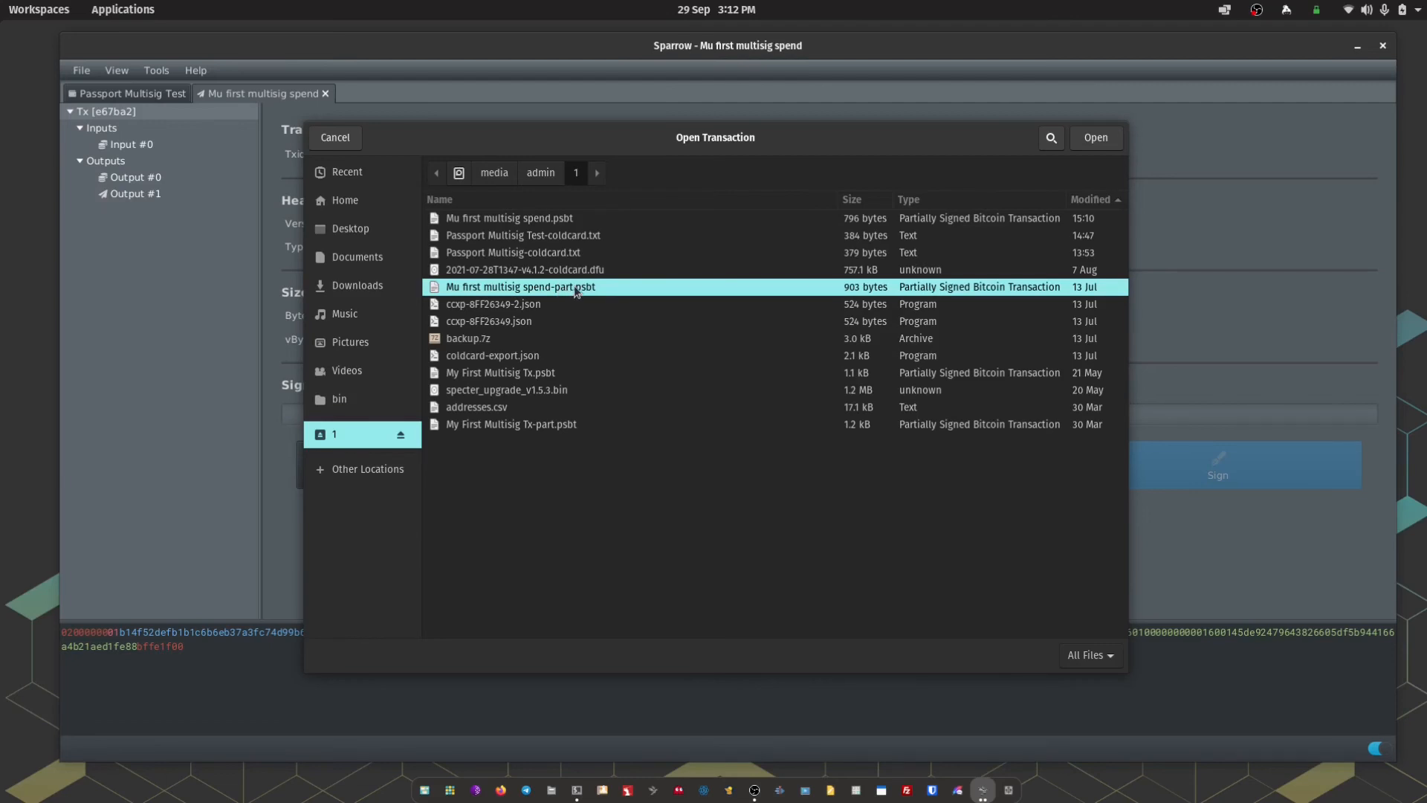
{"action": "left_click", "coordinate": [1094, 138]}
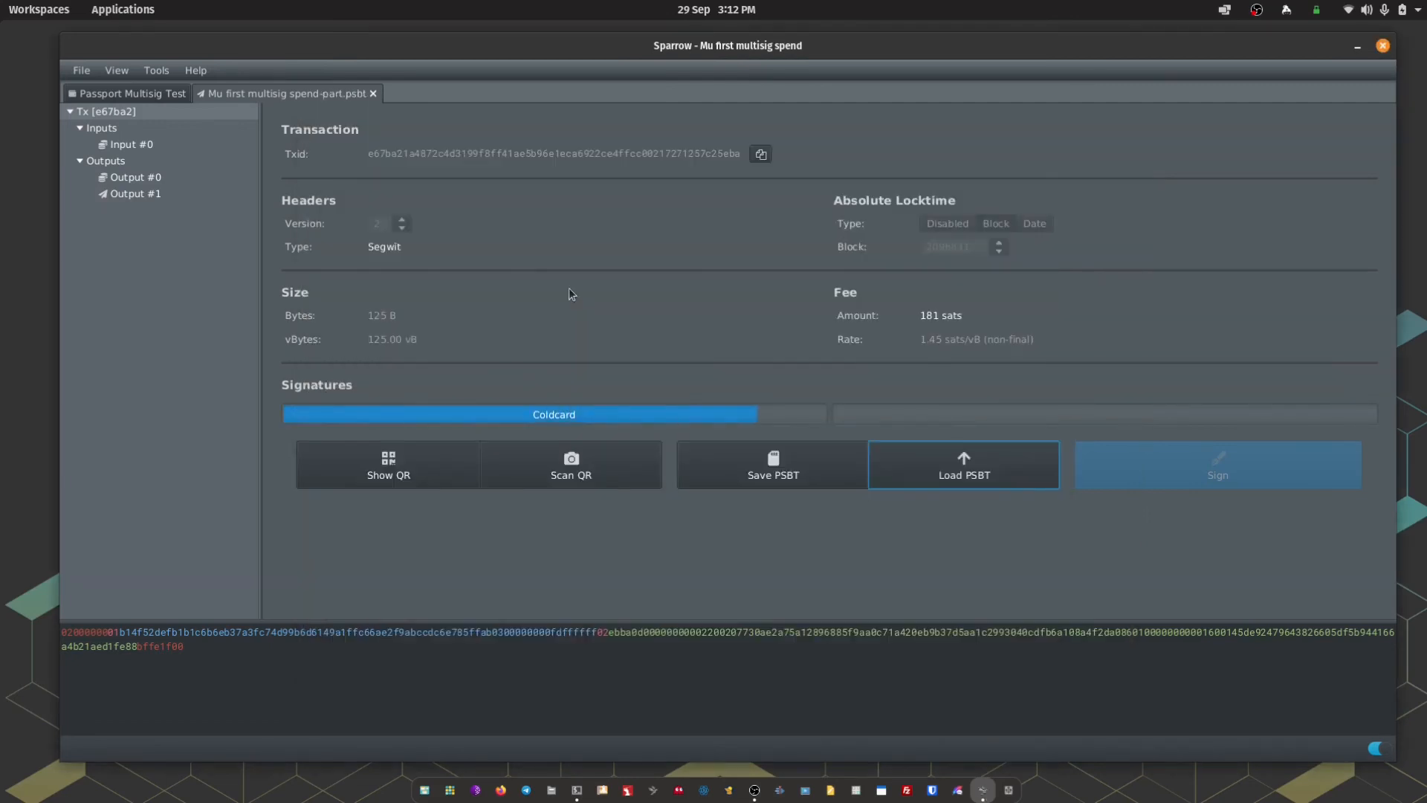
{"action": "mouse_move", "coordinate": [553, 414]}
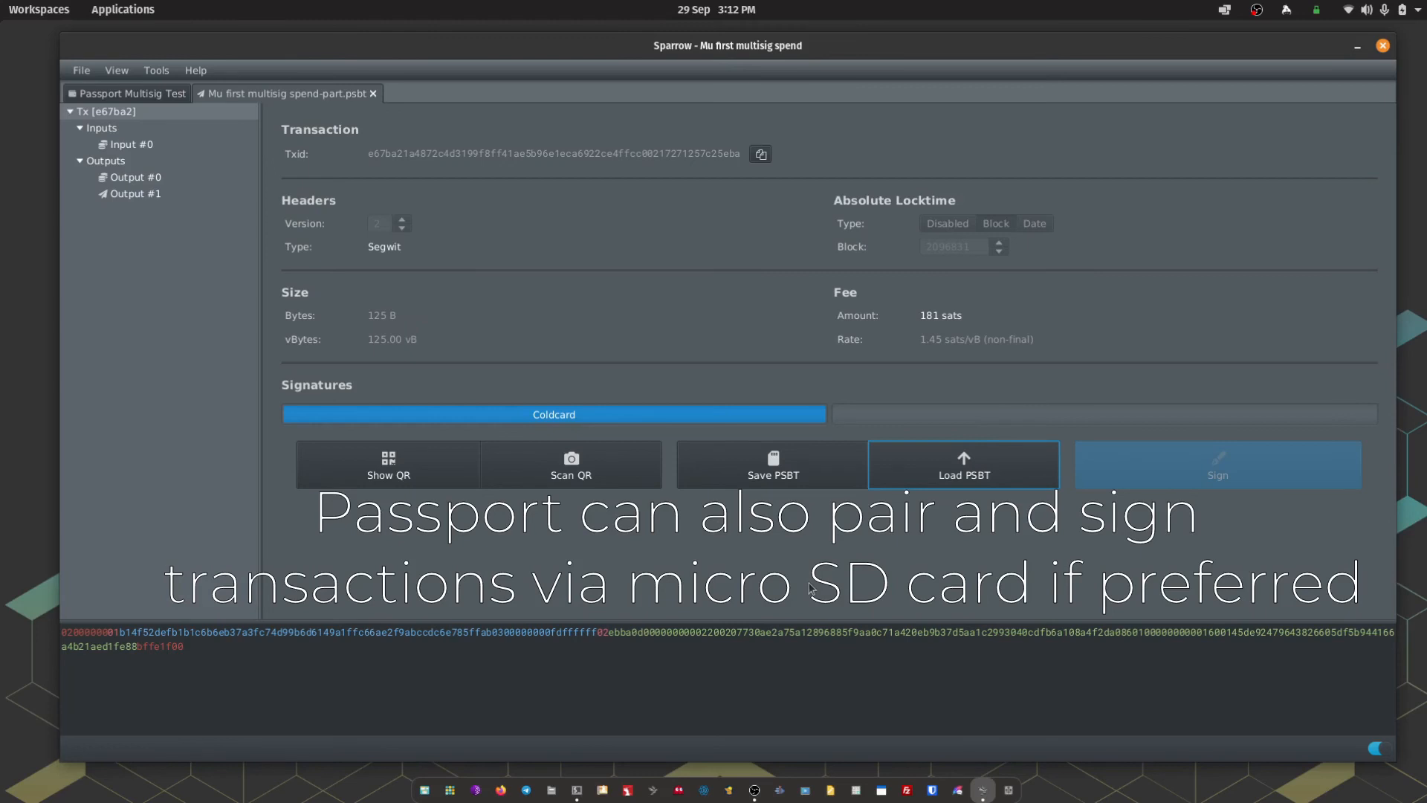
{"action": "mouse_move", "coordinate": [681, 575]}
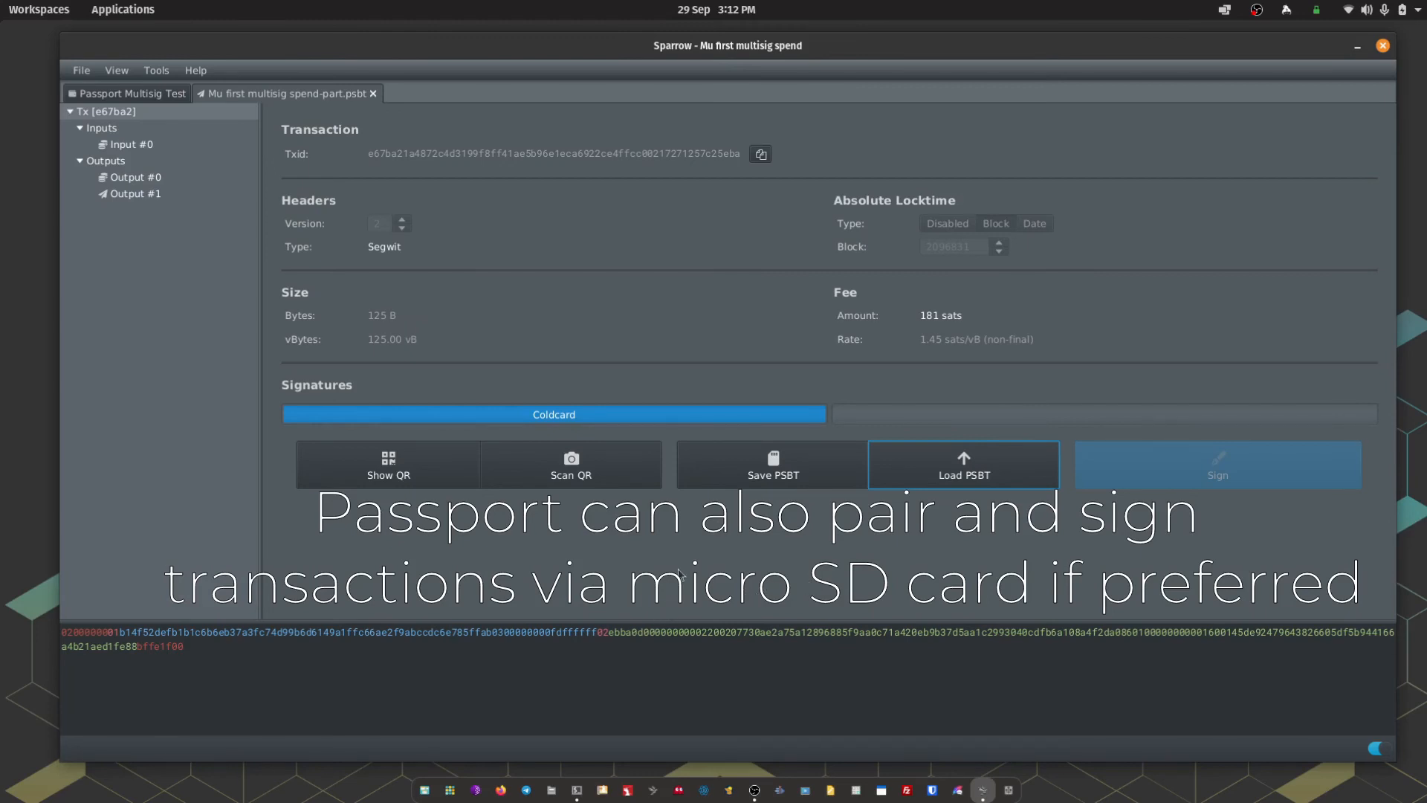
{"action": "mouse_move", "coordinate": [388, 475]}
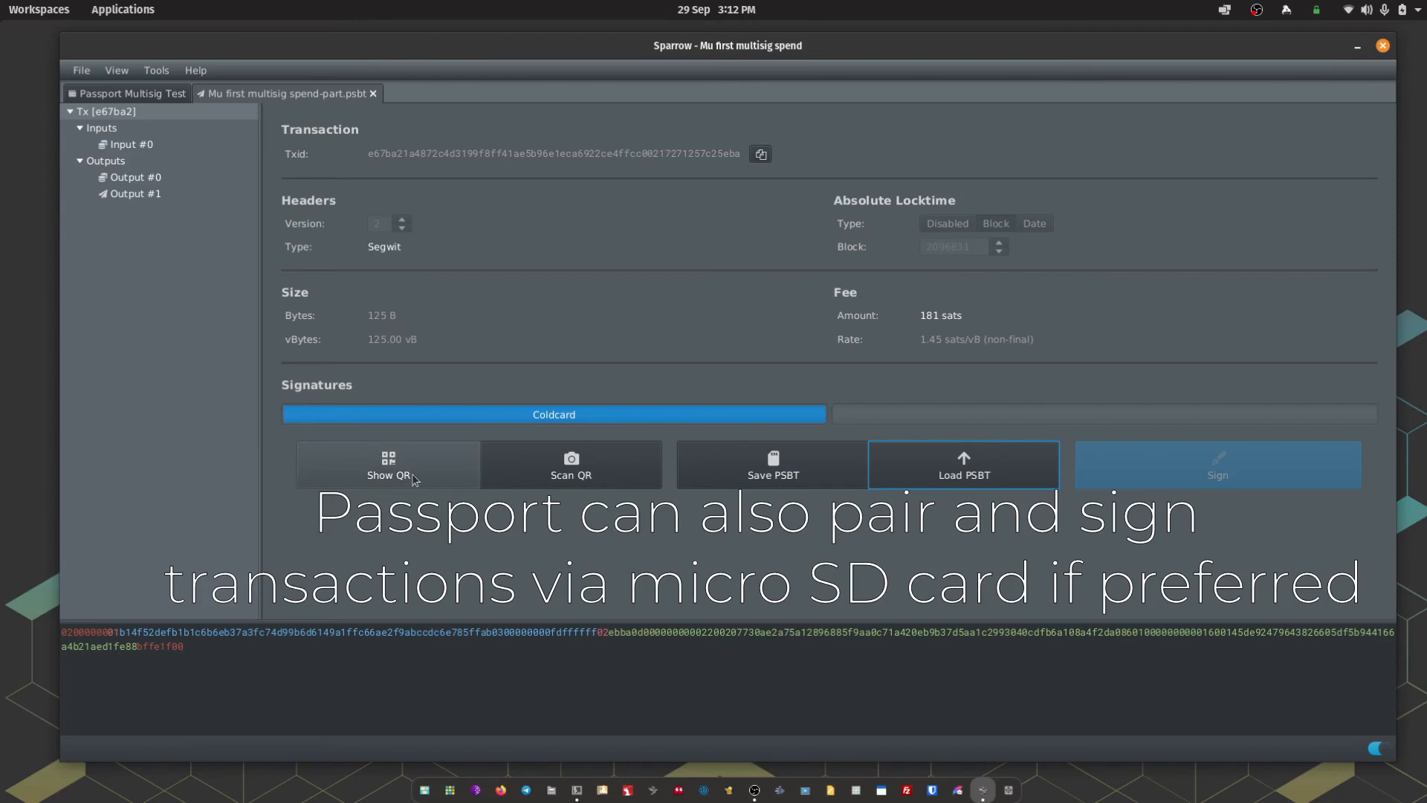
{"action": "left_click", "coordinate": [387, 463]}
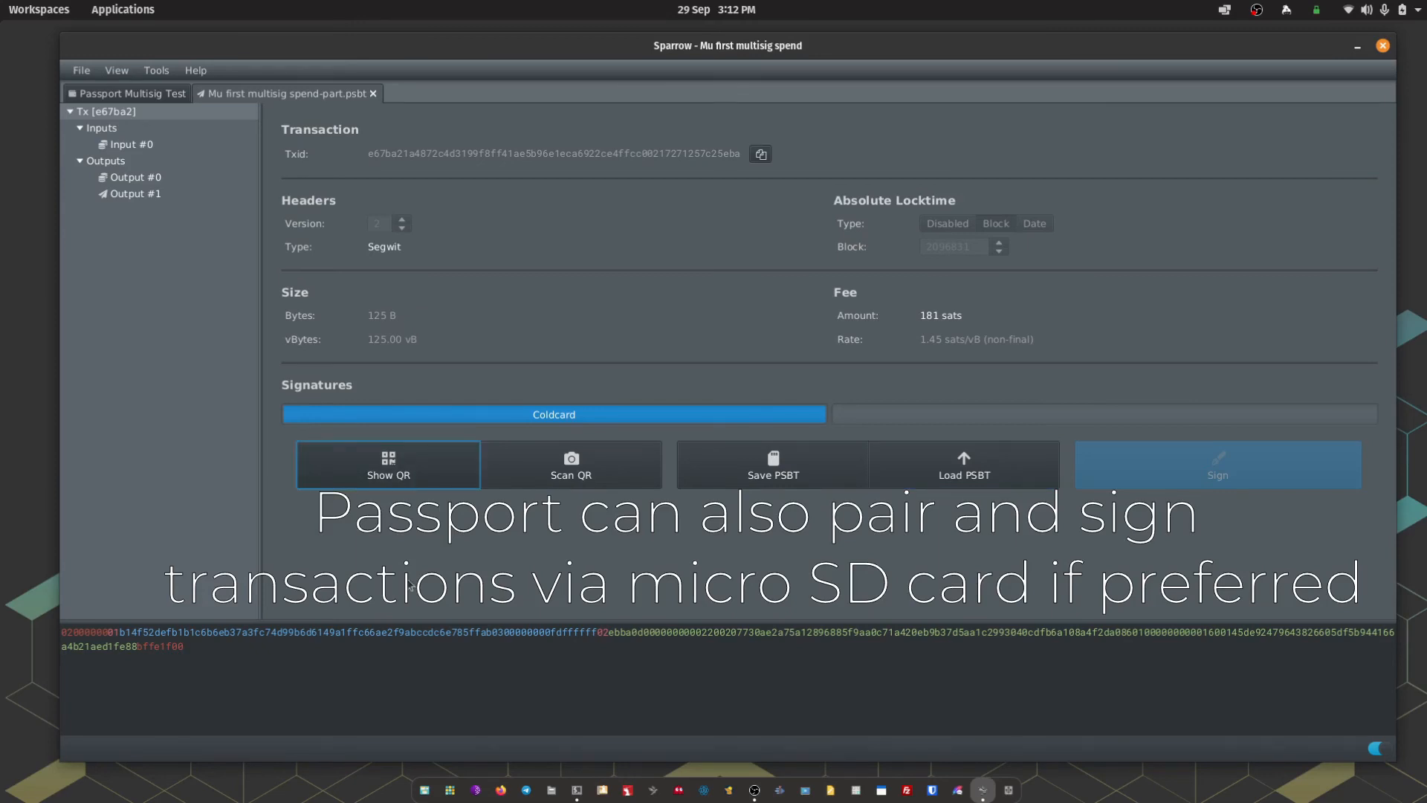
{"action": "left_click", "coordinate": [387, 464]}
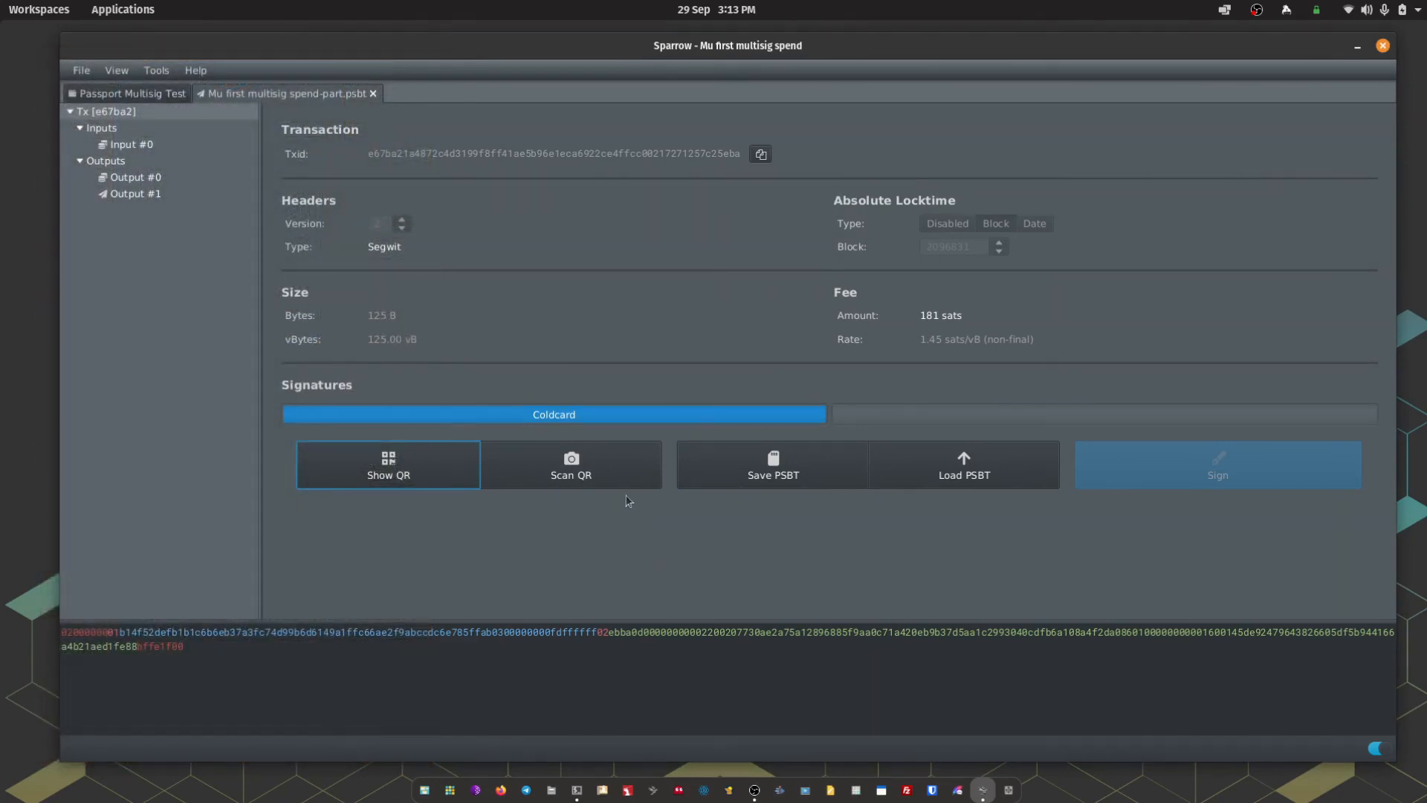
- Scan Passport's signed PSBT QR code to add the second signature
{"action": "left_click", "coordinate": [570, 464]}
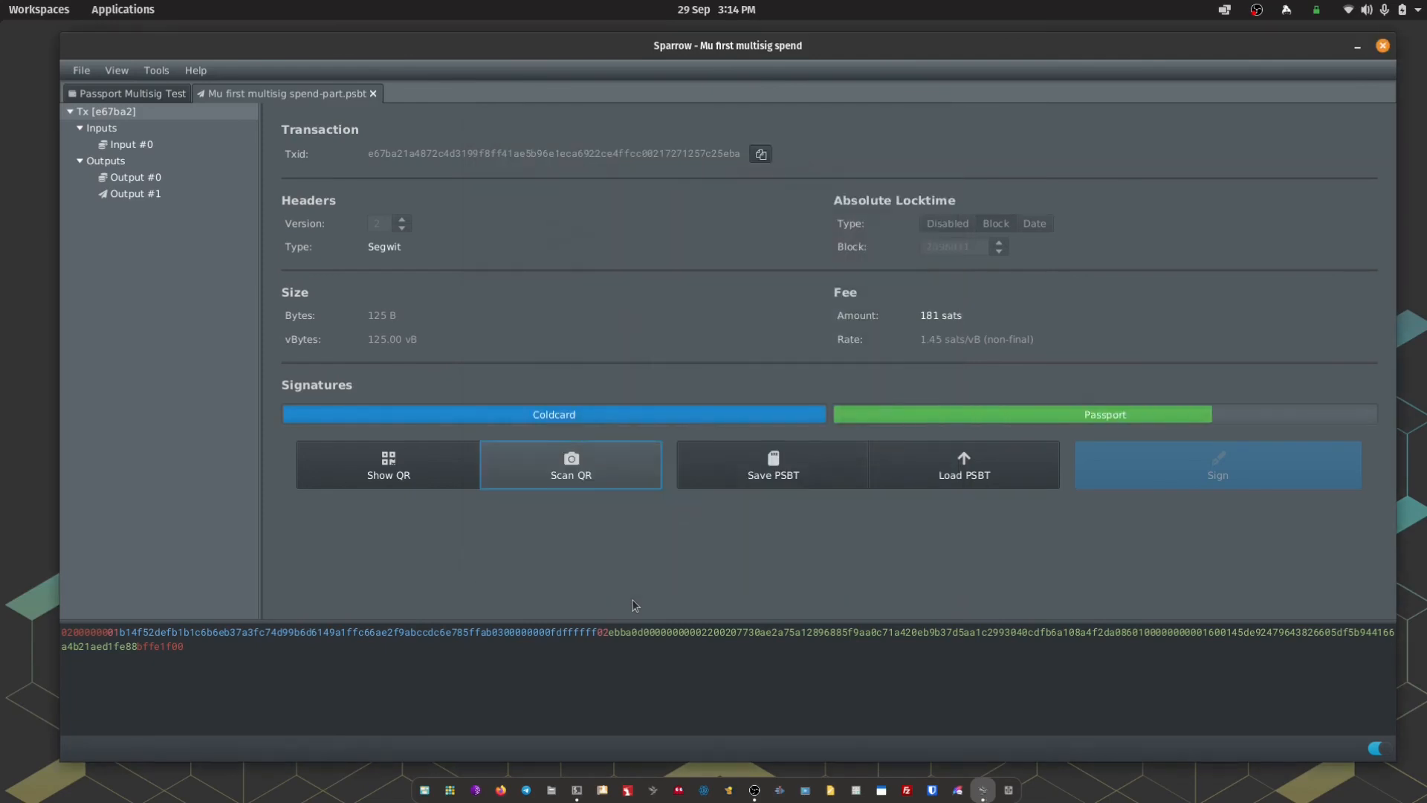
{"action": "left_click", "coordinate": [1217, 464]}
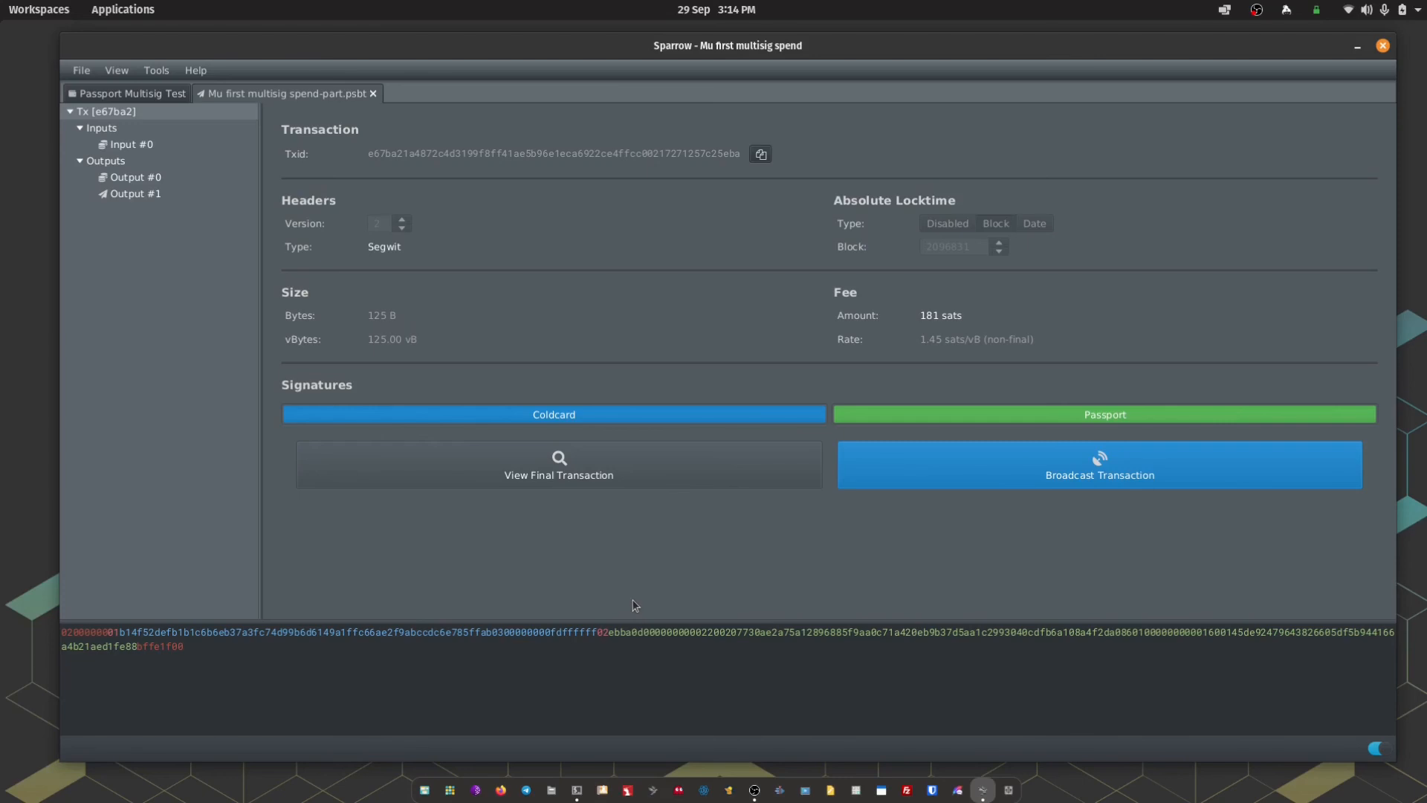